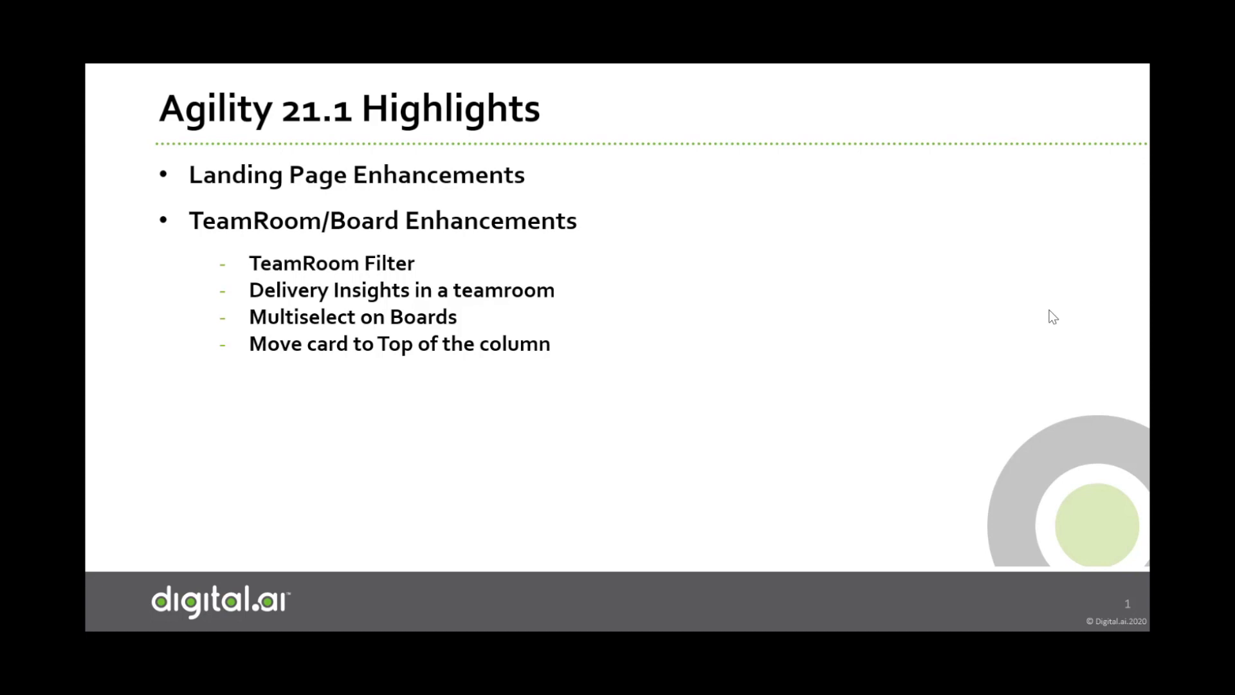
{"action": "mouse_move", "coordinate": [839, 281]}
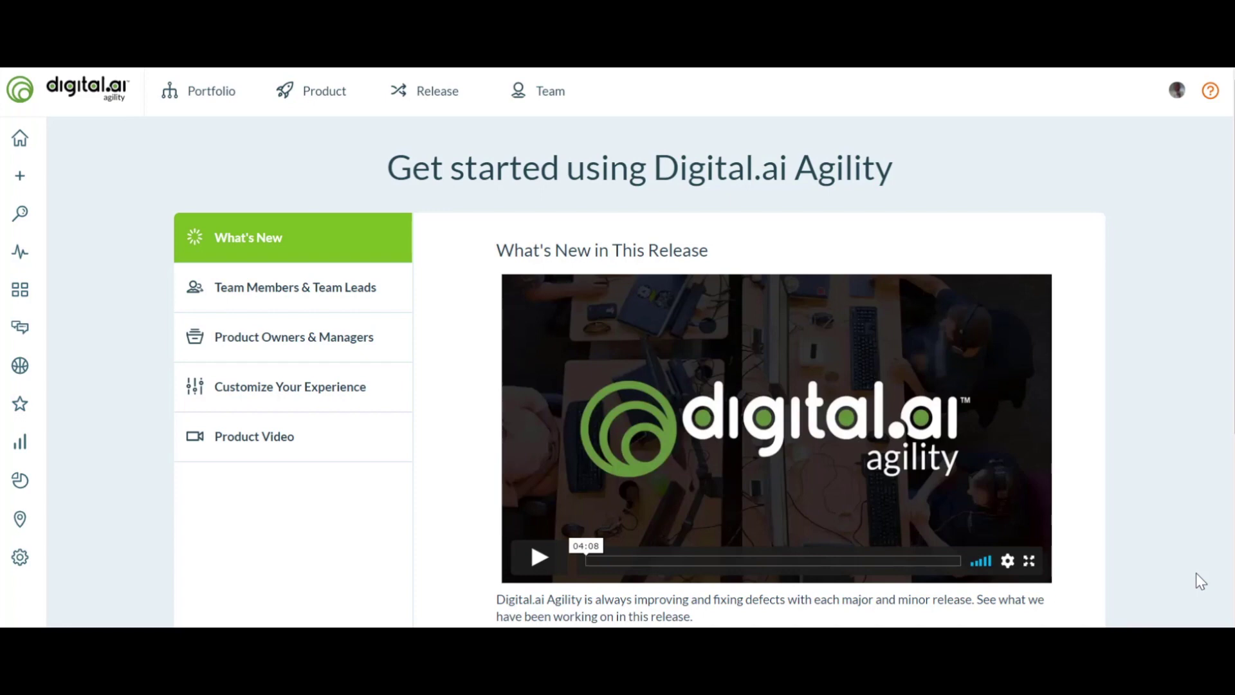
{"action": "mouse_move", "coordinate": [593, 413]}
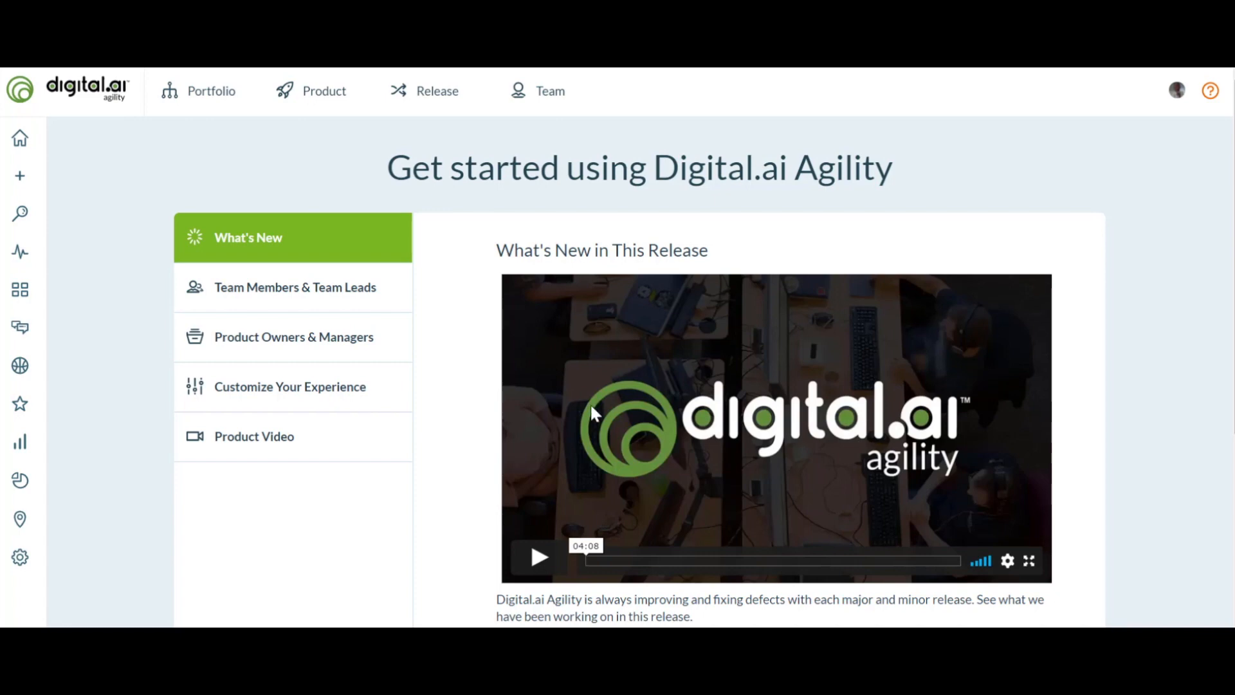
{"action": "mouse_move", "coordinate": [319, 287]}
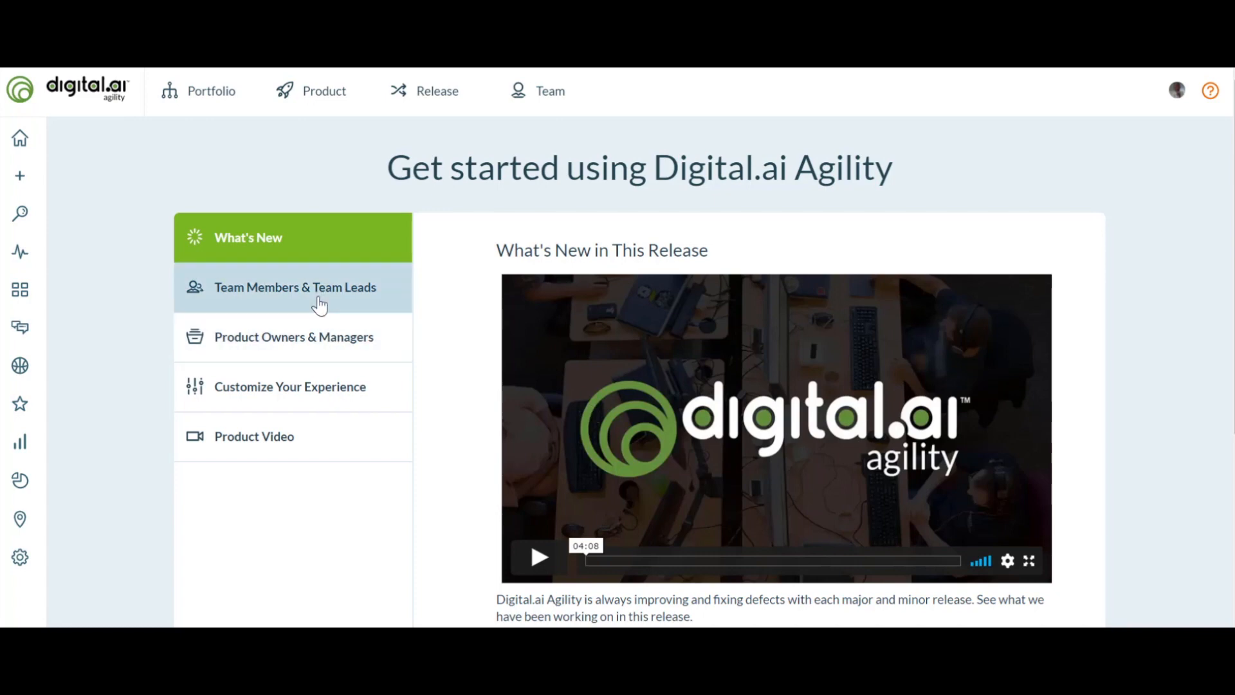
{"action": "mouse_move", "coordinate": [320, 321]}
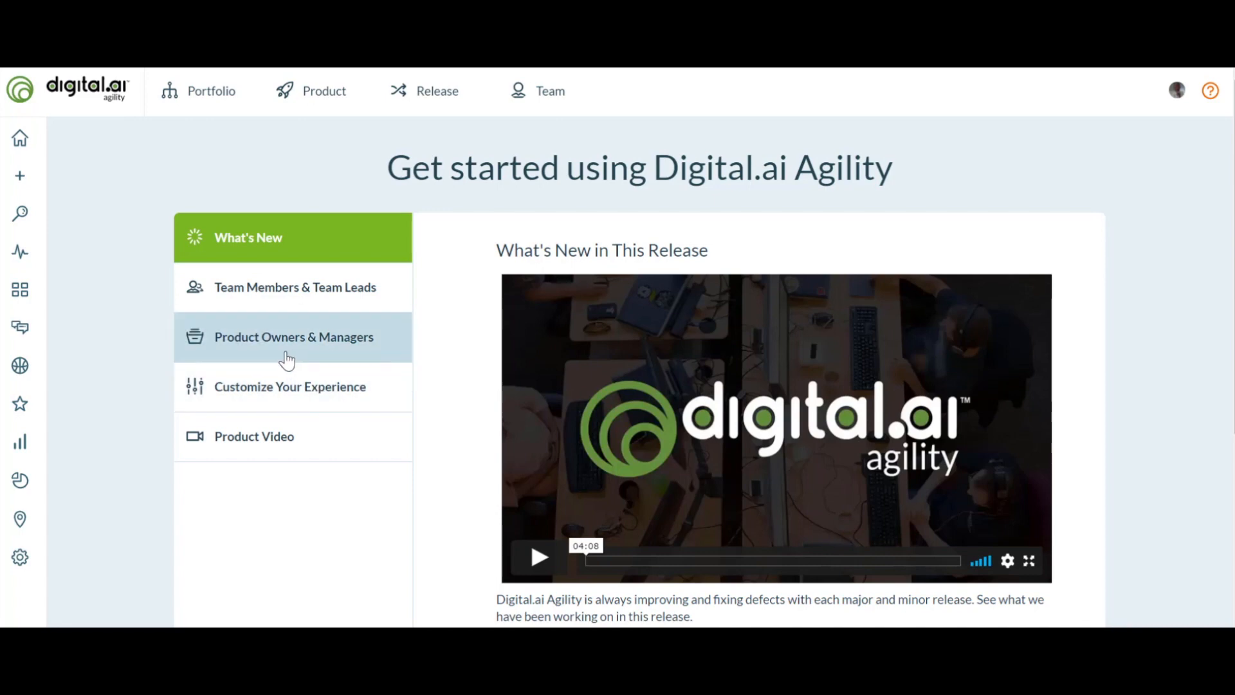
- Show the Product Owners & Managers guide and read its suggested starting links
{"action": "left_click", "coordinate": [294, 336]}
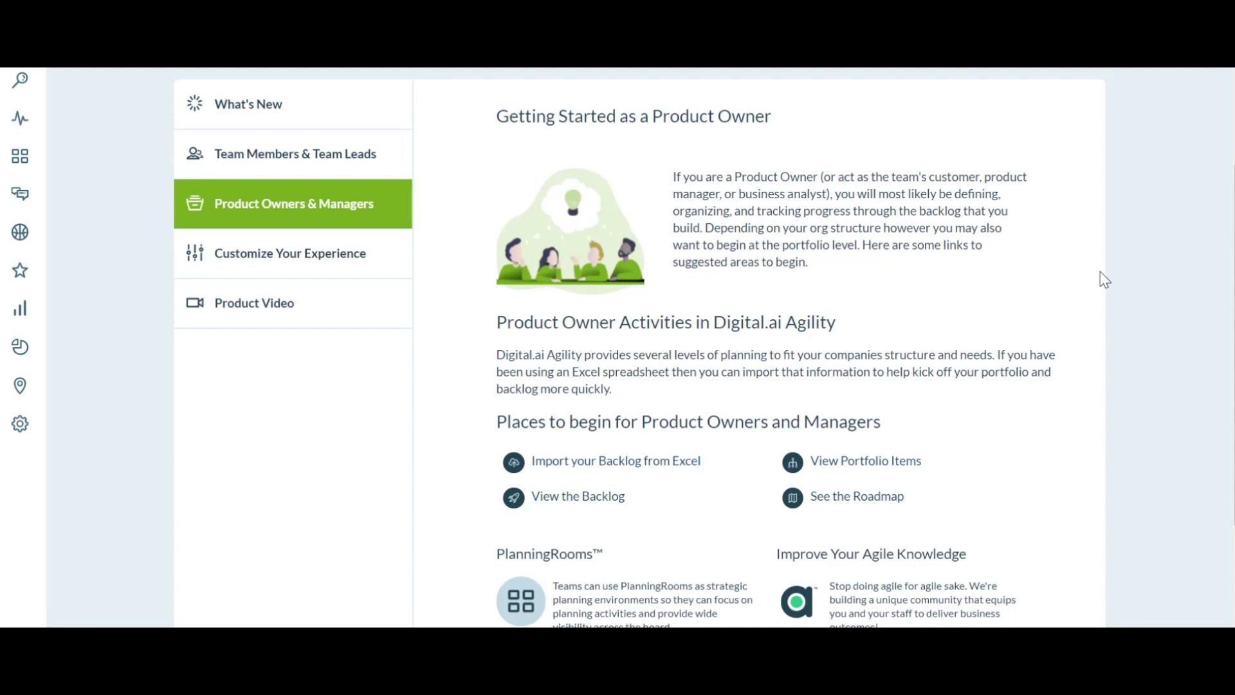
{"action": "mouse_move", "coordinate": [978, 452]}
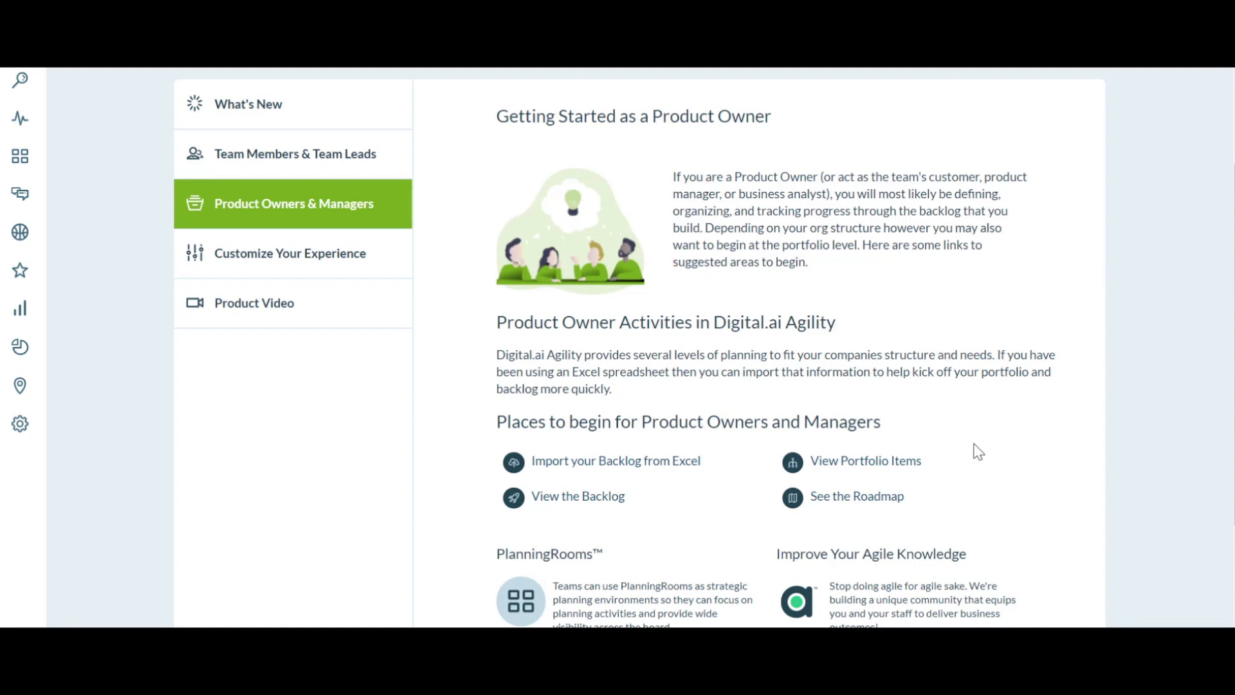
{"action": "scroll", "scroll_direction": "down", "scroll_amount": 3}
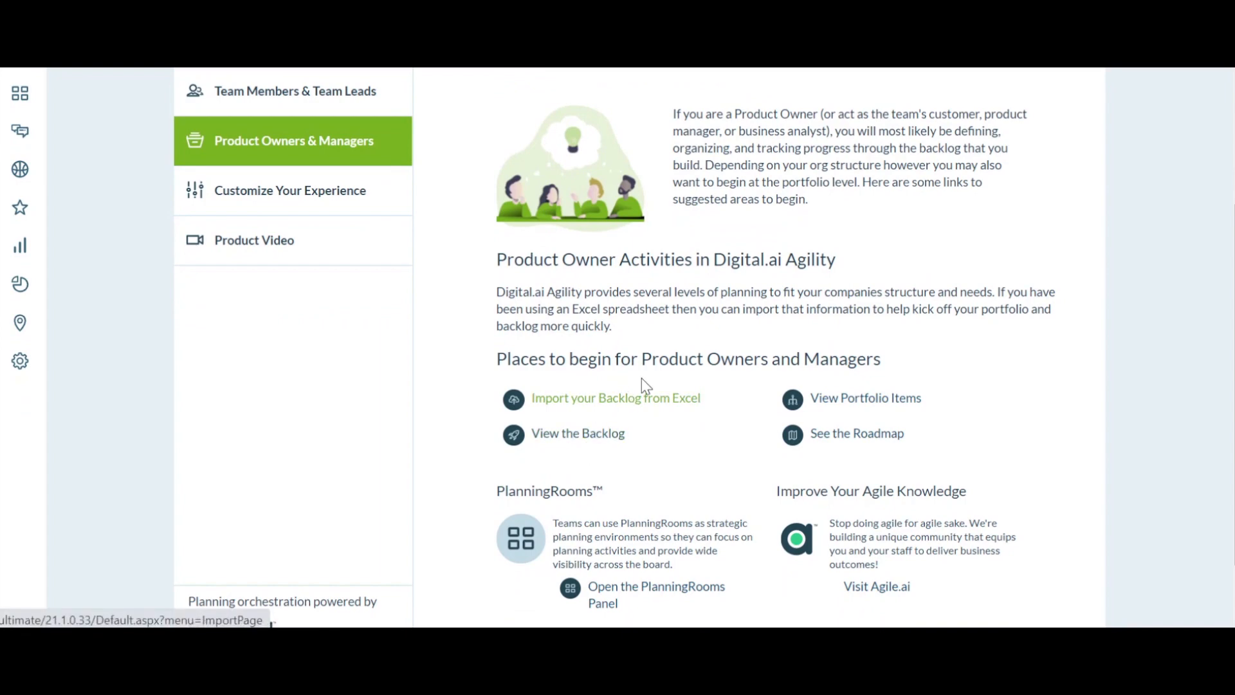
{"action": "mouse_move", "coordinate": [977, 554]}
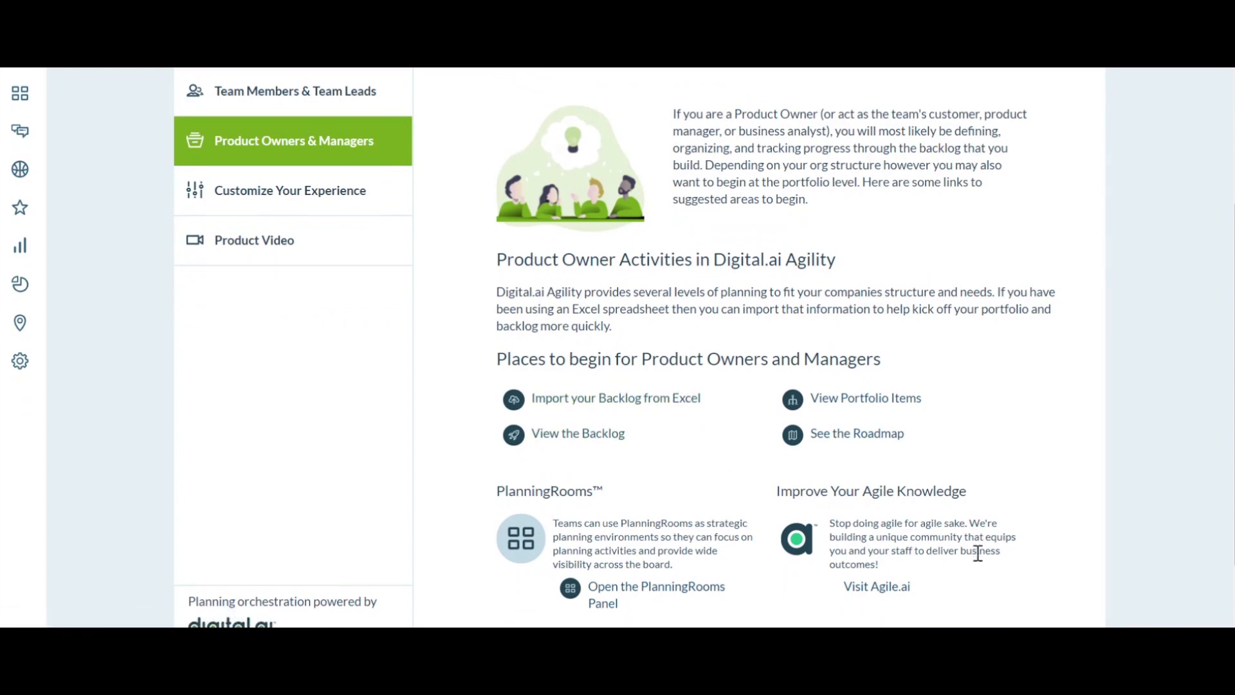
{"action": "scroll", "scroll_direction": "down", "scroll_amount": 3}
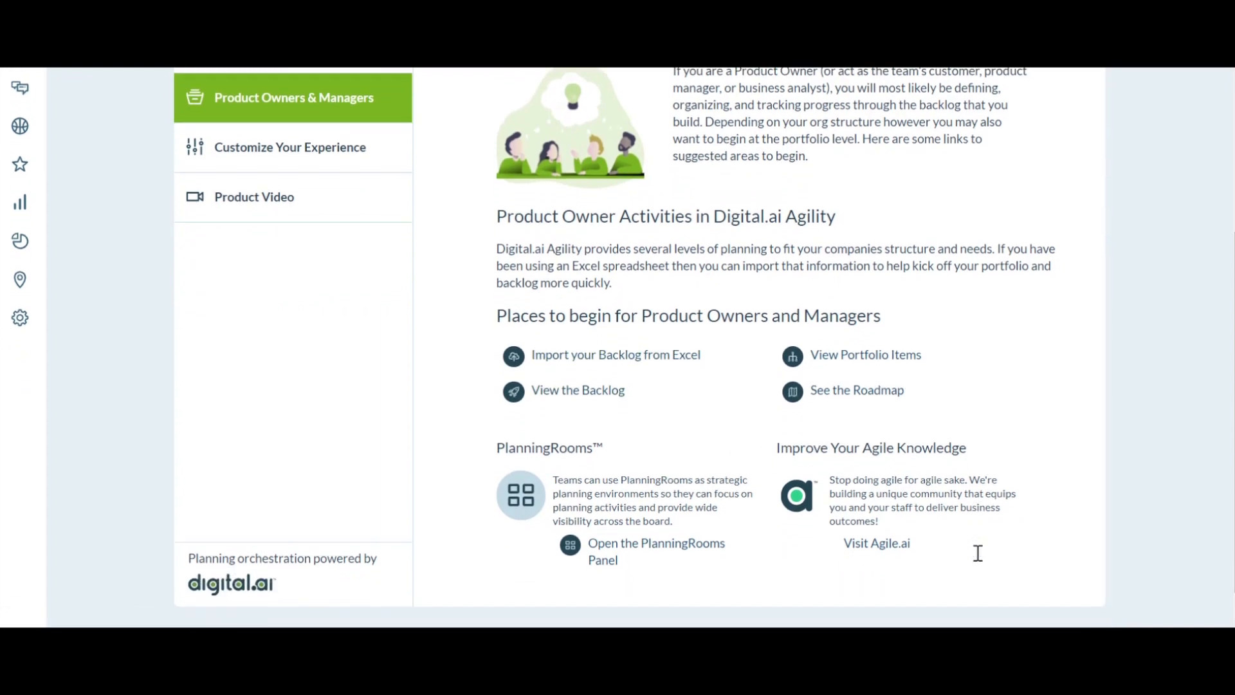
{"action": "mouse_move", "coordinate": [877, 543]}
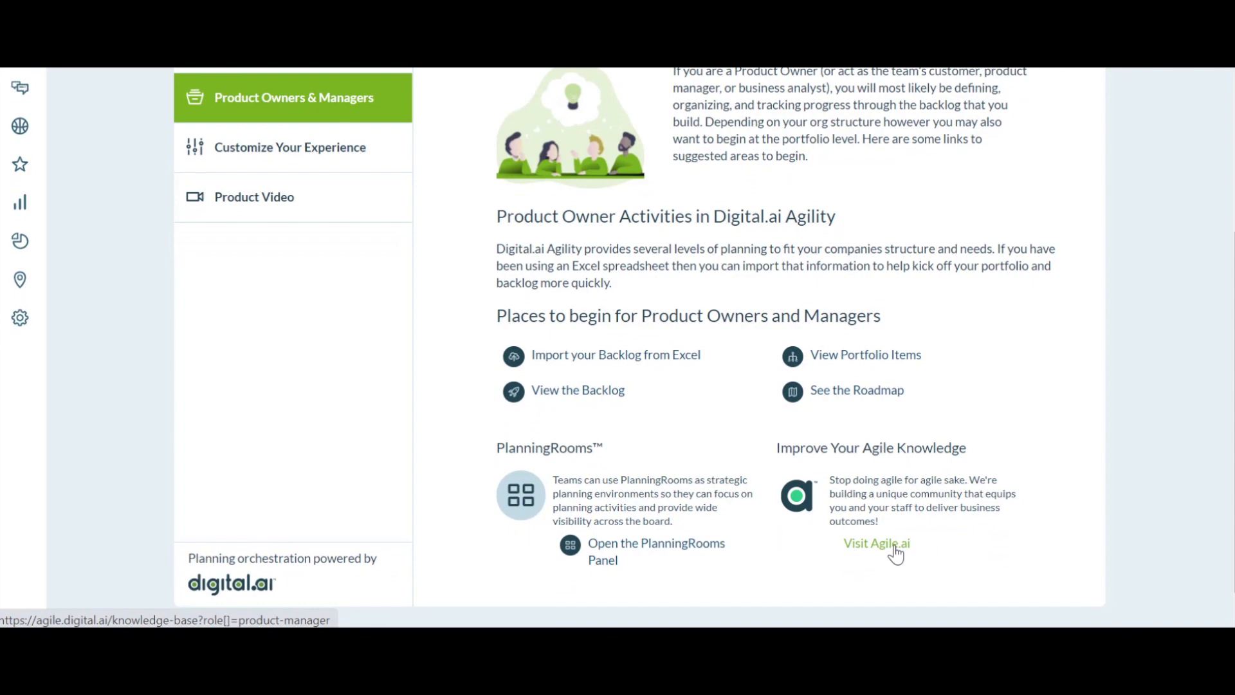
- Visit the agile.ai Knowledge Base for product managers via the Visit Agile.ai link
{"action": "left_click", "coordinate": [876, 543]}
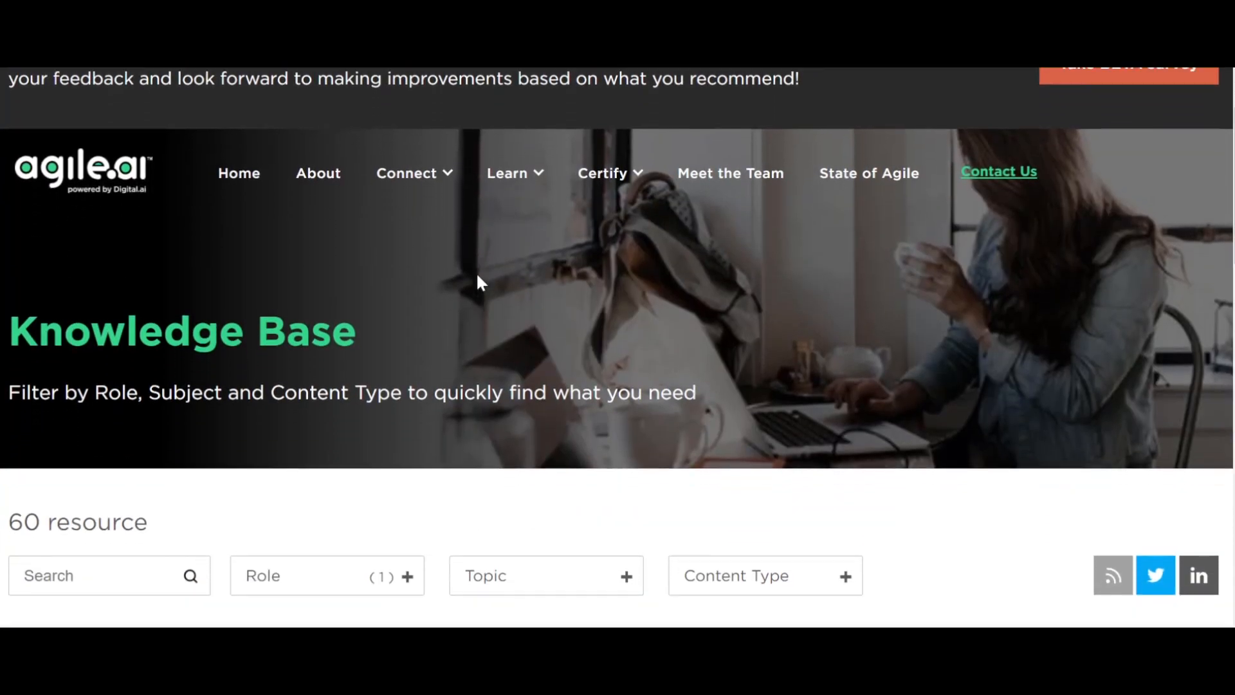
{"action": "scroll", "scroll_direction": "up", "scroll_amount": 3}
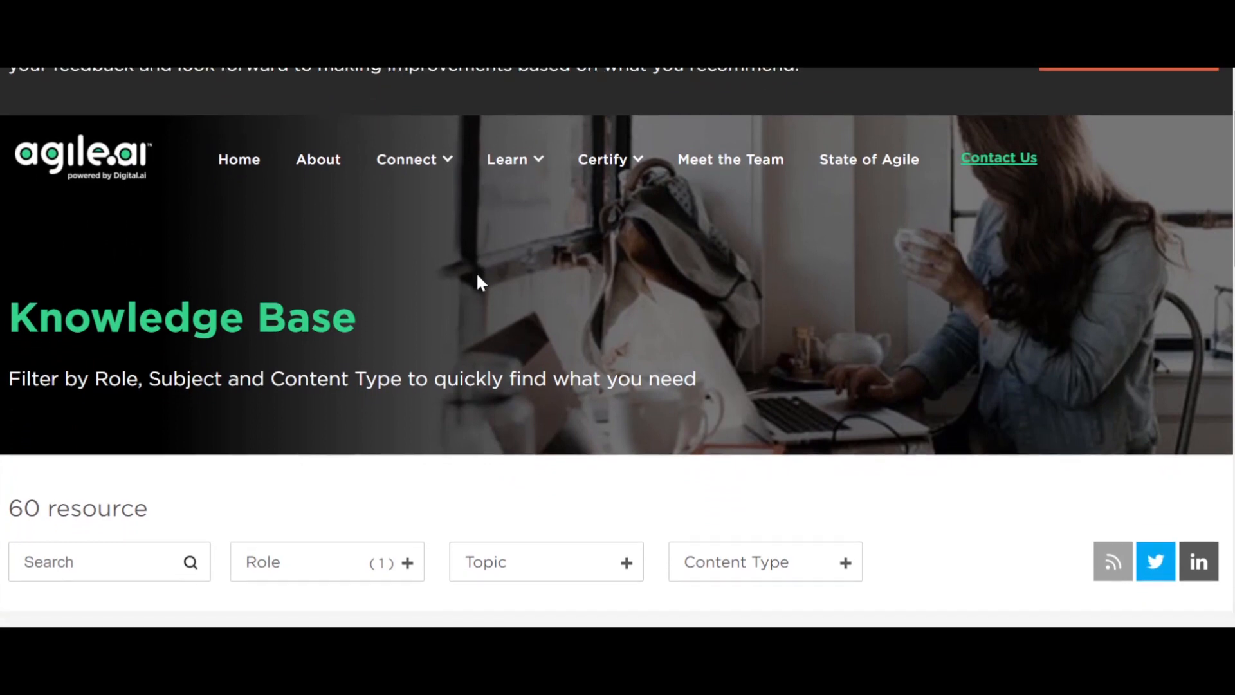
{"action": "scroll", "scroll_direction": "up", "scroll_amount": 3}
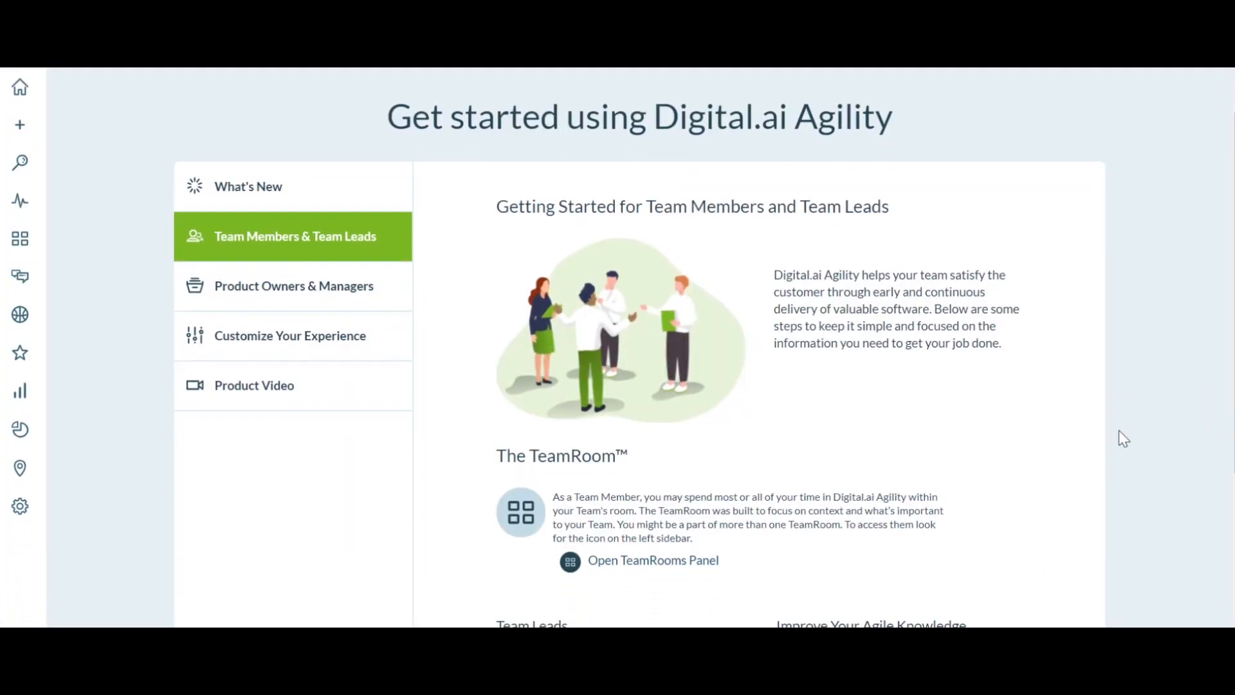
- Go to the page for managing all TeamRooms from the rooms menu
{"action": "scroll", "scroll_direction": "down", "scroll_amount": 3}
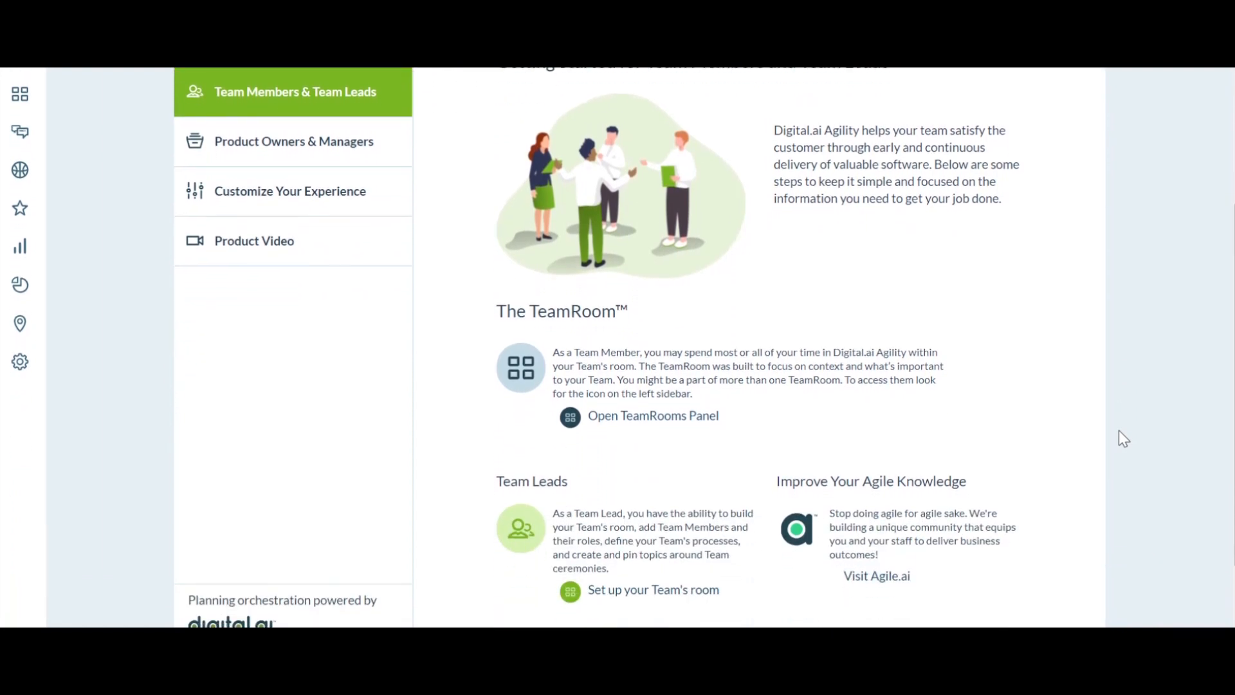
{"action": "scroll", "scroll_direction": "down", "scroll_amount": 3}
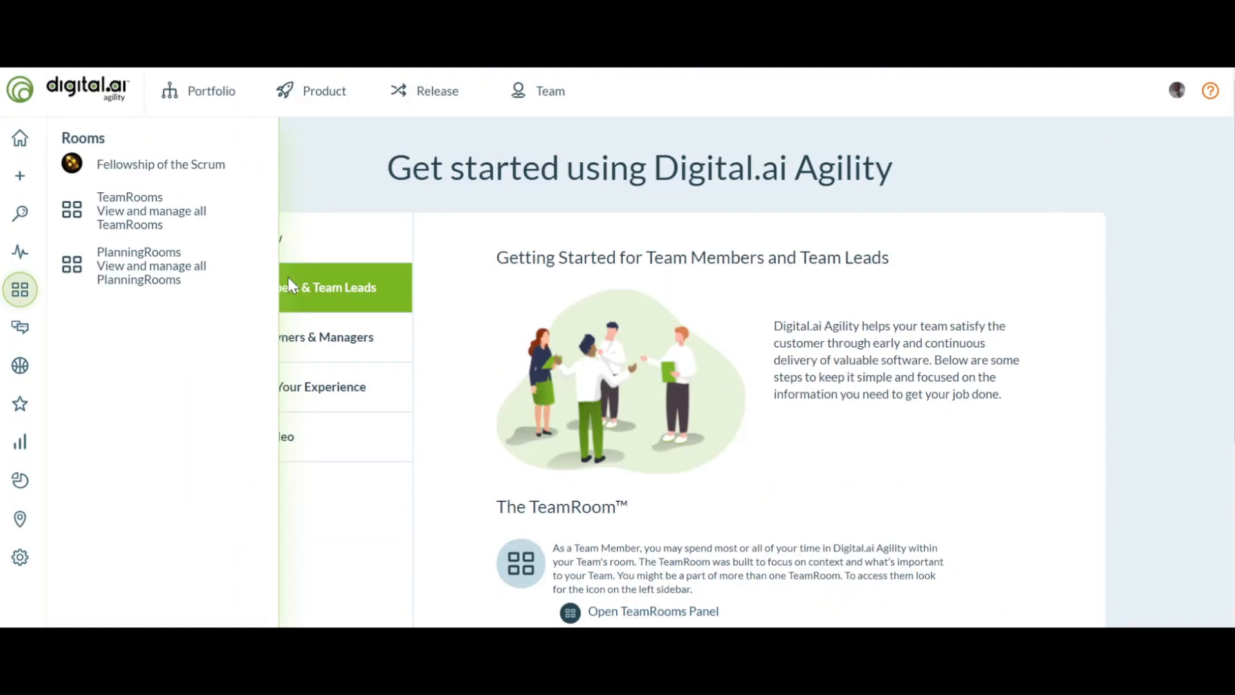
{"action": "left_click", "coordinate": [210, 90]}
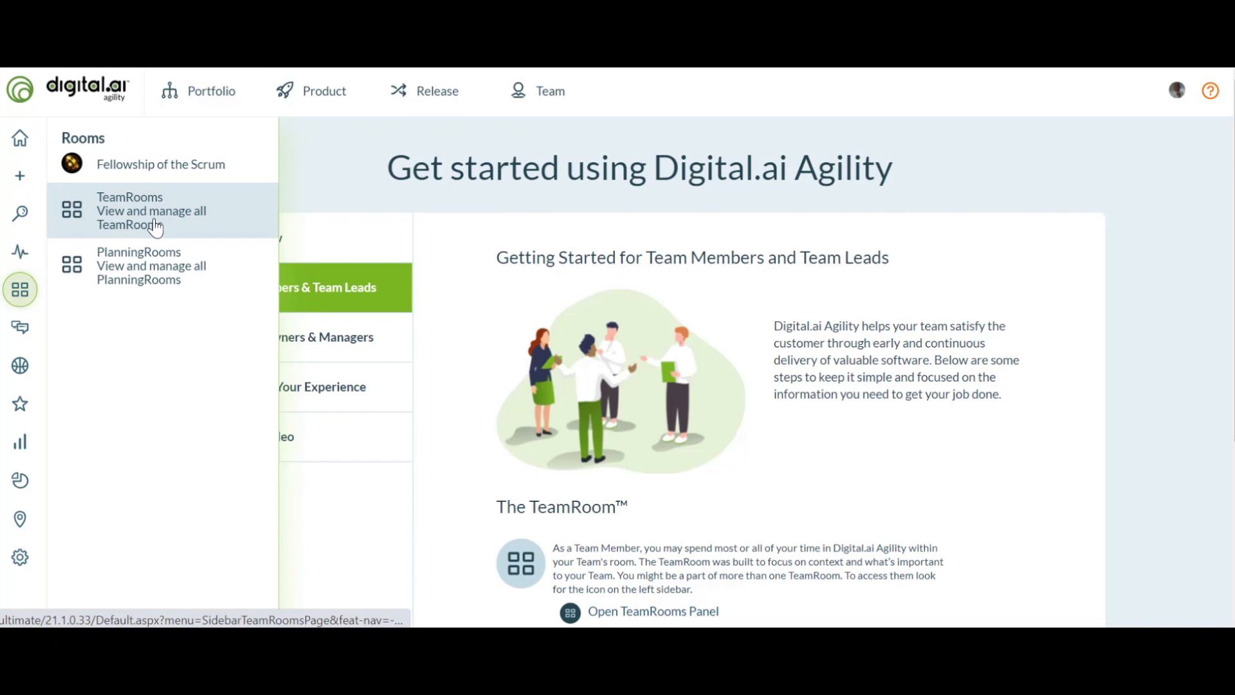
{"action": "left_click", "coordinate": [151, 209]}
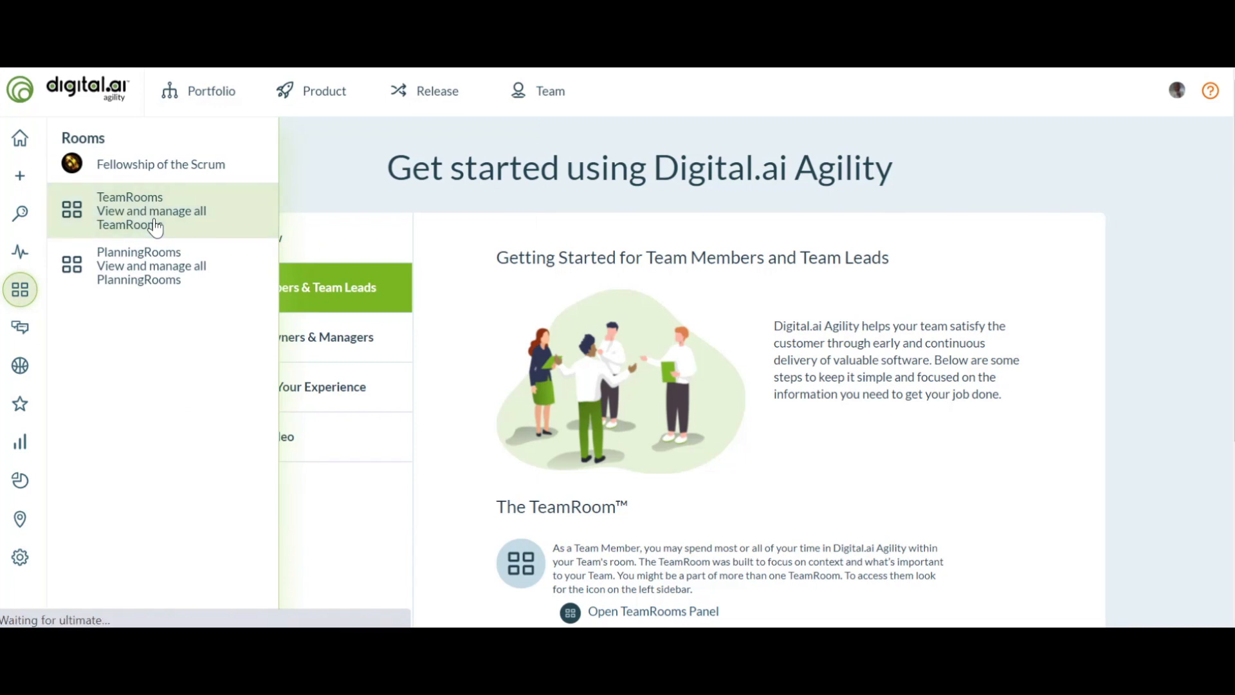
{"action": "left_click", "coordinate": [130, 210]}
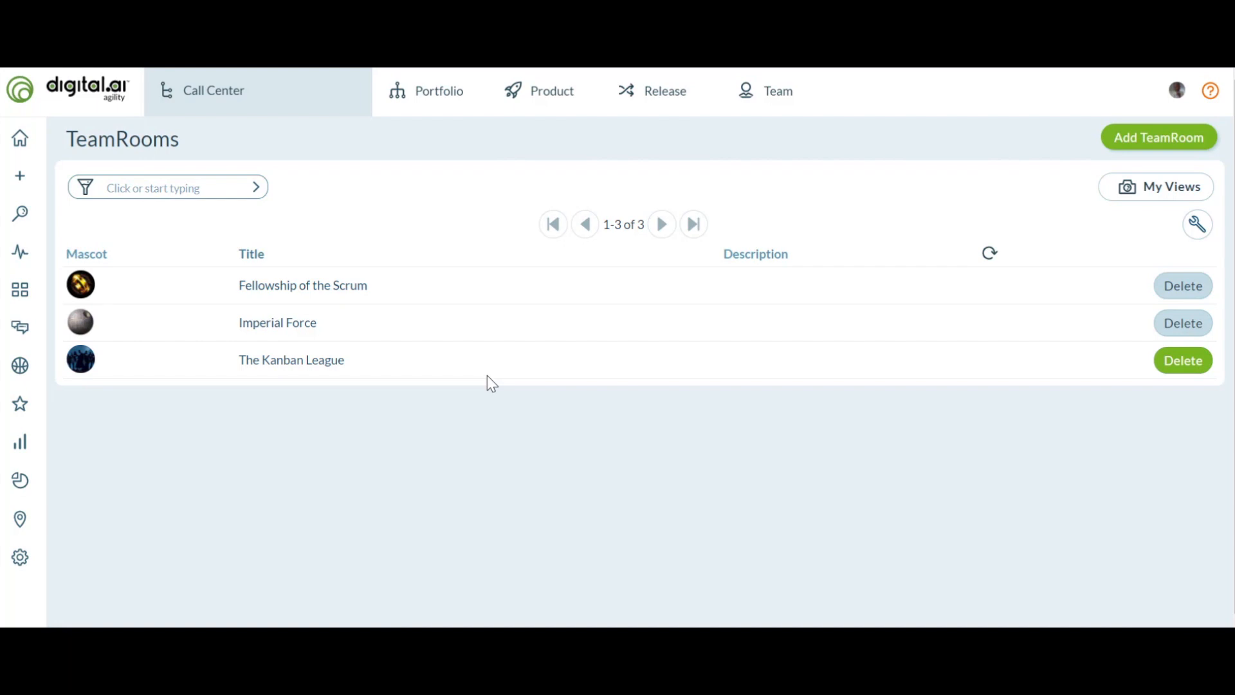
{"action": "mouse_move", "coordinate": [461, 342]}
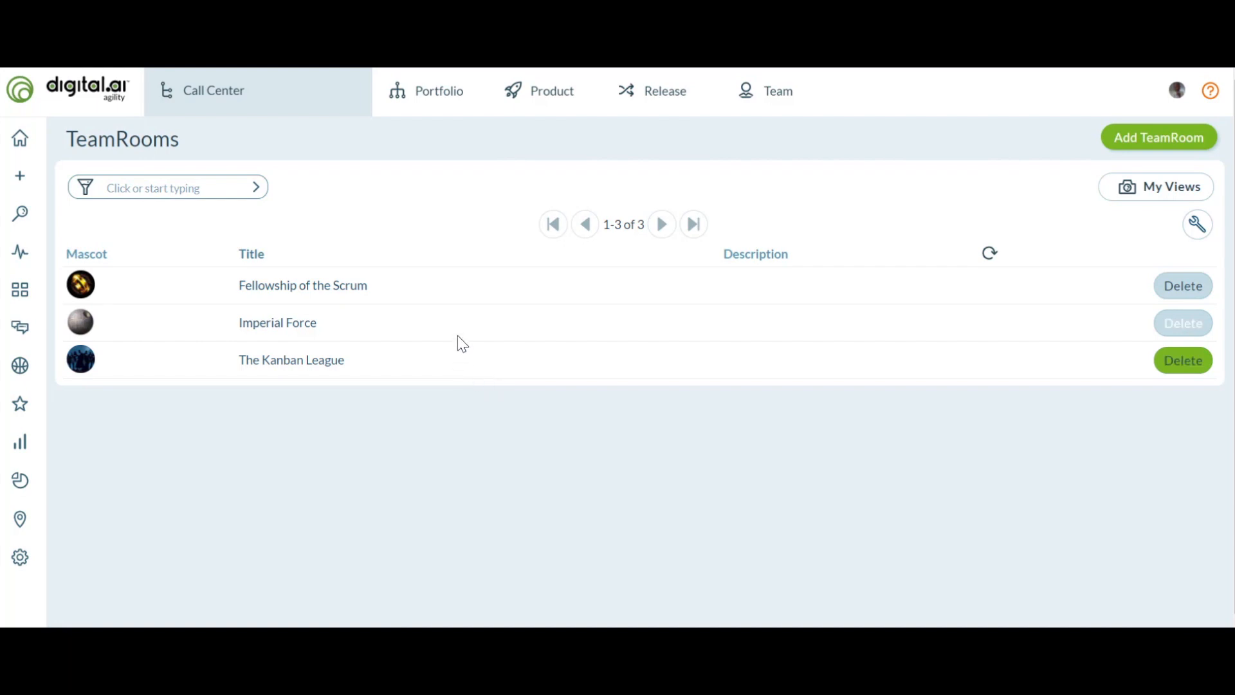
- Filter TeamRooms by 'Sc' to Scrum and open the Fellowship of the Scrum room
{"action": "left_click", "coordinate": [166, 188]}
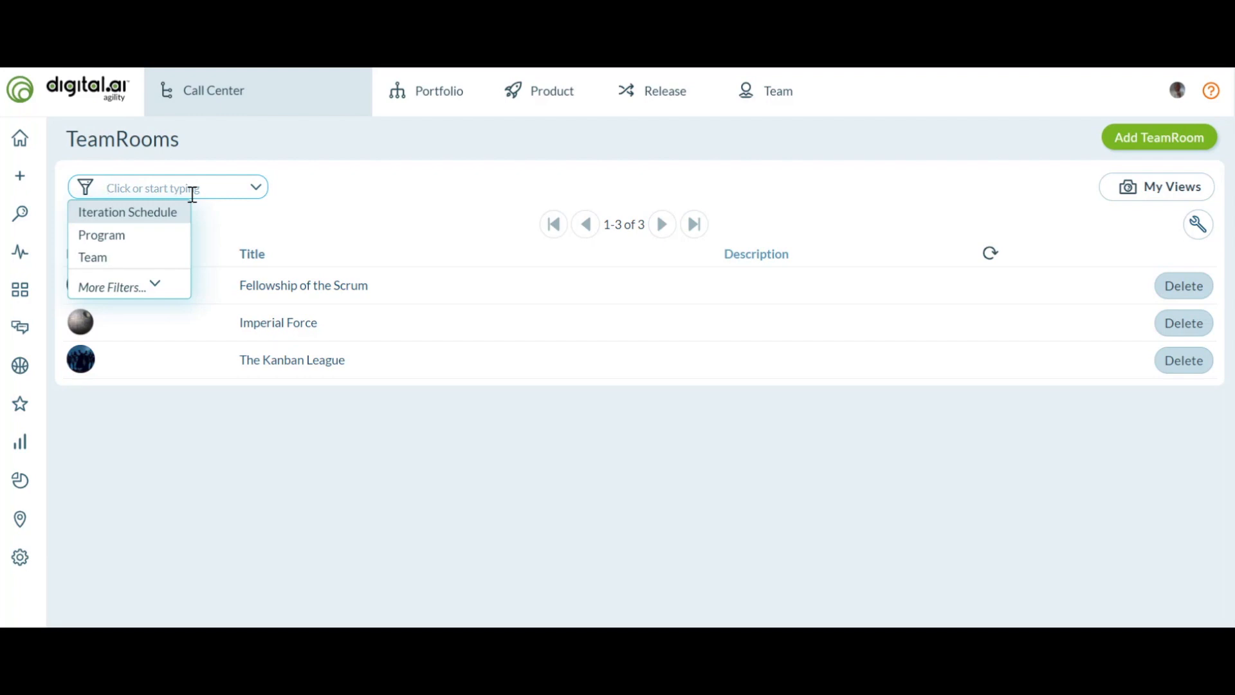
{"action": "type", "text": "Sc"}
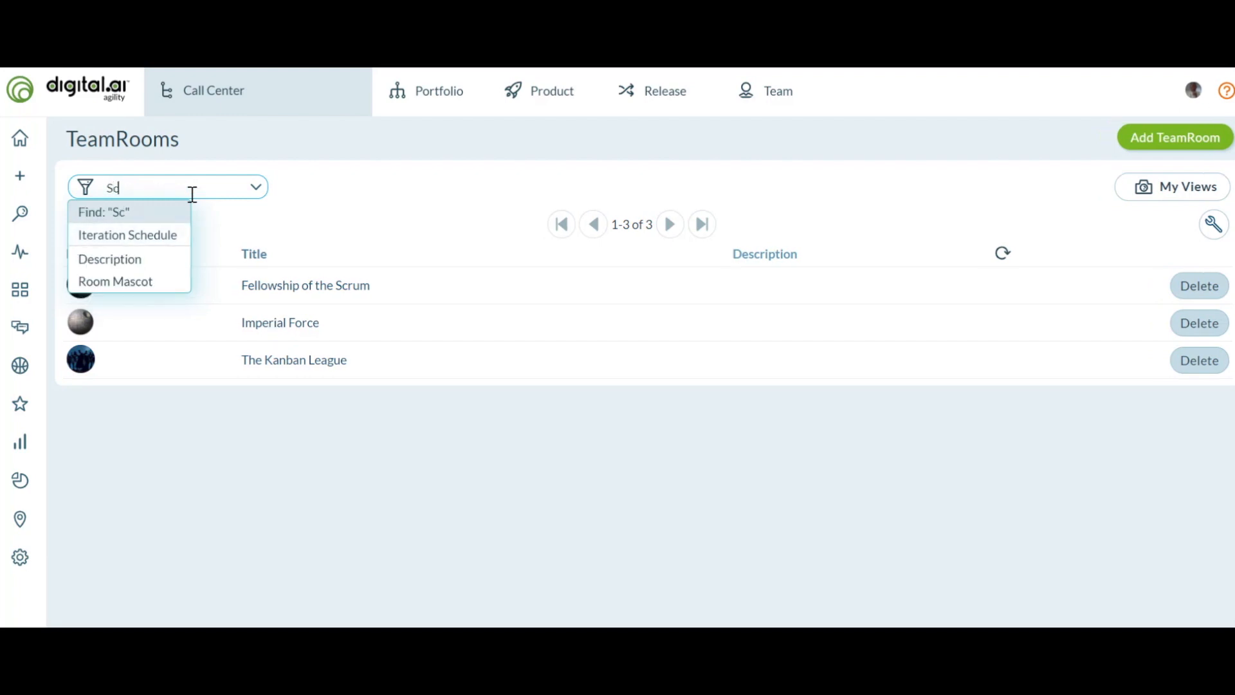
{"action": "left_click", "coordinate": [103, 213]}
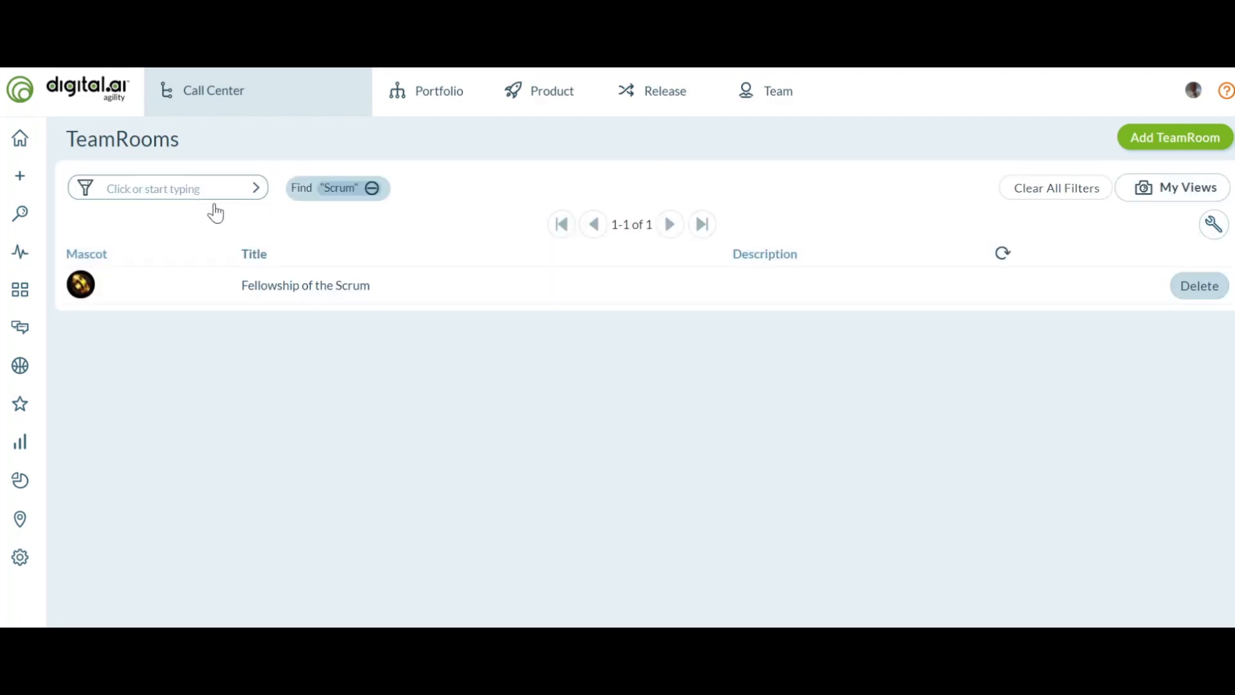
{"action": "left_click", "coordinate": [305, 286]}
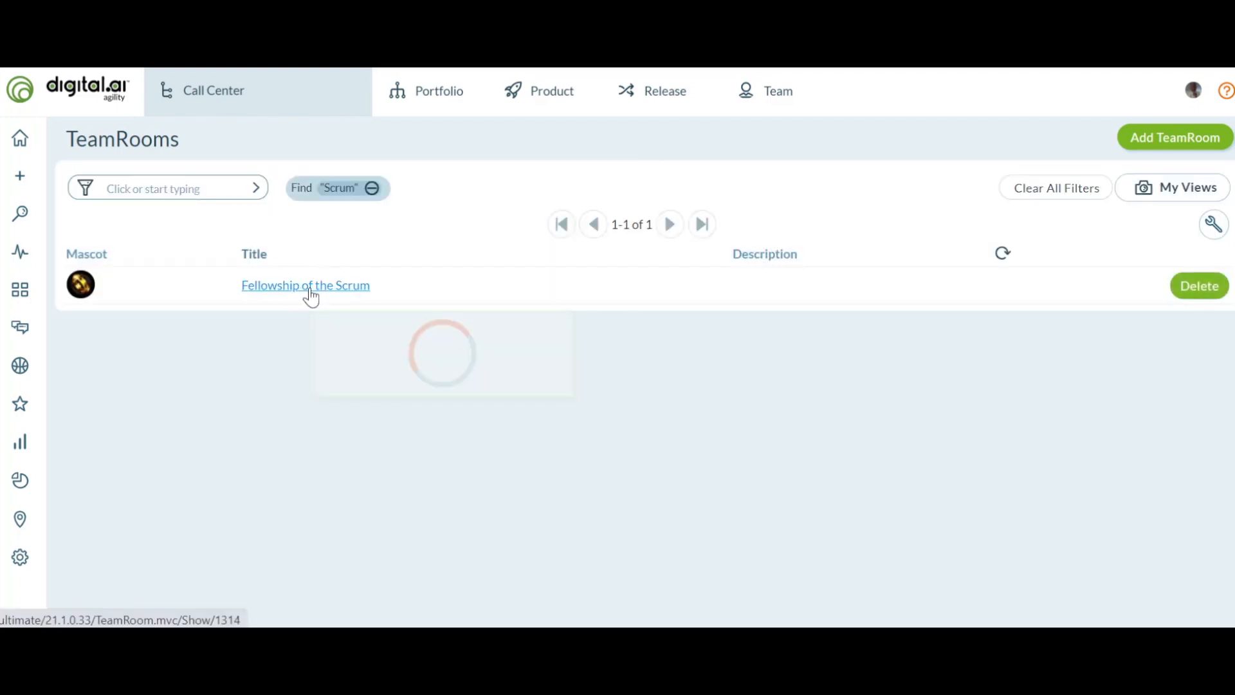
{"action": "mouse_move", "coordinate": [306, 286]}
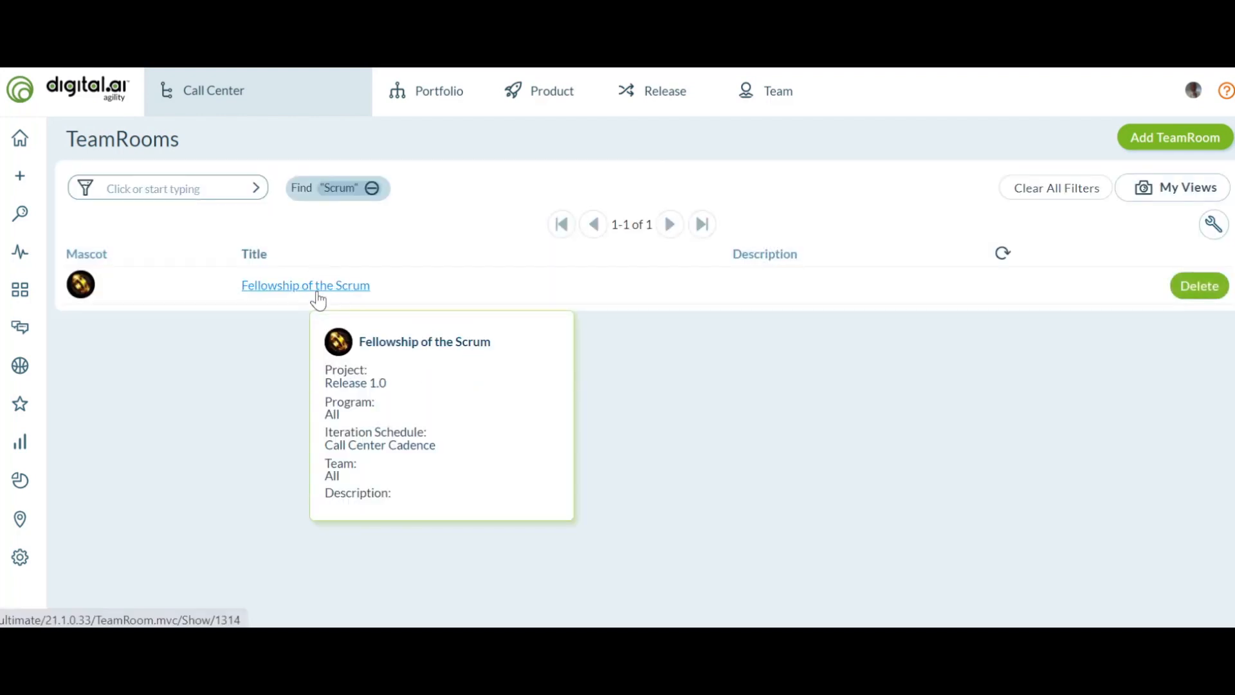
{"action": "mouse_move", "coordinate": [294, 301]}
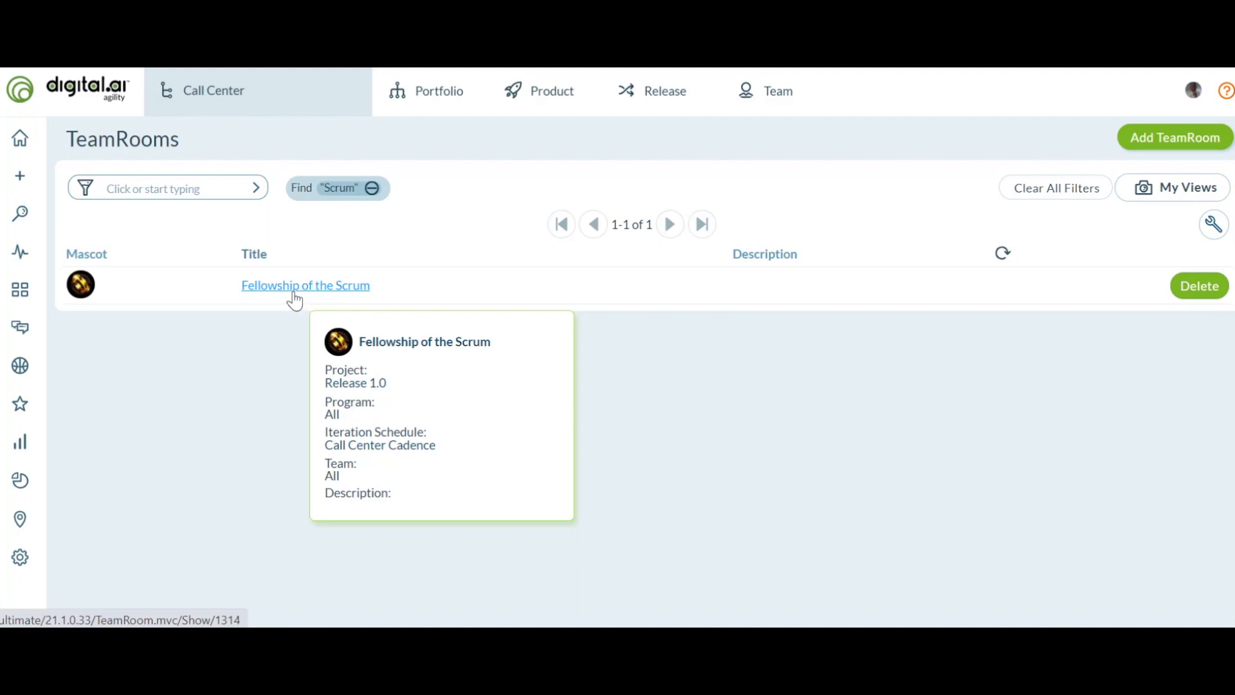
{"action": "left_click", "coordinate": [304, 285]}
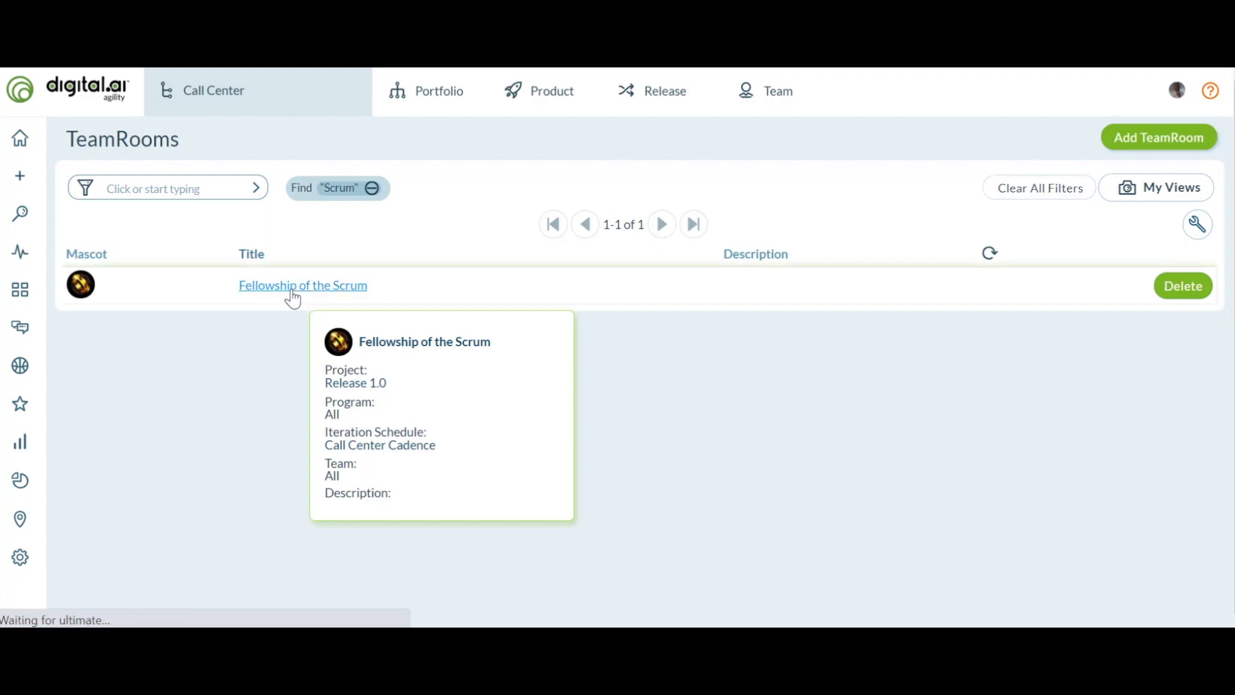
- Show Delivery Insights with its status-icon legend, then go to the team room's settings
{"action": "left_click", "coordinate": [302, 285]}
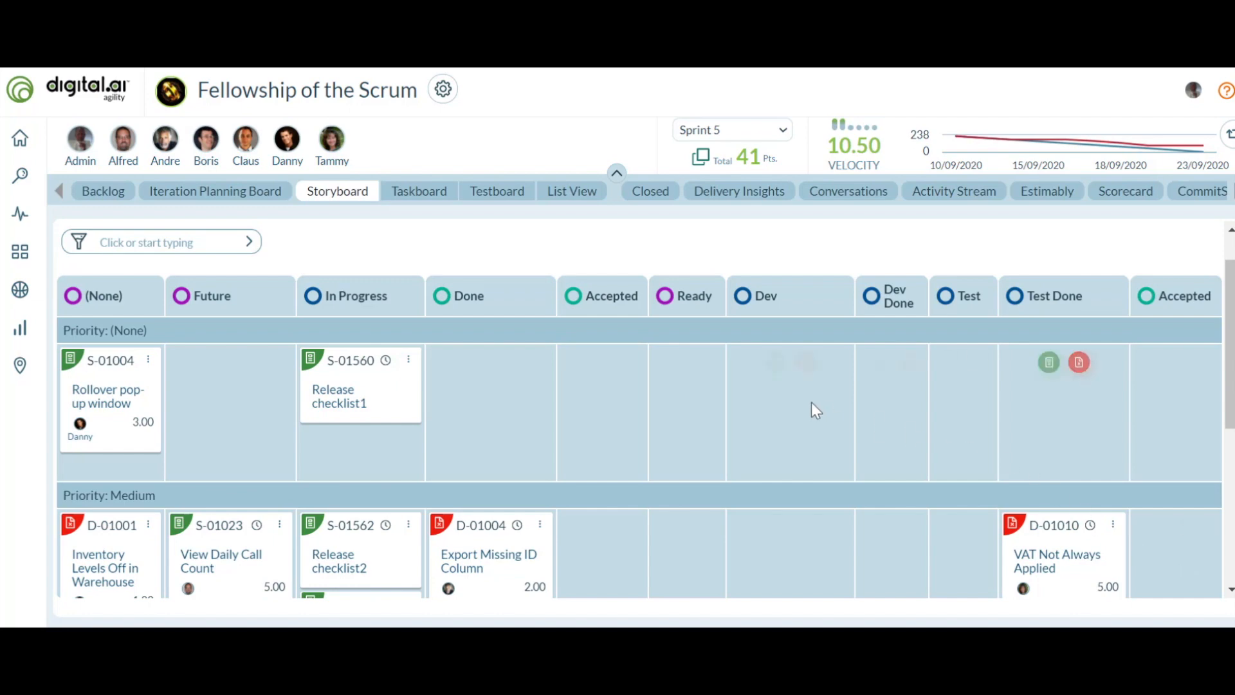
{"action": "mouse_move", "coordinate": [732, 206]}
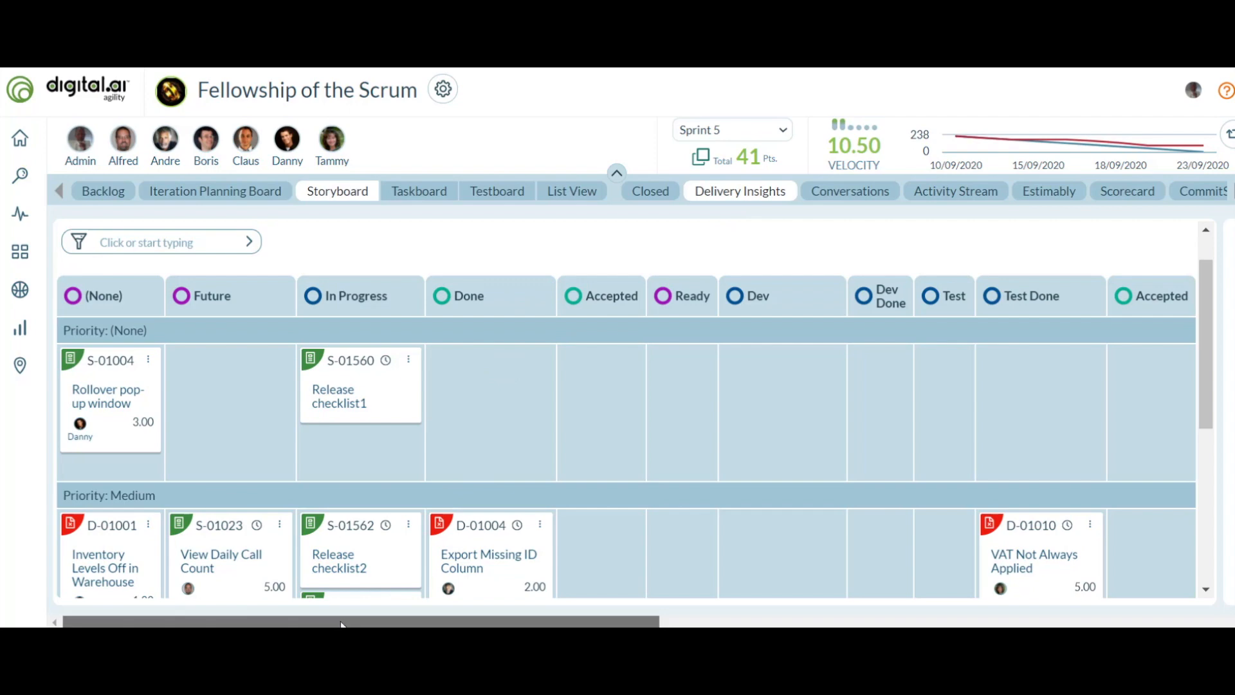
{"action": "left_click", "coordinate": [739, 191]}
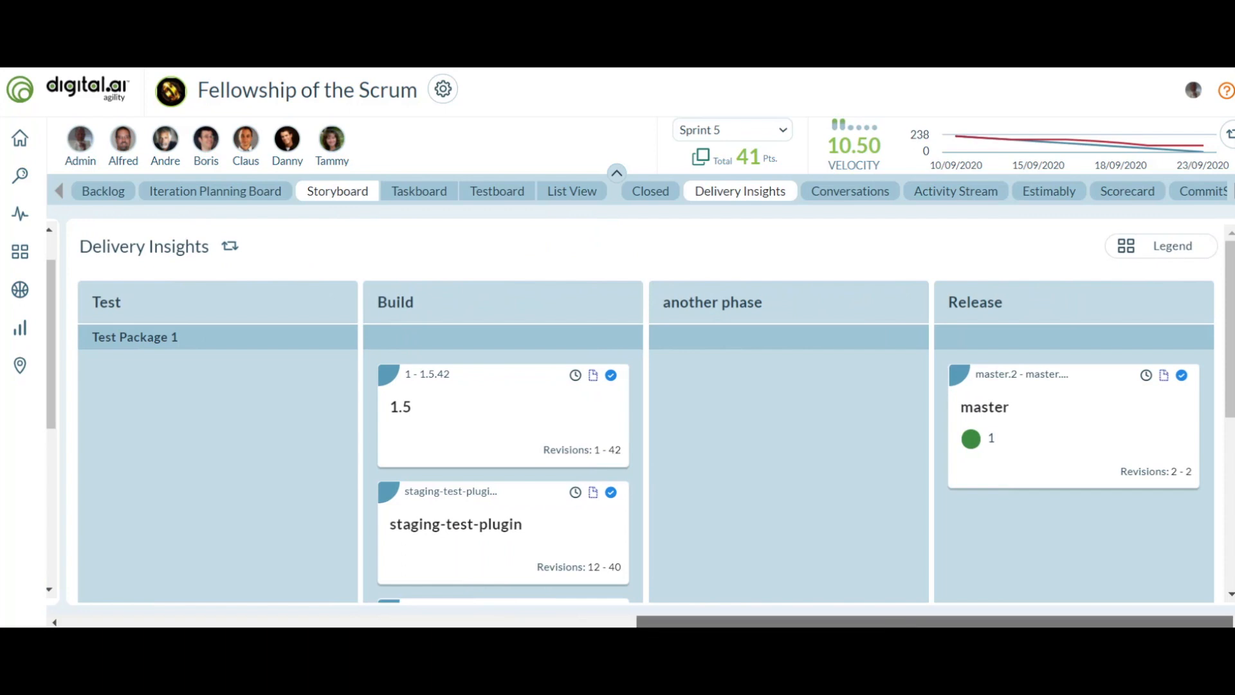
{"action": "mouse_move", "coordinate": [945, 511]}
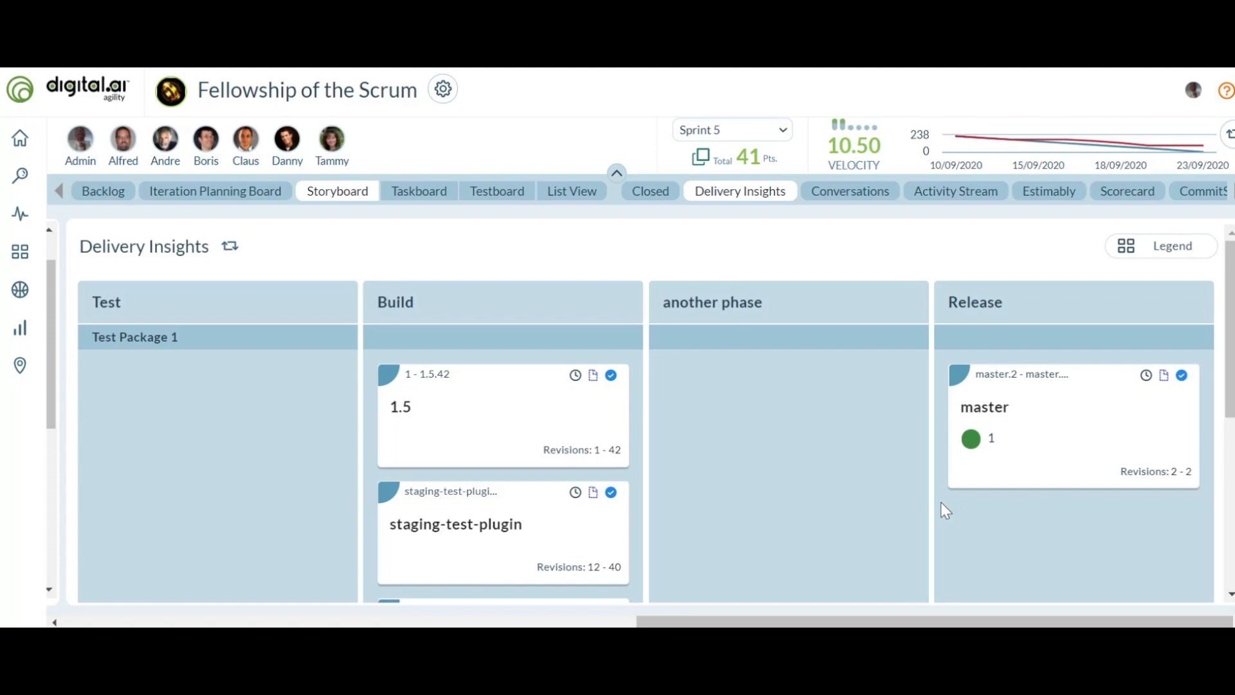
{"action": "mouse_move", "coordinate": [1173, 244]}
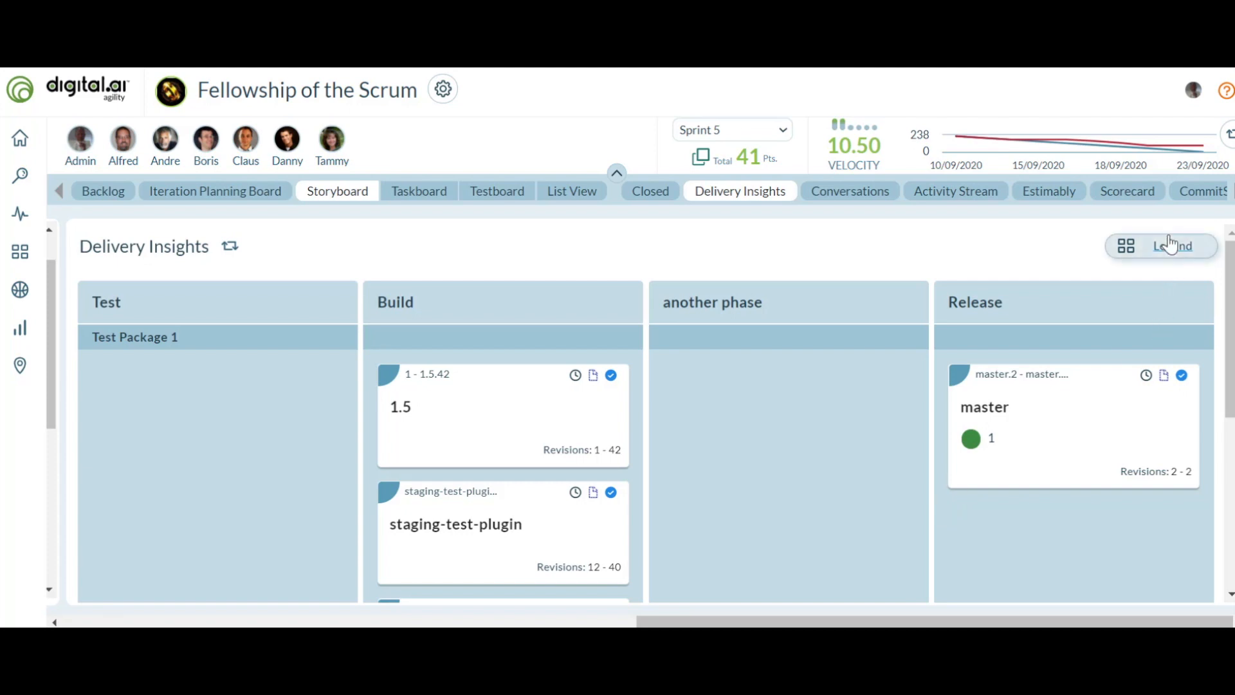
{"action": "left_click", "coordinate": [1174, 245]}
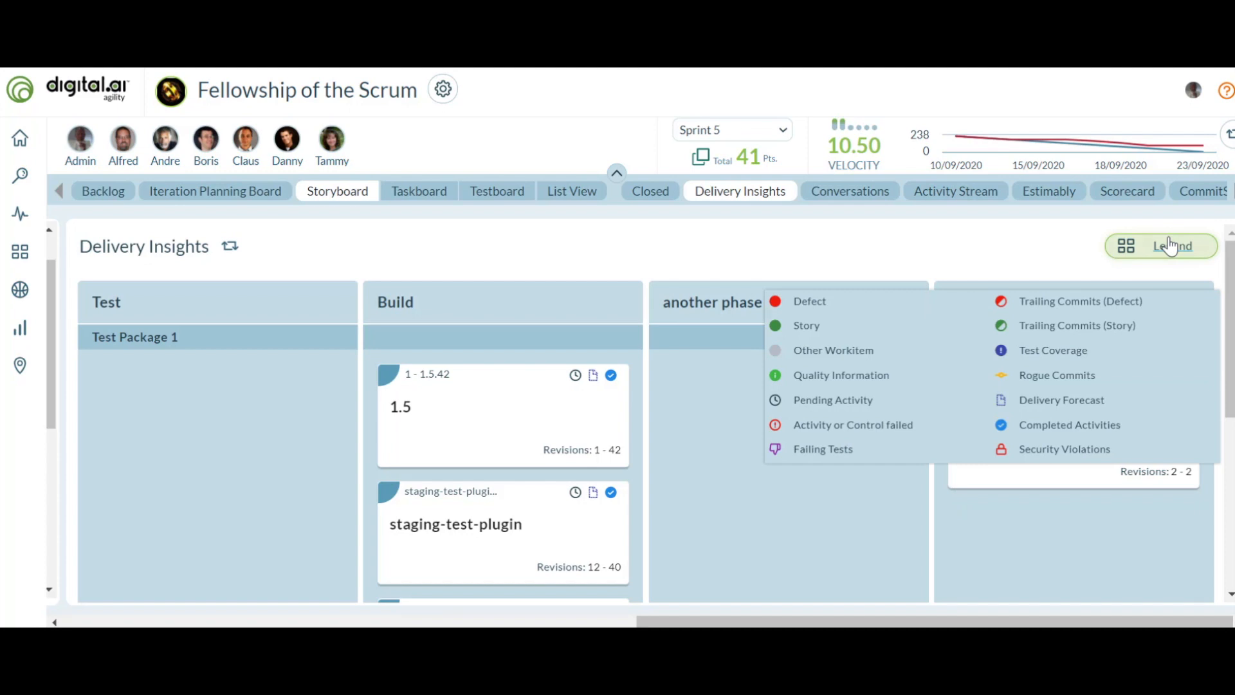
{"action": "mouse_move", "coordinate": [724, 252]}
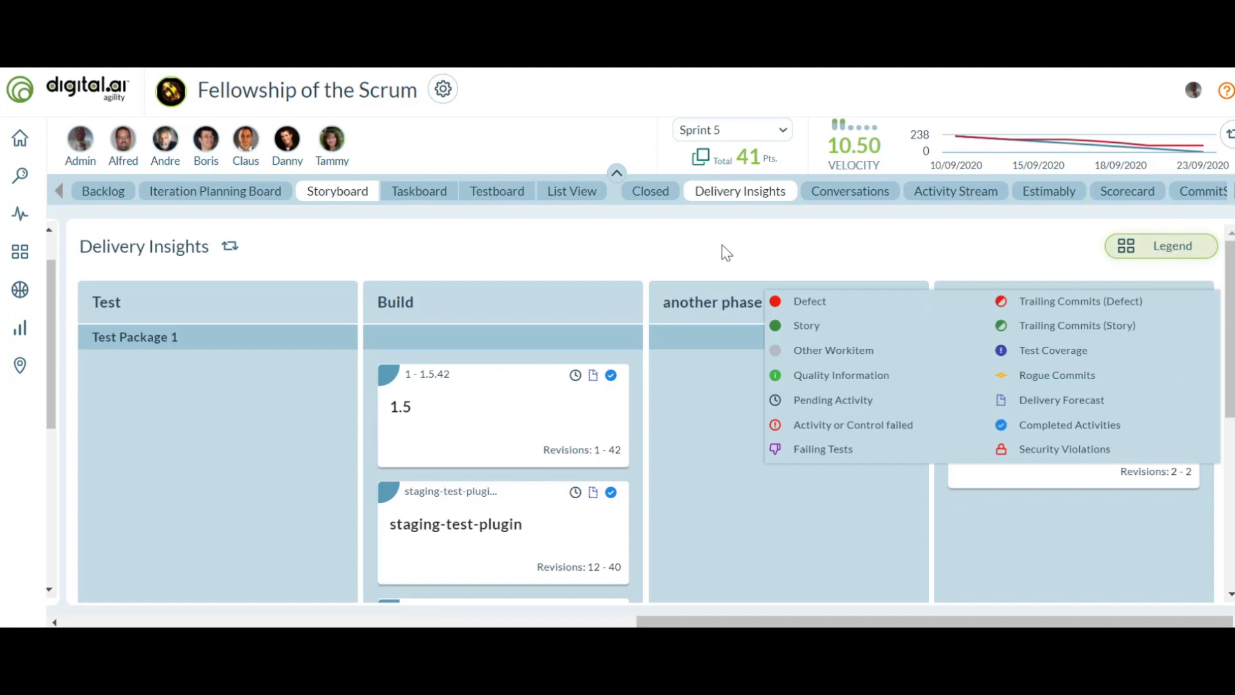
{"action": "mouse_move", "coordinate": [723, 416]}
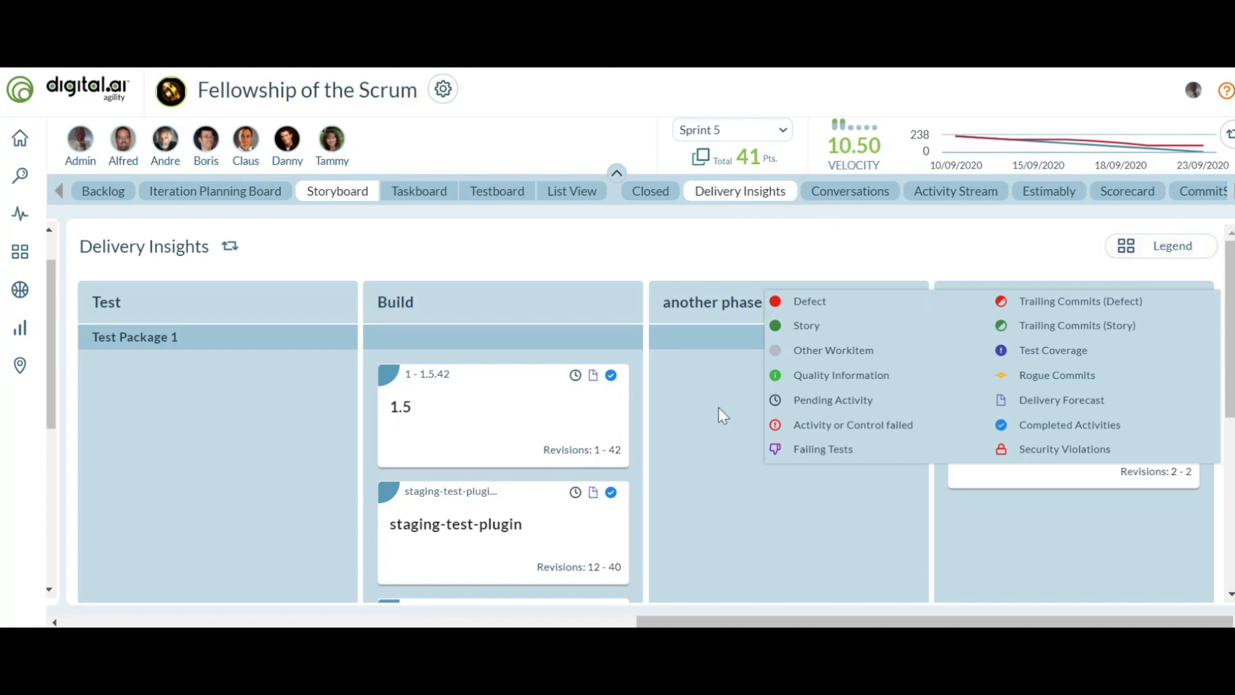
{"action": "mouse_move", "coordinate": [762, 543]}
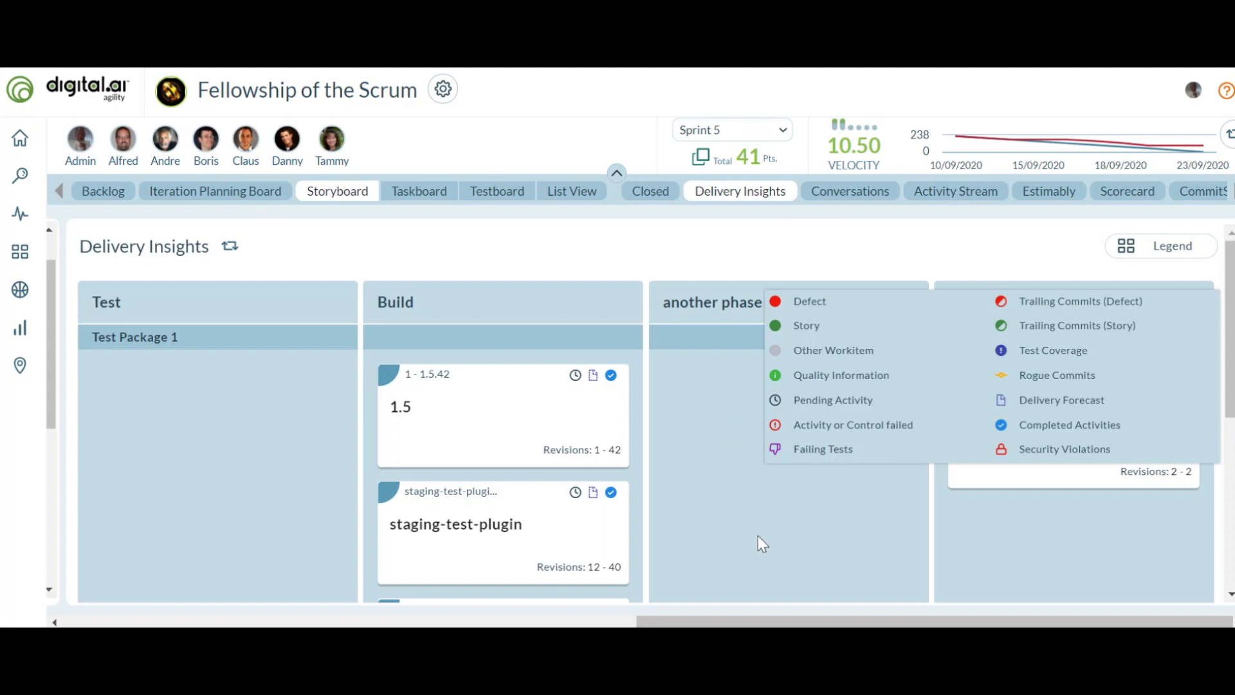
{"action": "mouse_move", "coordinate": [443, 89]}
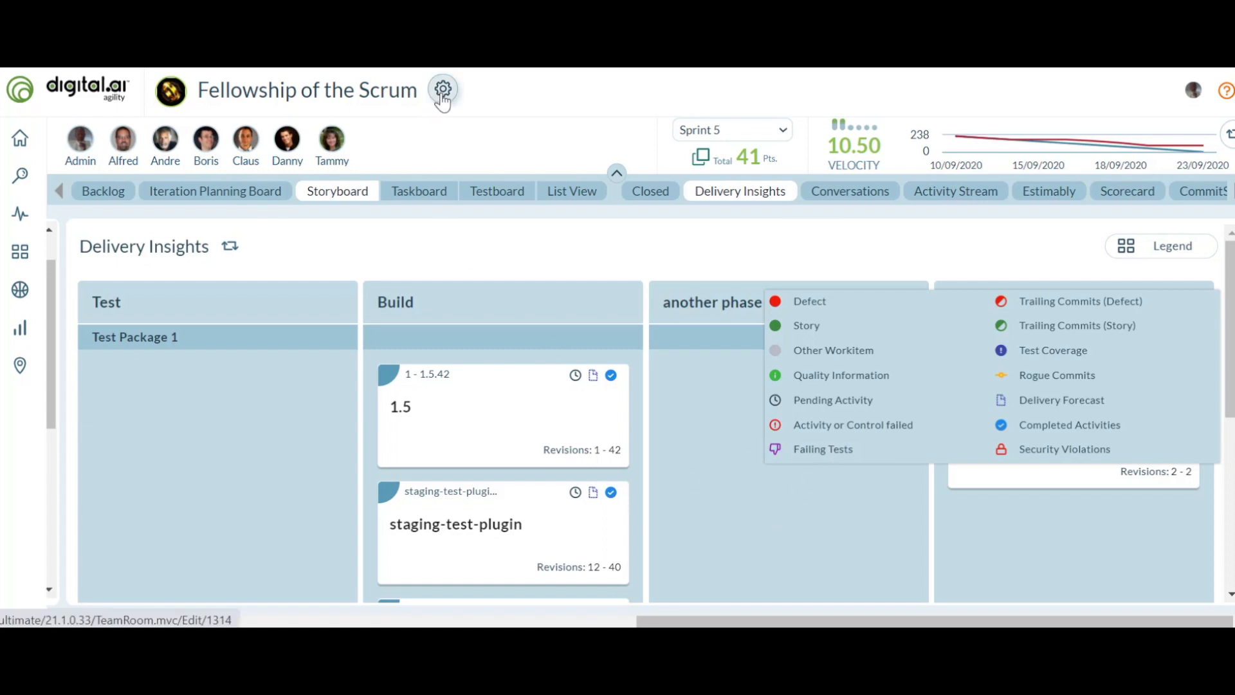
{"action": "left_click", "coordinate": [441, 89]}
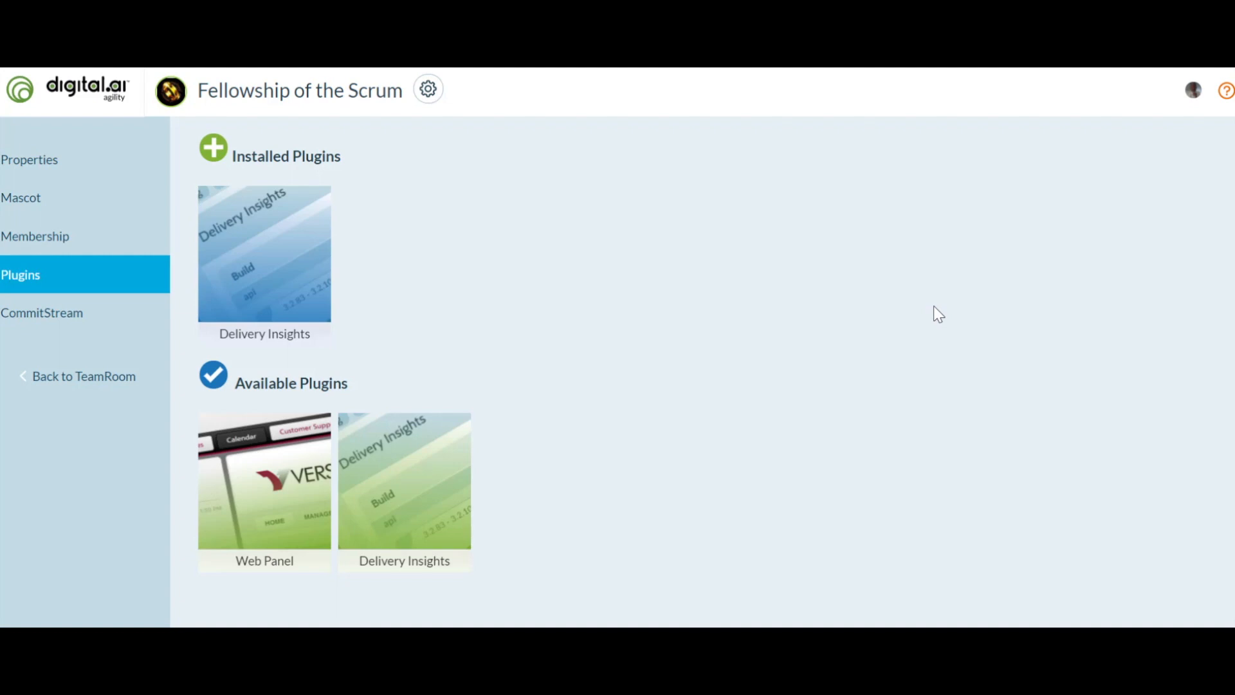
{"action": "mouse_move", "coordinate": [965, 483]}
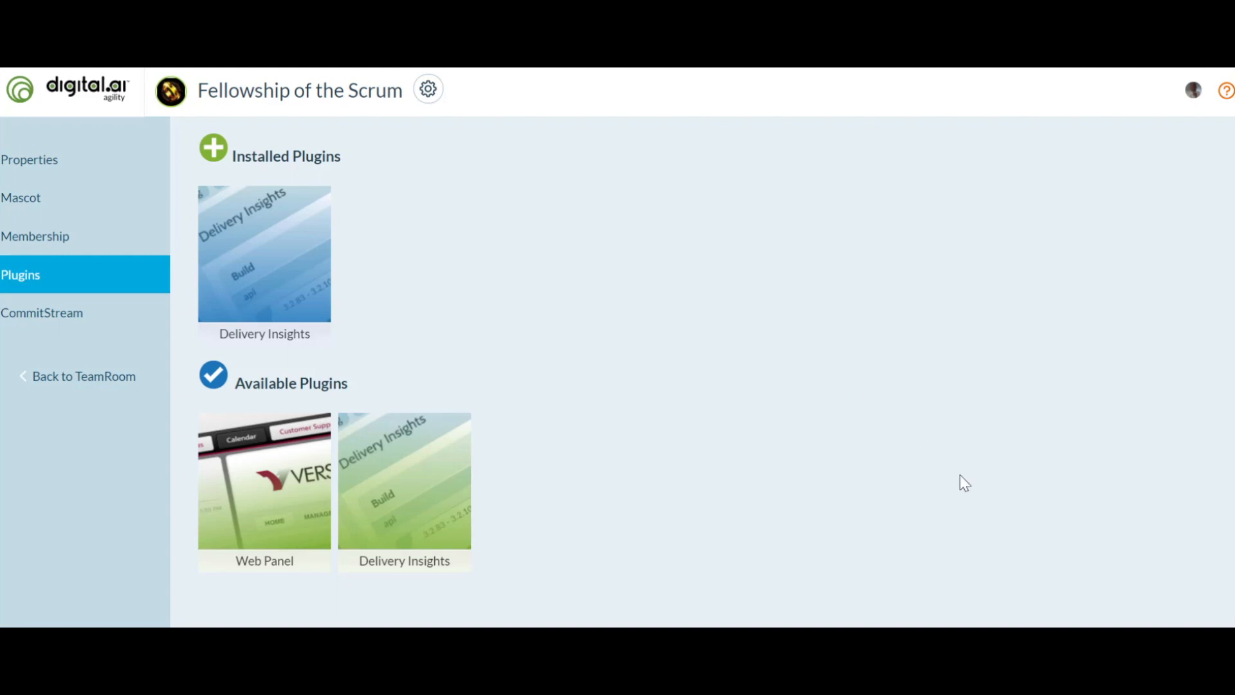
- Return from the Plugins settings to the Fellowship of the Scrum Storyboard
{"action": "left_click", "coordinate": [83, 375]}
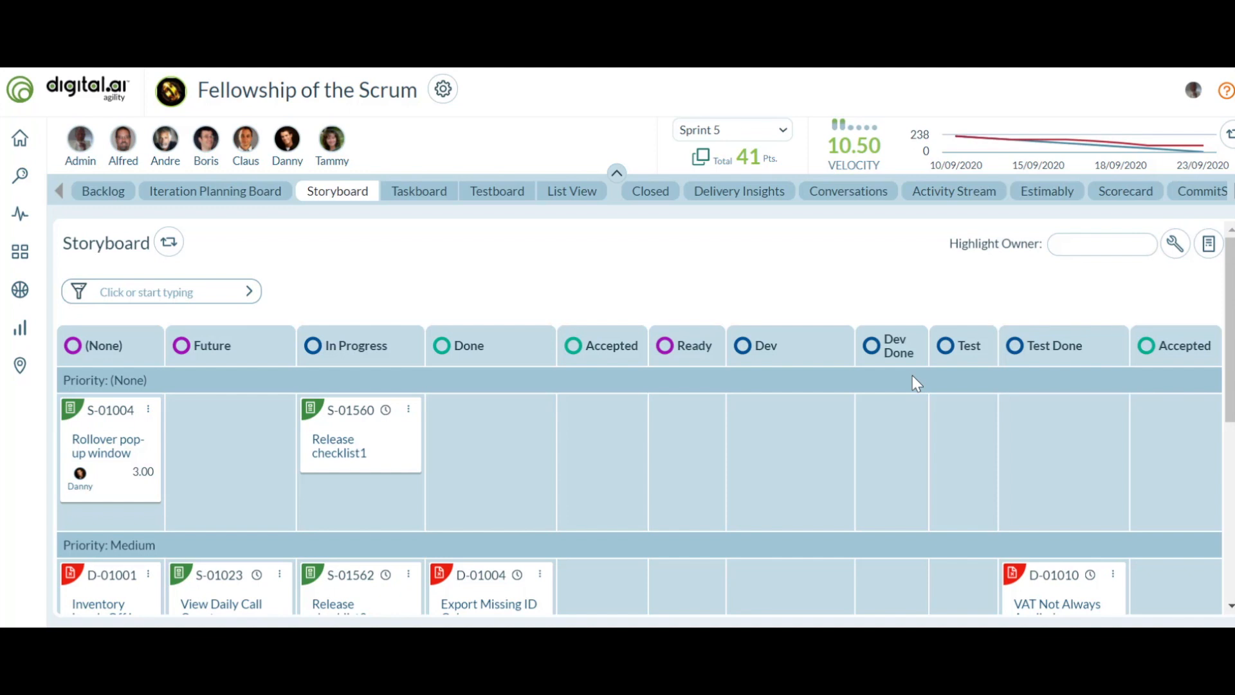
- Select Release checklist stories S-01559, S-01561 and S-01562 and move them to Future
{"action": "scroll", "scroll_direction": "down", "scroll_amount": 3}
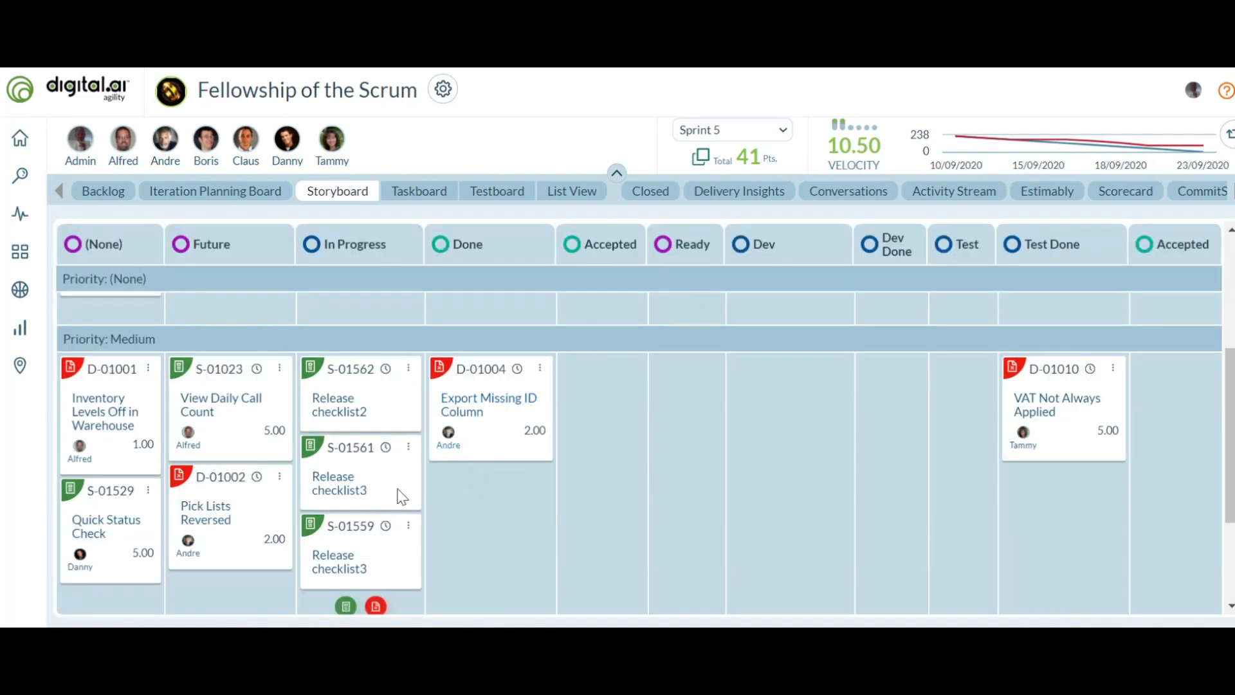
{"action": "left_click", "coordinate": [359, 552]}
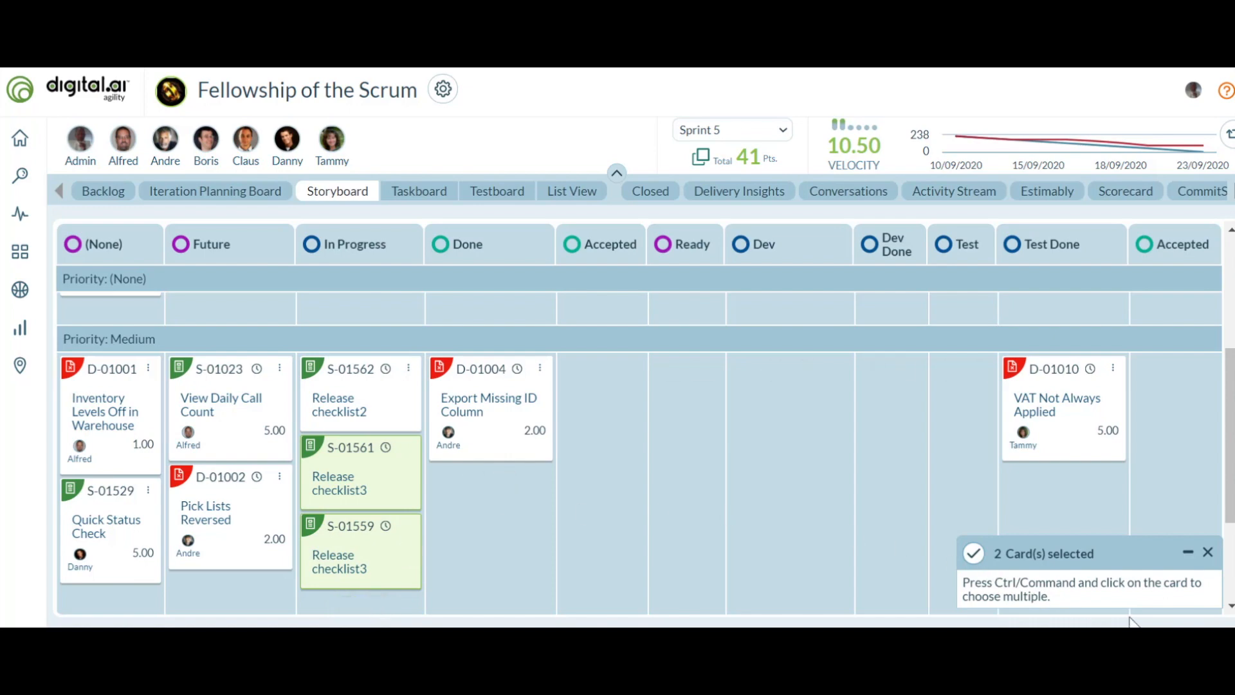
{"action": "mouse_move", "coordinate": [1102, 558]}
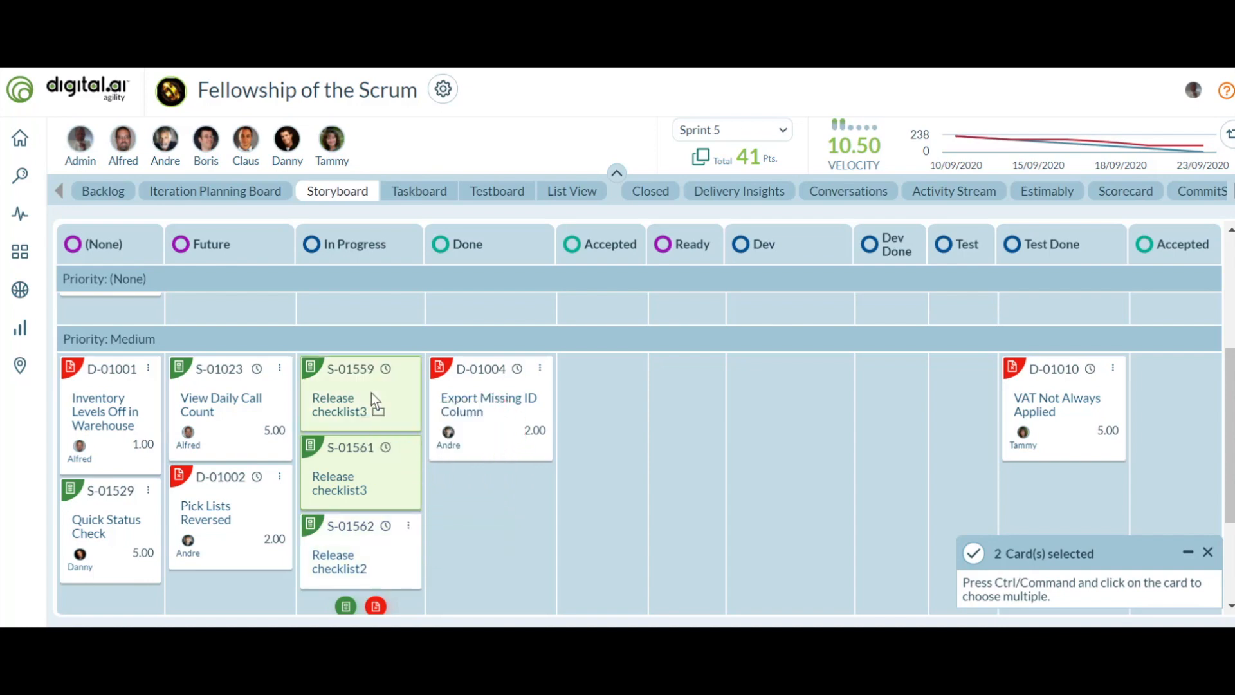
{"action": "mouse_move", "coordinate": [384, 472]}
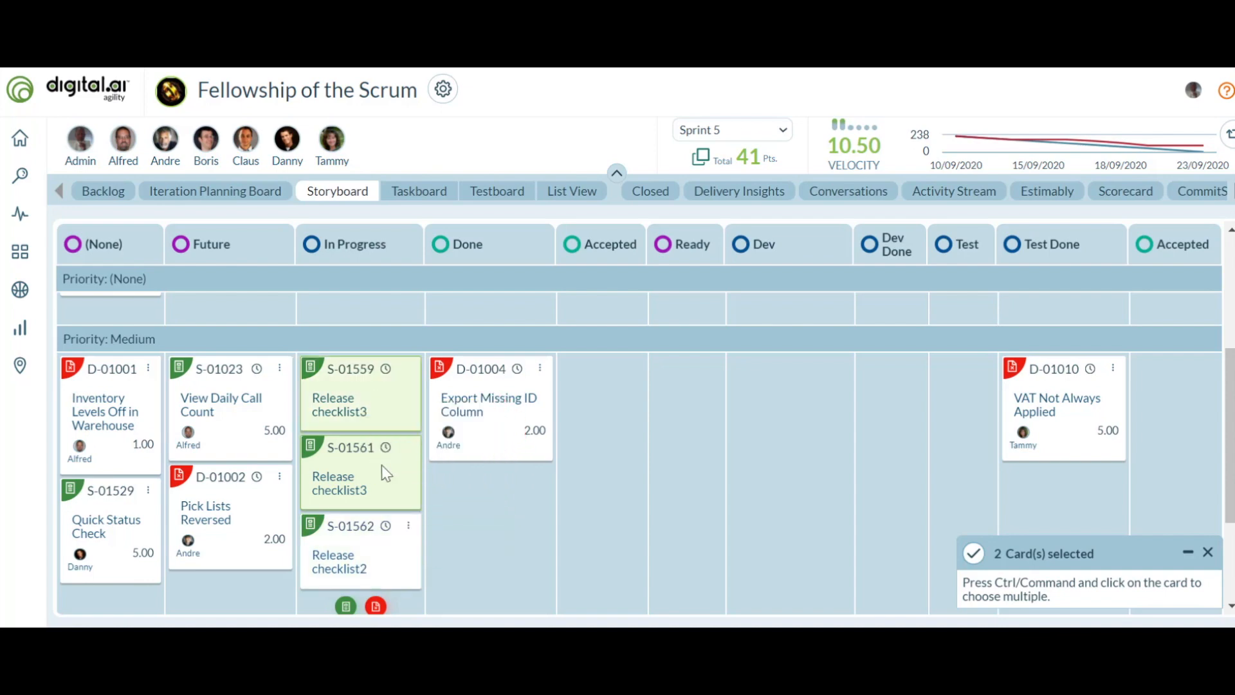
{"action": "mouse_move", "coordinate": [392, 509]}
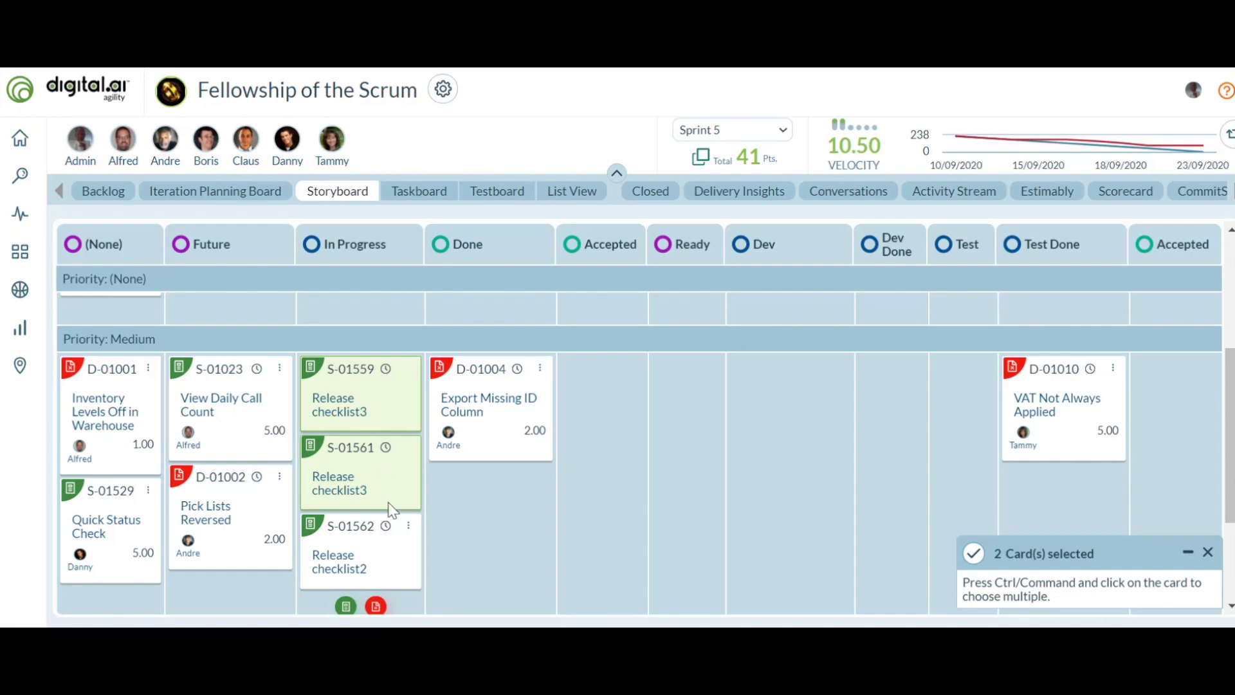
{"action": "left_click", "coordinate": [359, 552]}
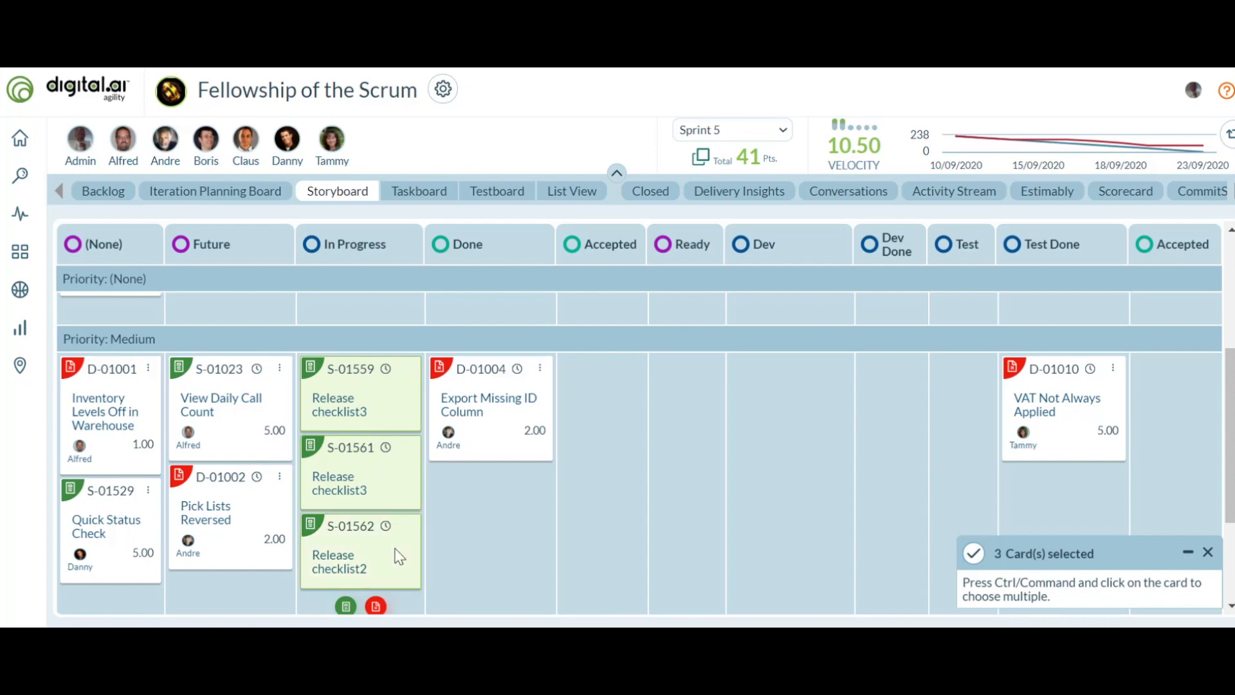
{"action": "mouse_move", "coordinate": [197, 516]}
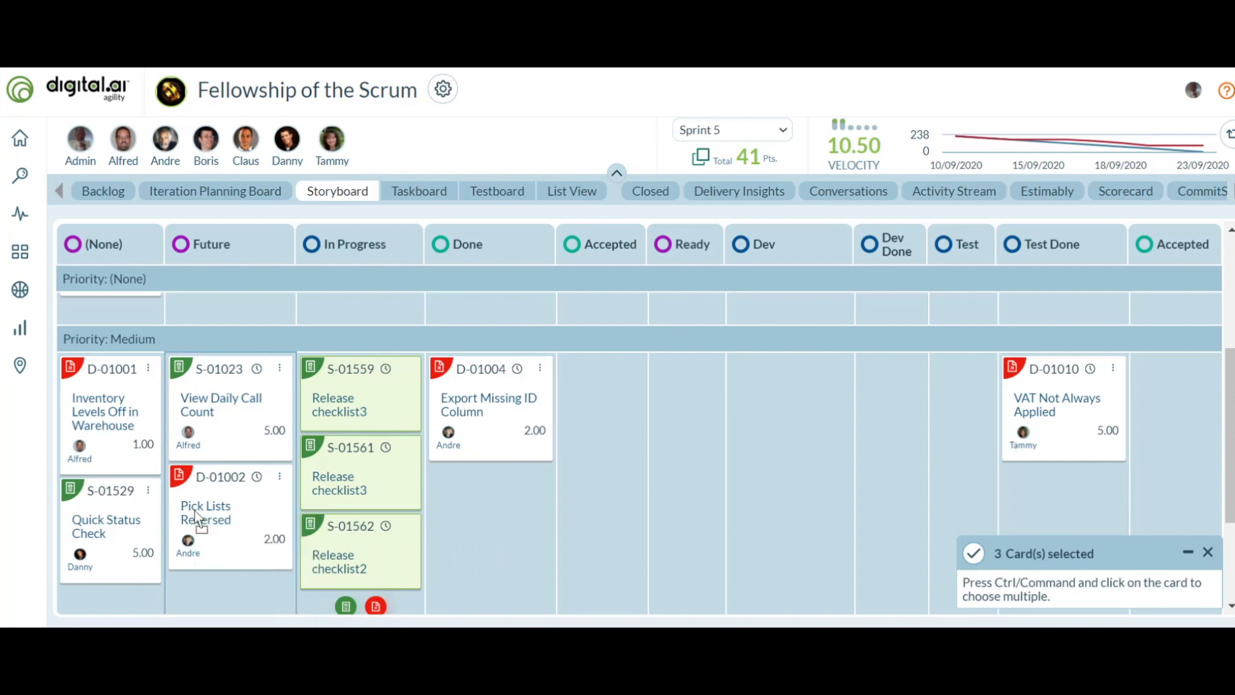
{"action": "scroll", "scroll_direction": "down", "scroll_amount": 3}
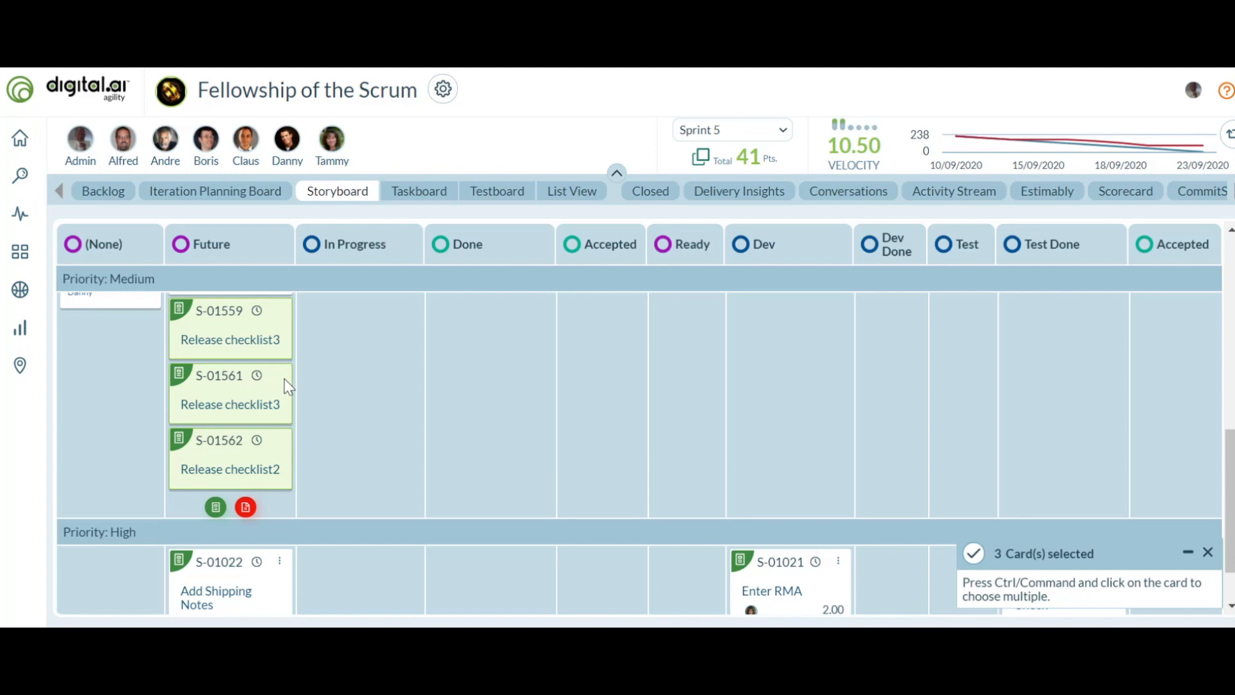
{"action": "scroll", "scroll_direction": "down", "scroll_amount": 3}
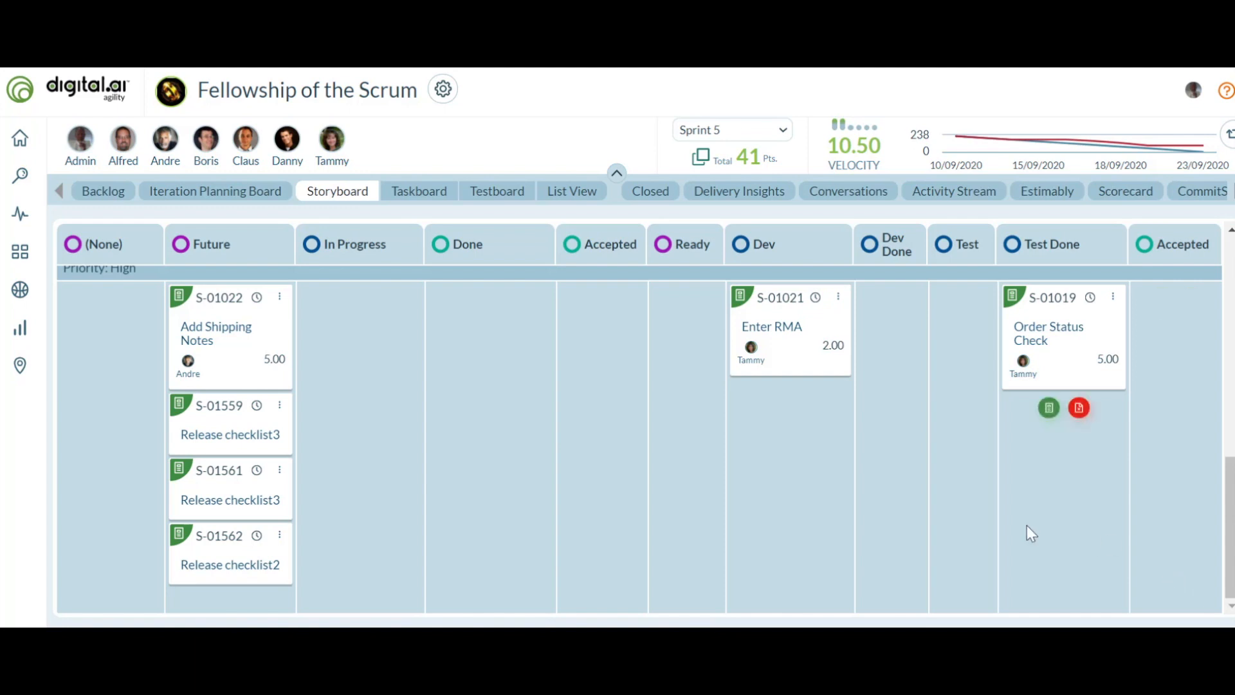
{"action": "mouse_move", "coordinate": [456, 612]}
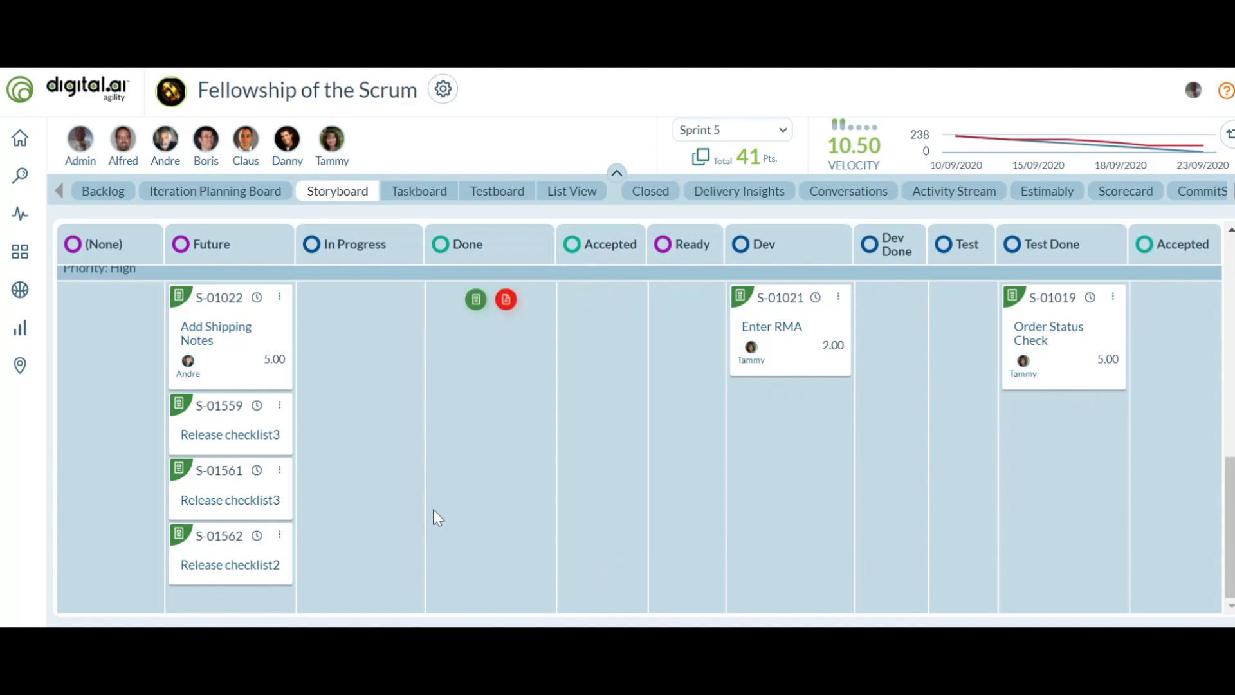
{"action": "mouse_move", "coordinate": [484, 407]}
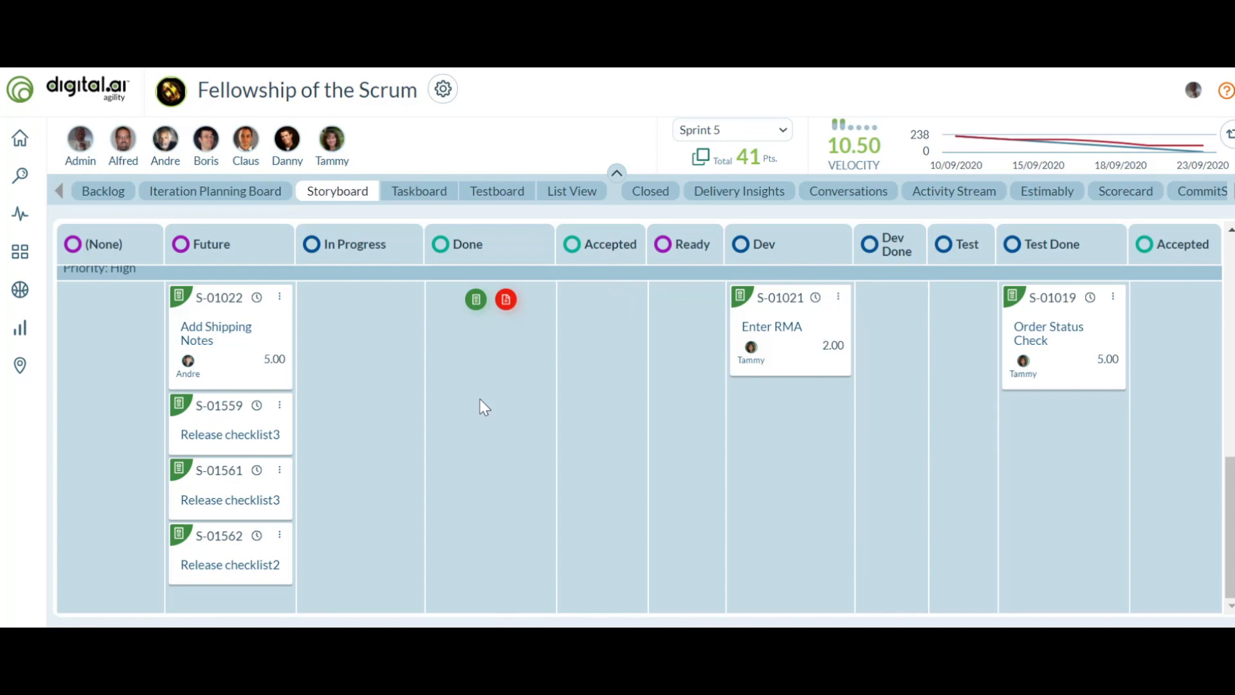
{"action": "mouse_move", "coordinate": [401, 381]}
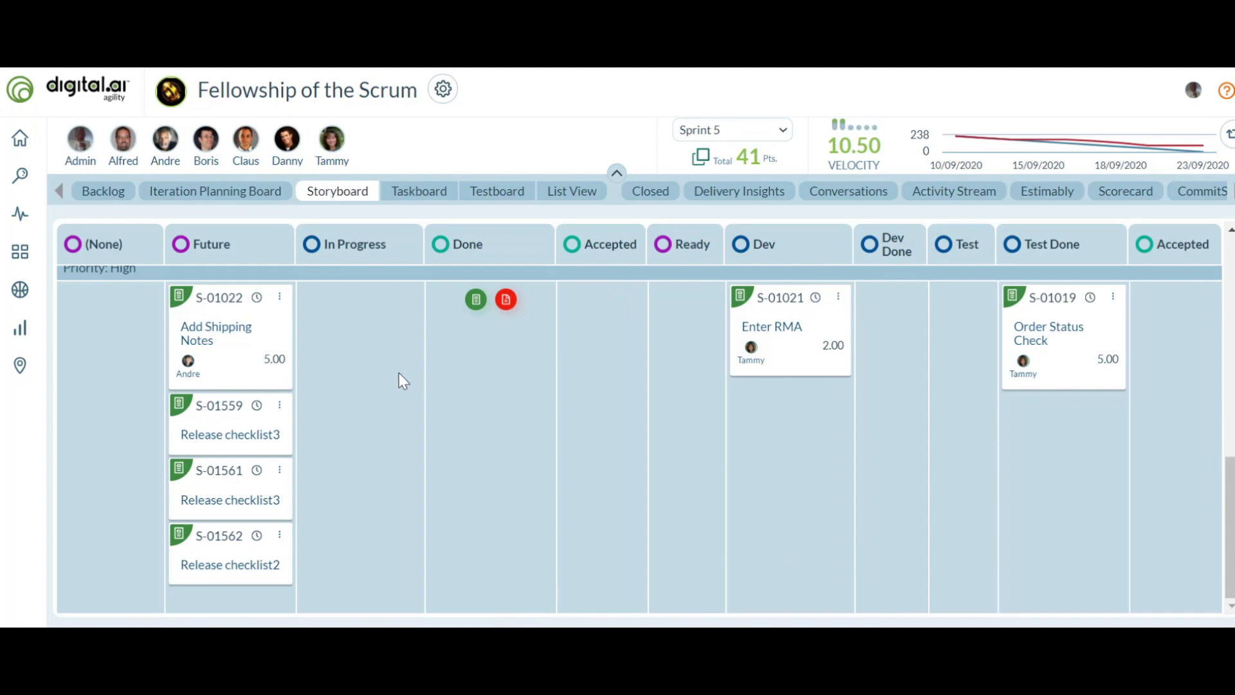
{"action": "mouse_move", "coordinate": [280, 537]}
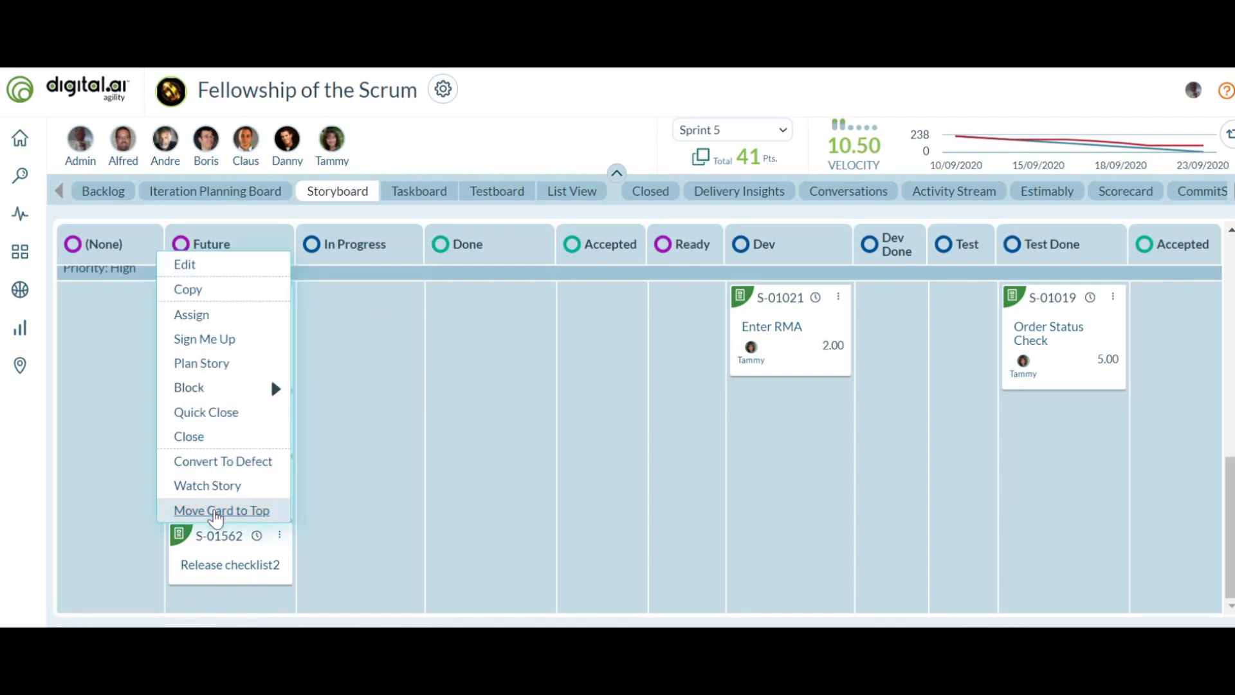
- Move the release checklist story card to the top of the Future column
{"action": "left_click", "coordinate": [222, 509]}
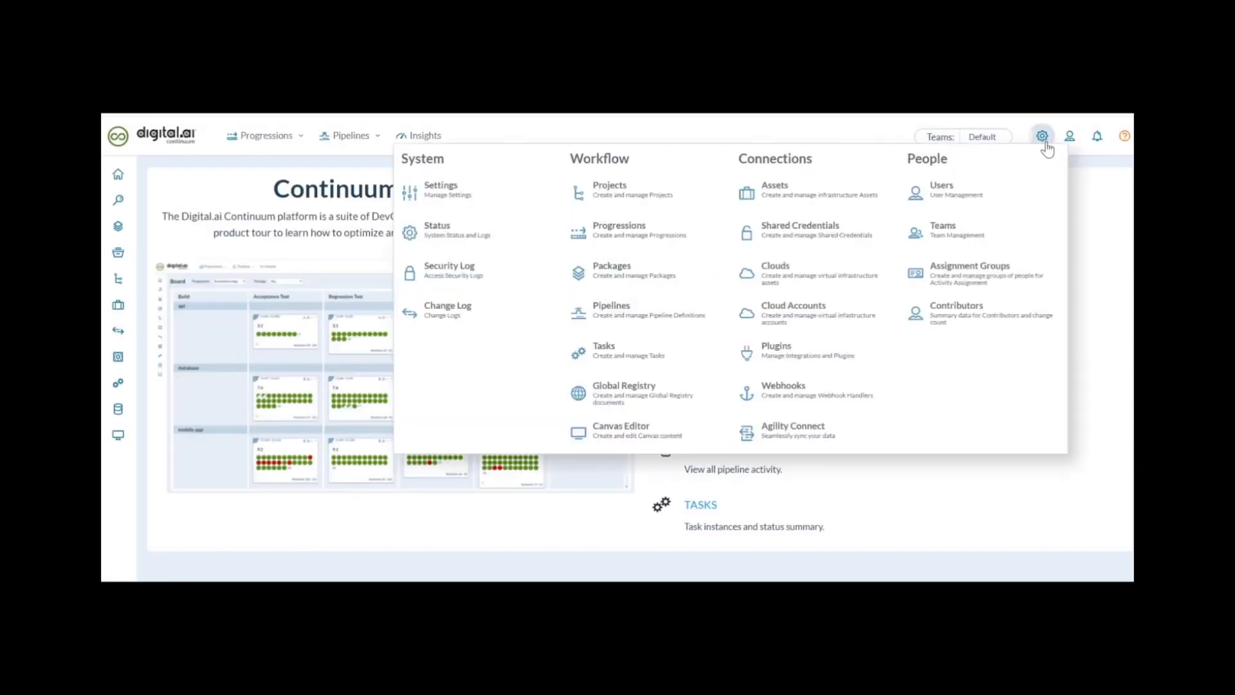
- Show the Agility Connect Mappings list with its seven integration mappings
{"action": "left_click", "coordinate": [792, 430]}
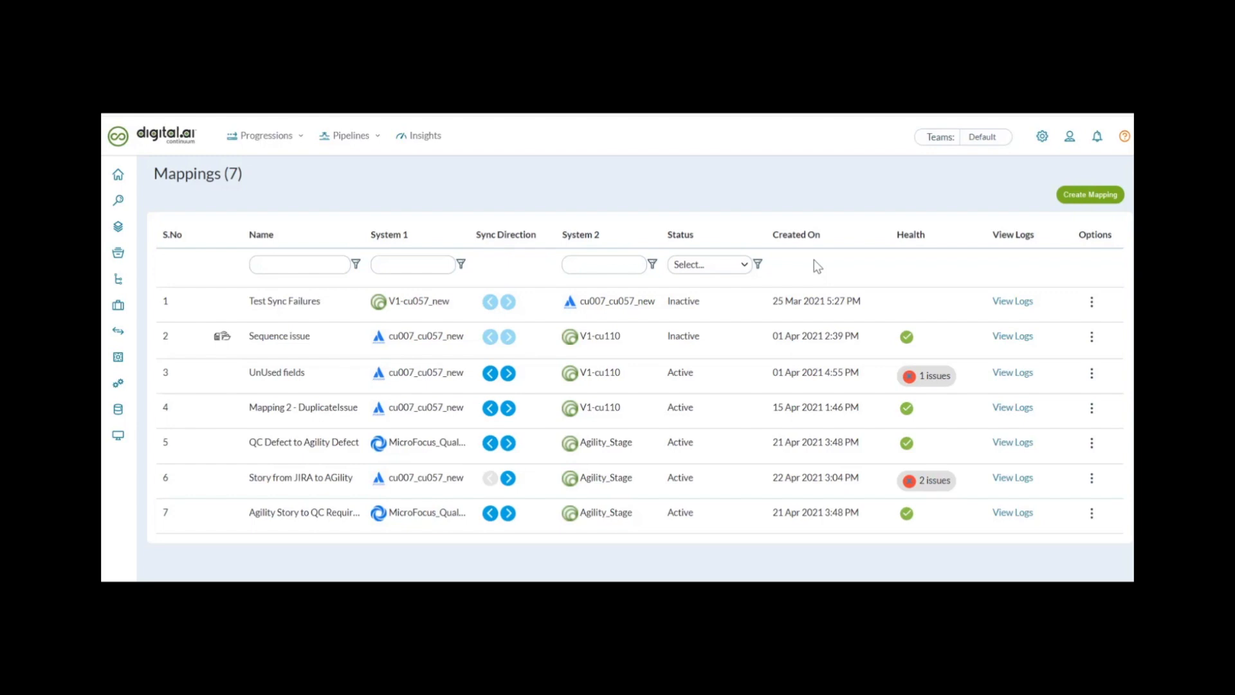
{"action": "mouse_move", "coordinate": [378, 355]}
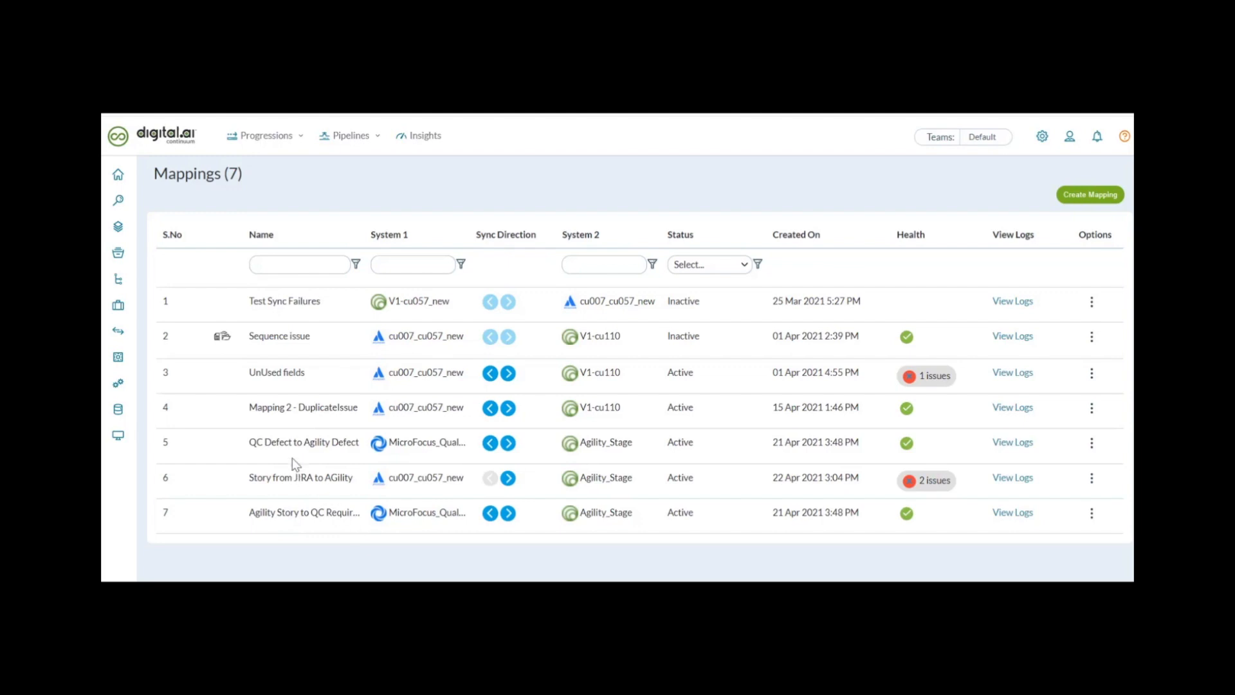
{"action": "mouse_move", "coordinate": [405, 543]}
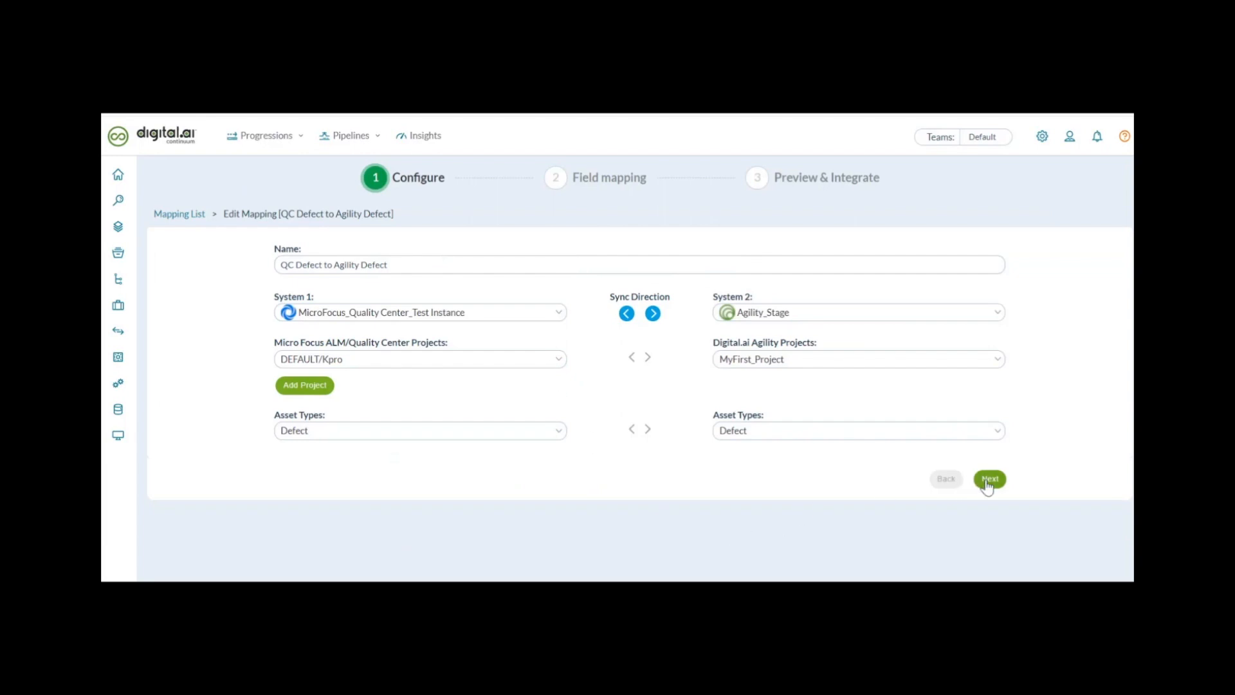
- Advance to Field mapping for QC Defect to Agility Defect and review Additional Mapping options
{"action": "left_click", "coordinate": [989, 478]}
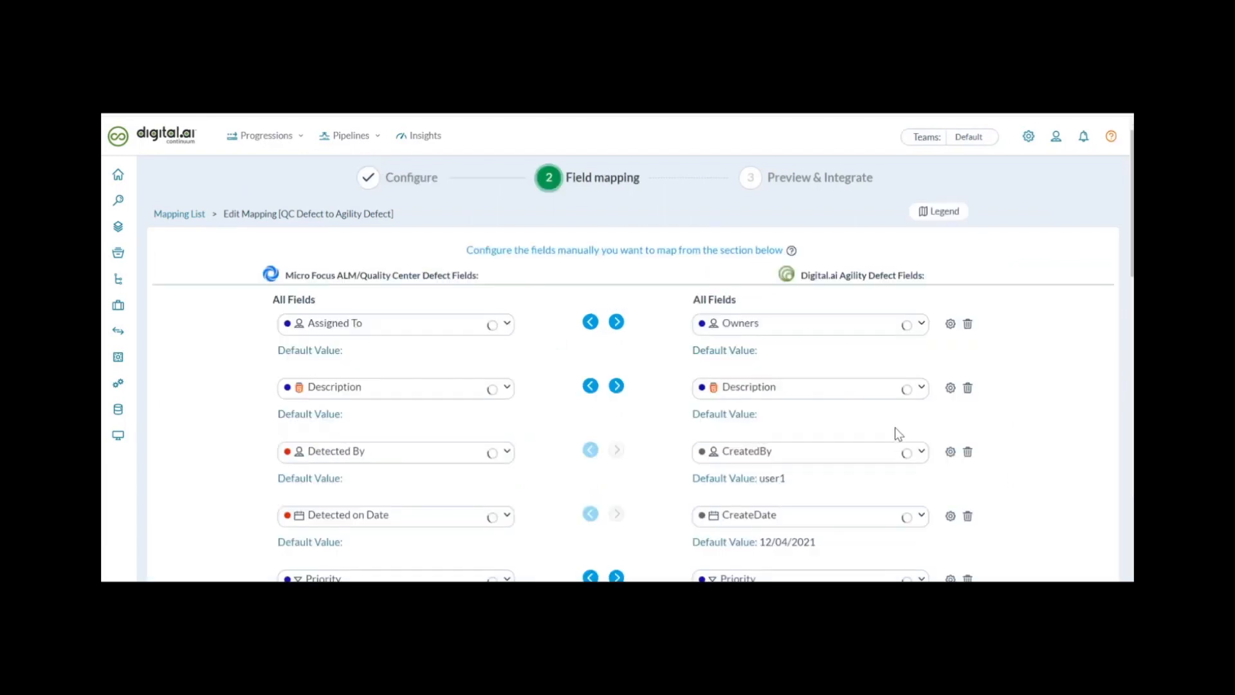
{"action": "scroll", "scroll_direction": "down", "scroll_amount": 3}
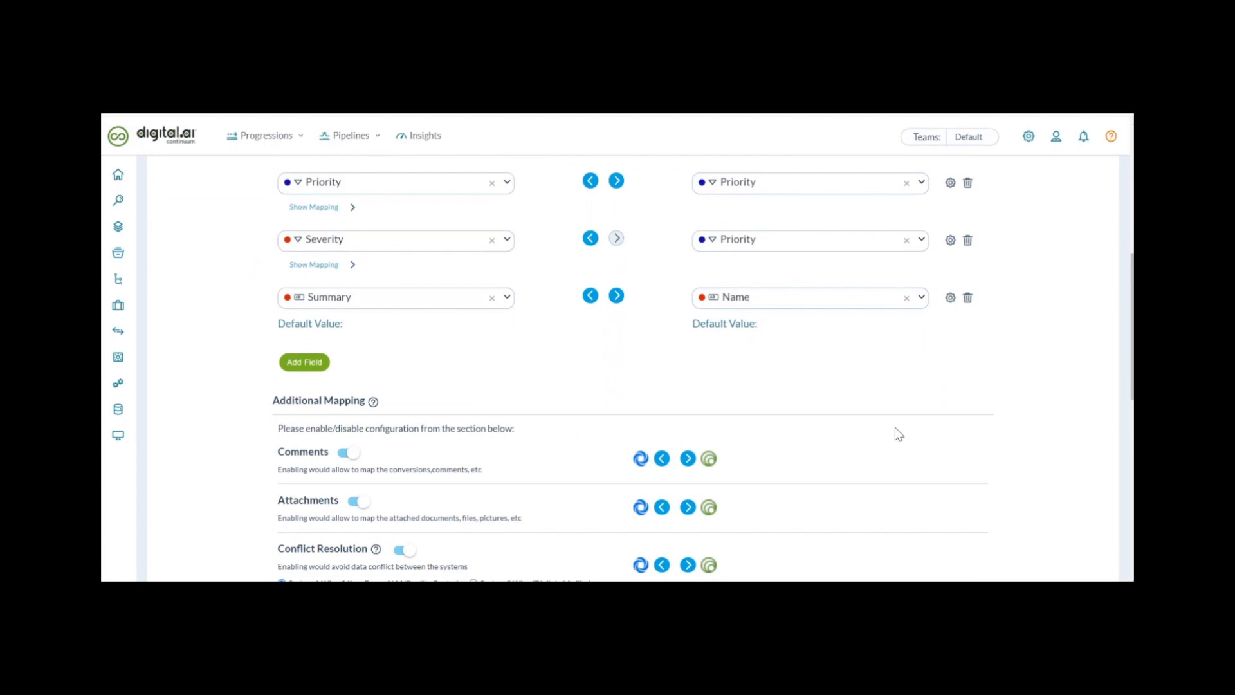
{"action": "scroll", "scroll_direction": "down", "scroll_amount": 3}
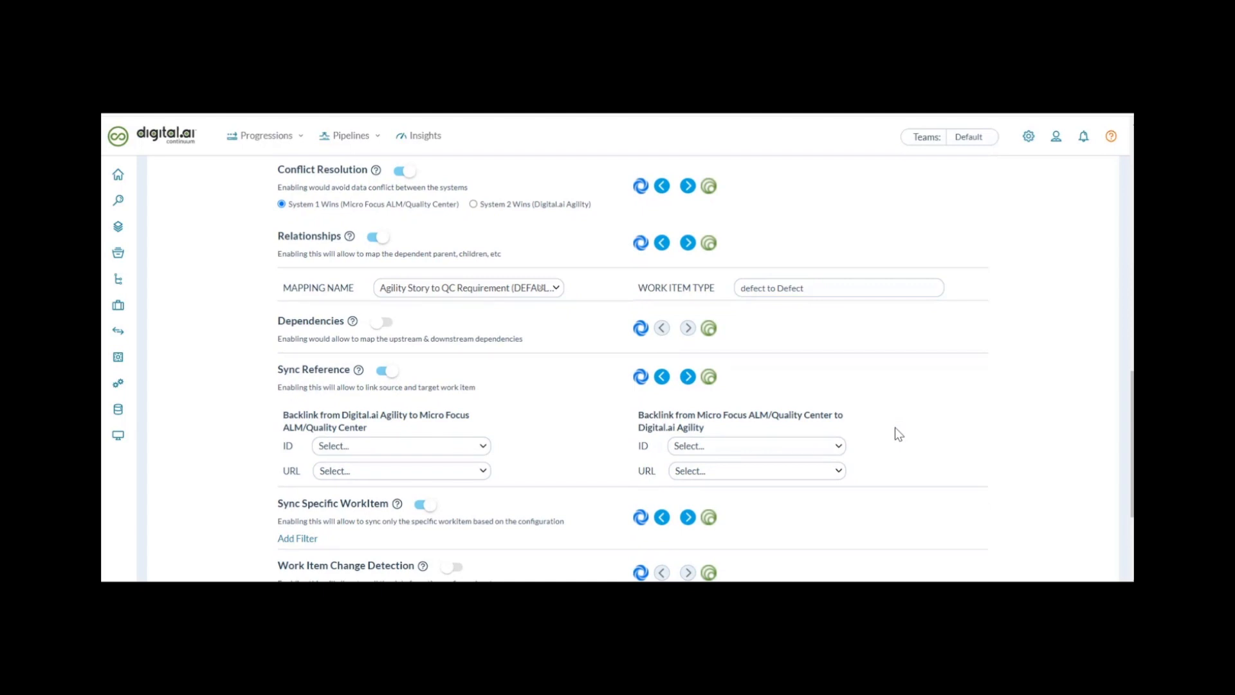
{"action": "mouse_move", "coordinate": [879, 380]}
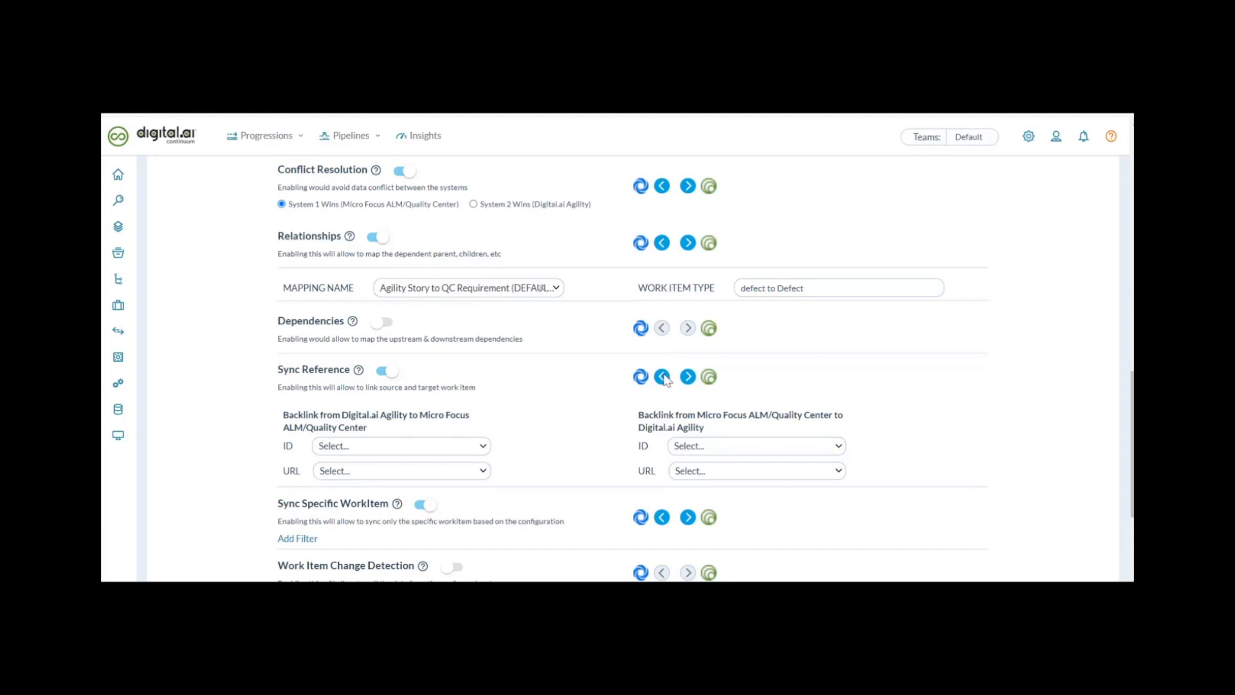
{"action": "mouse_move", "coordinate": [664, 567]}
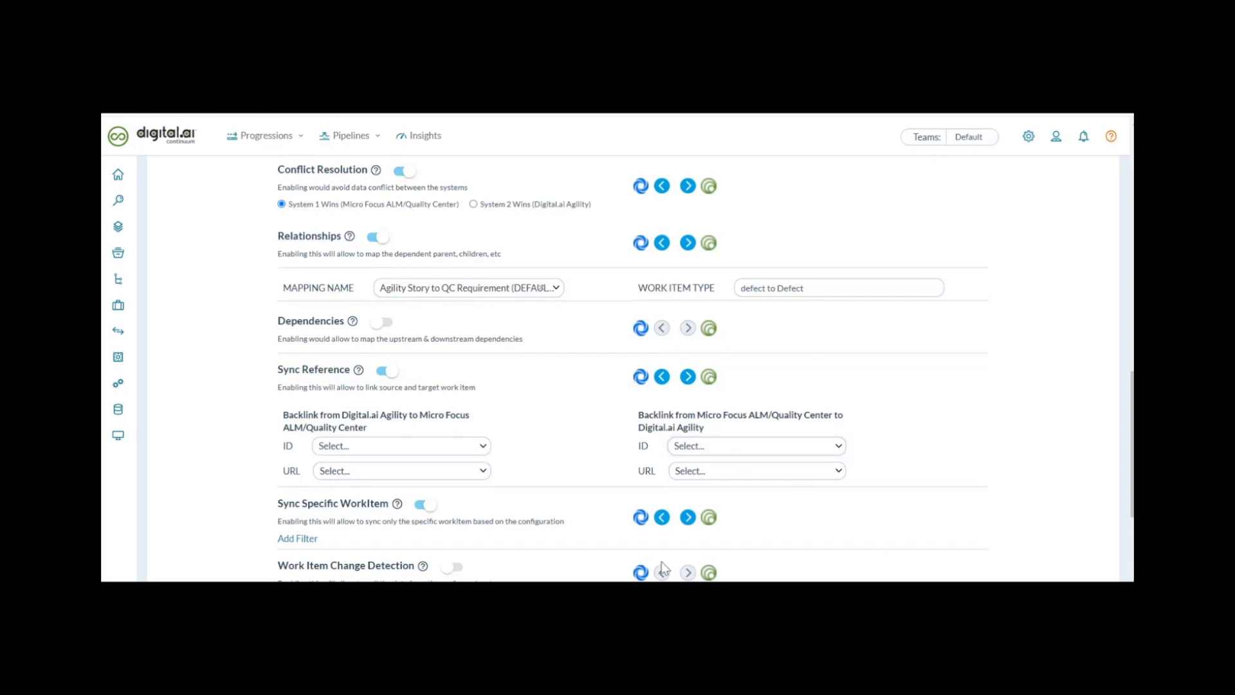
{"action": "mouse_move", "coordinate": [660, 570]}
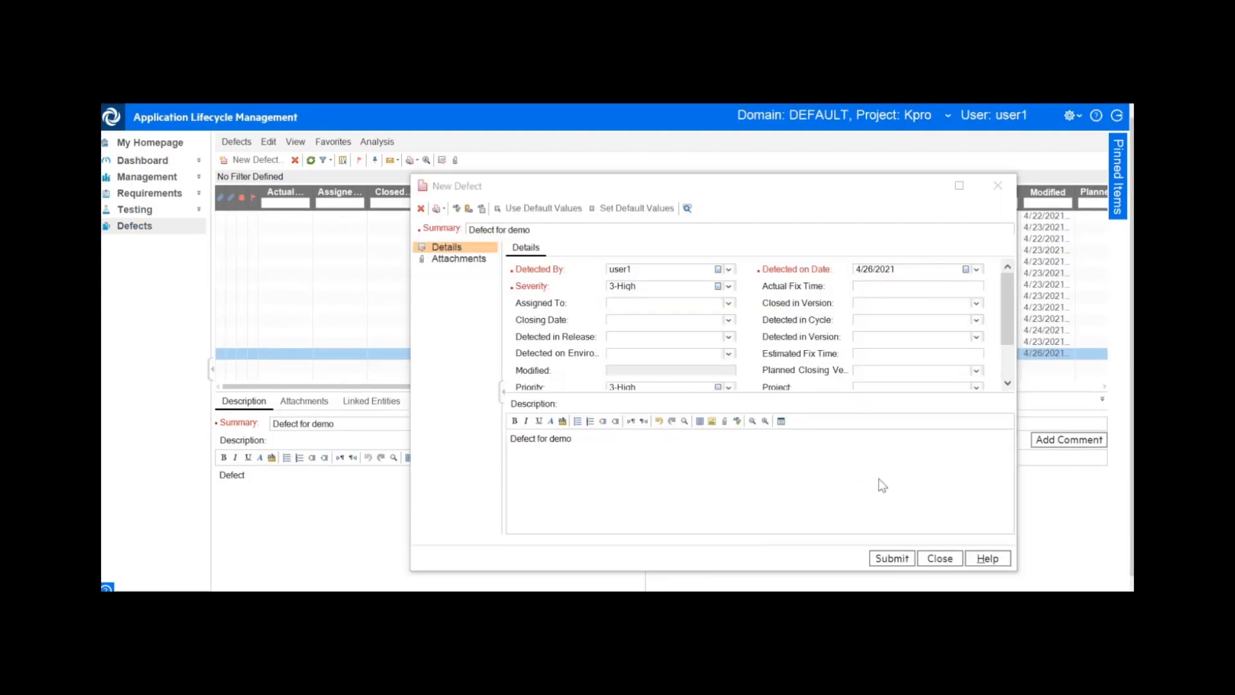
{"action": "mouse_move", "coordinate": [626, 281]}
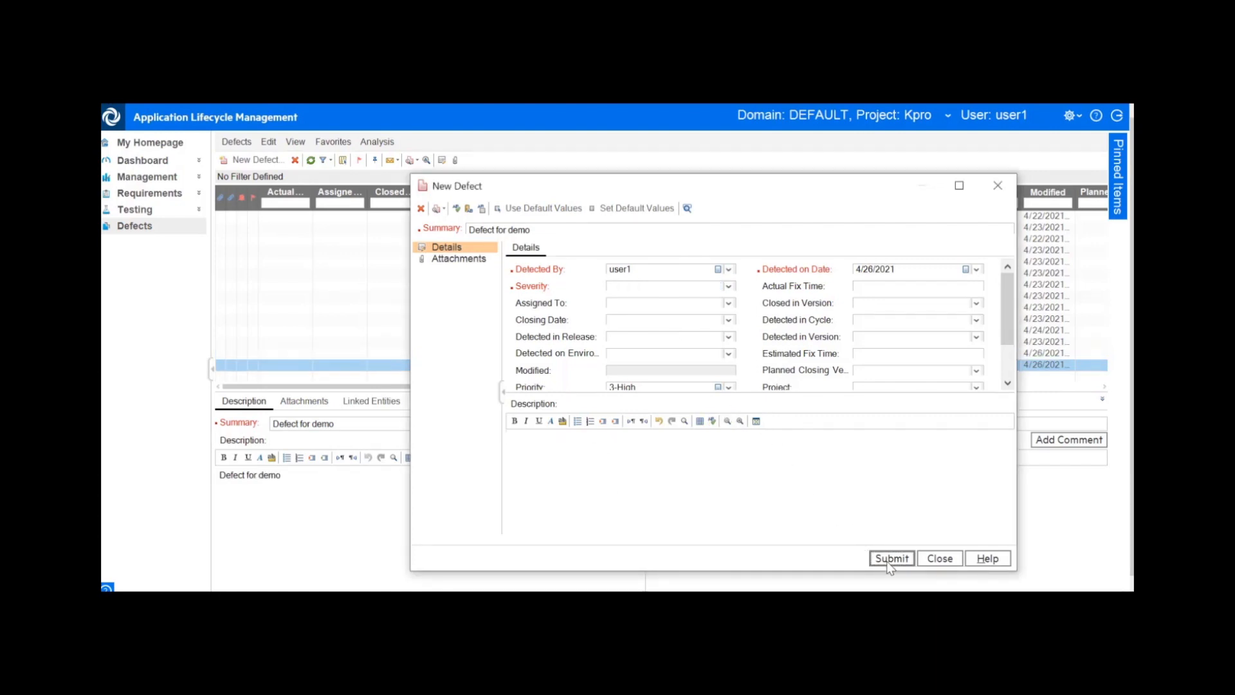
- Submit the 3-High severity 'Defect for demo' defect to the Defects list
{"action": "left_click", "coordinate": [890, 557]}
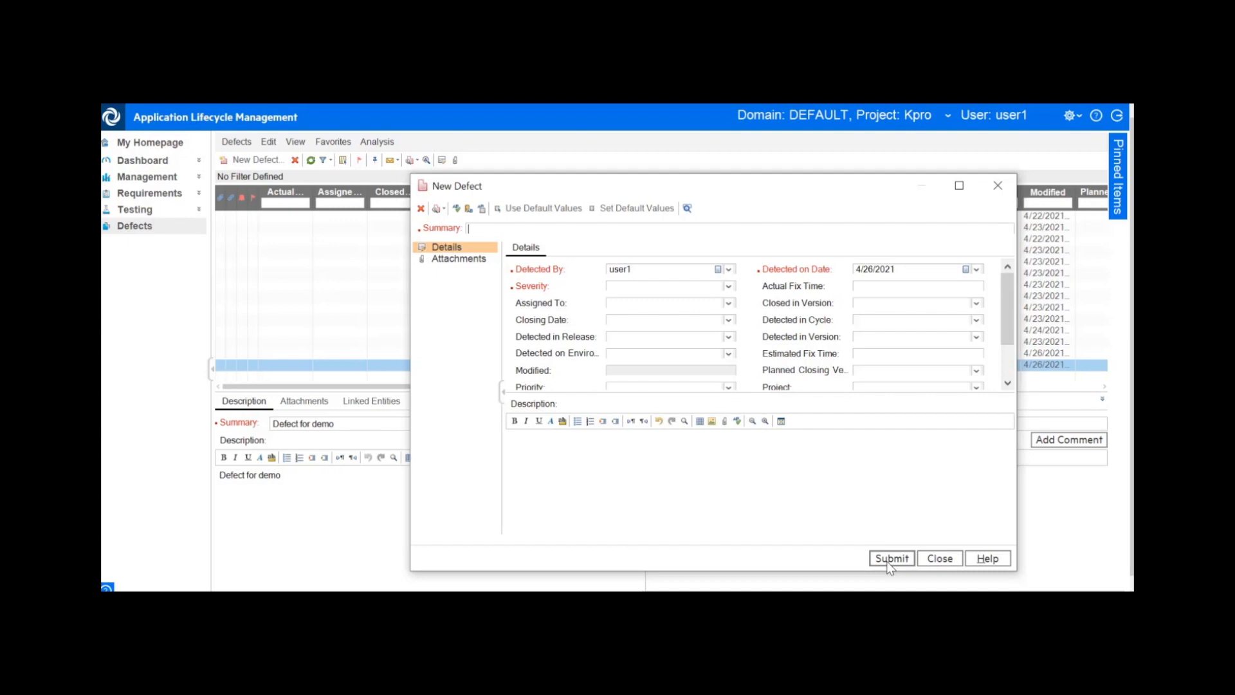
{"action": "mouse_move", "coordinate": [724, 553]}
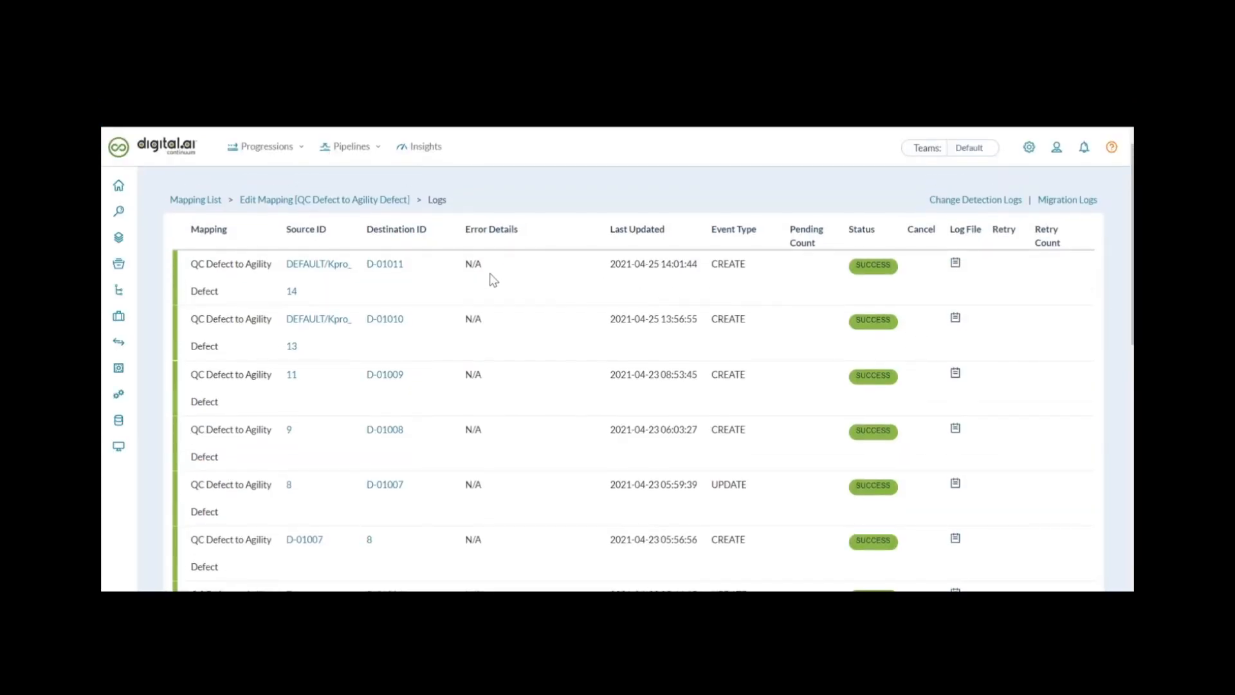
{"action": "mouse_move", "coordinate": [385, 263]}
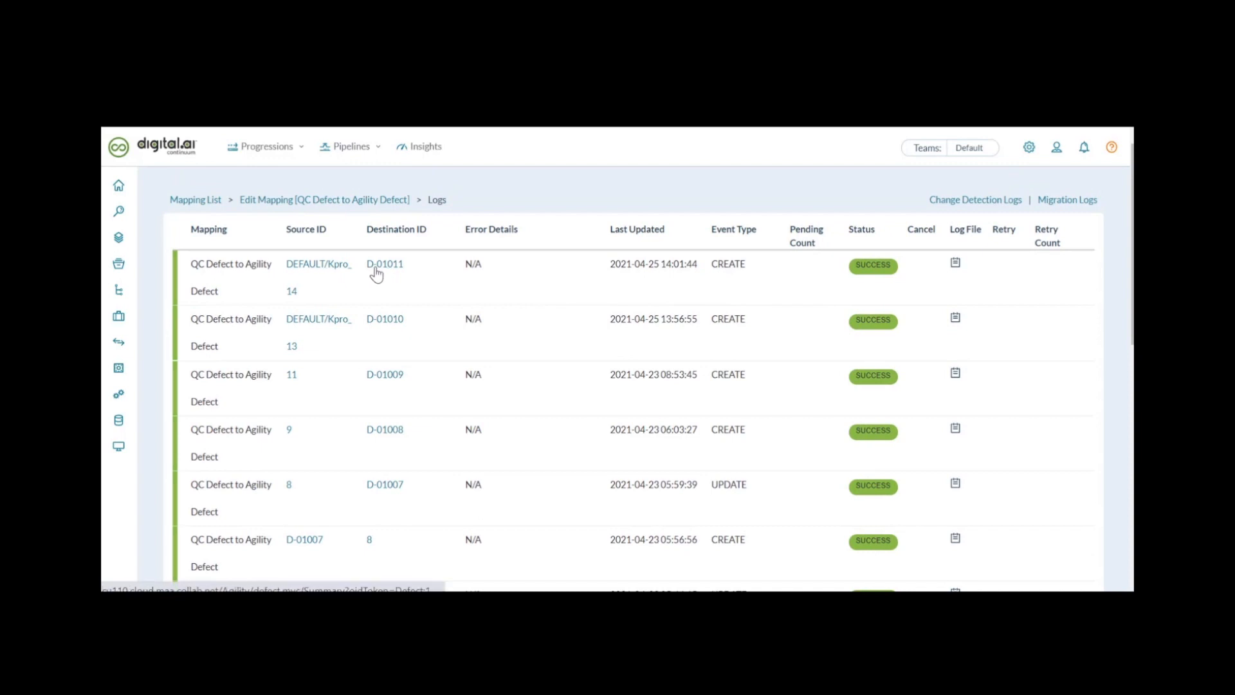
- Follow the D-01011 destination link in the QC Defect to Agility Defect sync log
{"action": "left_click", "coordinate": [385, 264]}
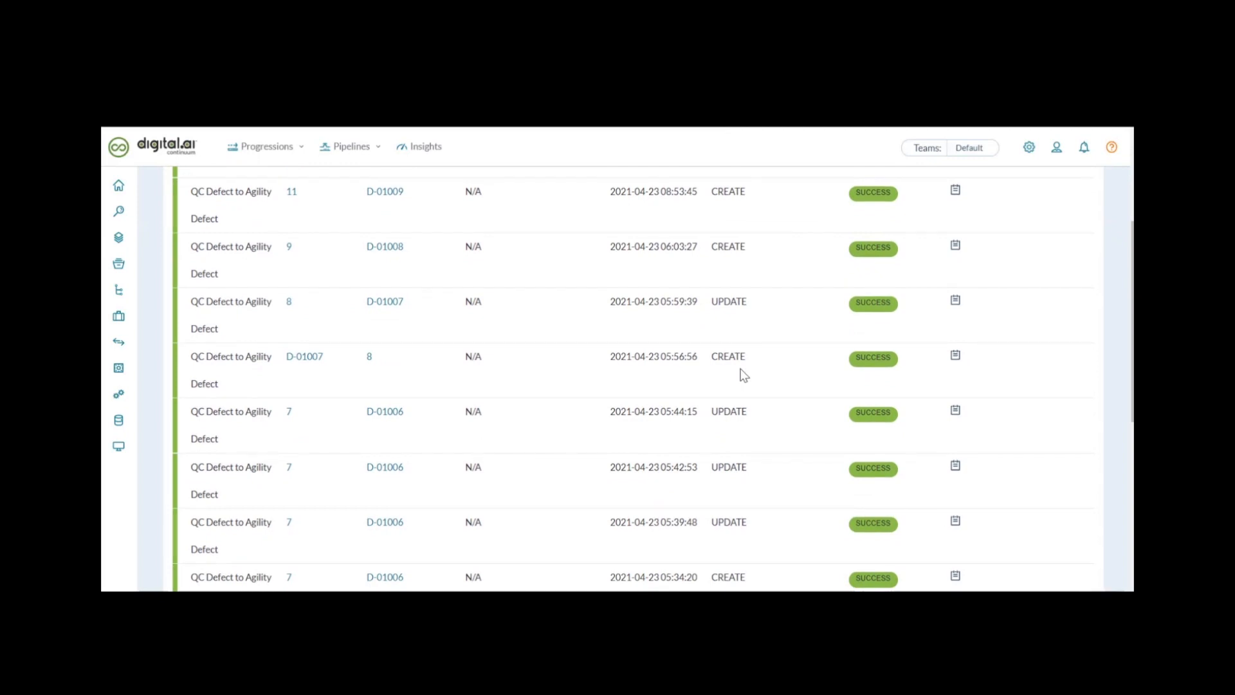
{"action": "scroll", "scroll_direction": "down", "scroll_amount": 3}
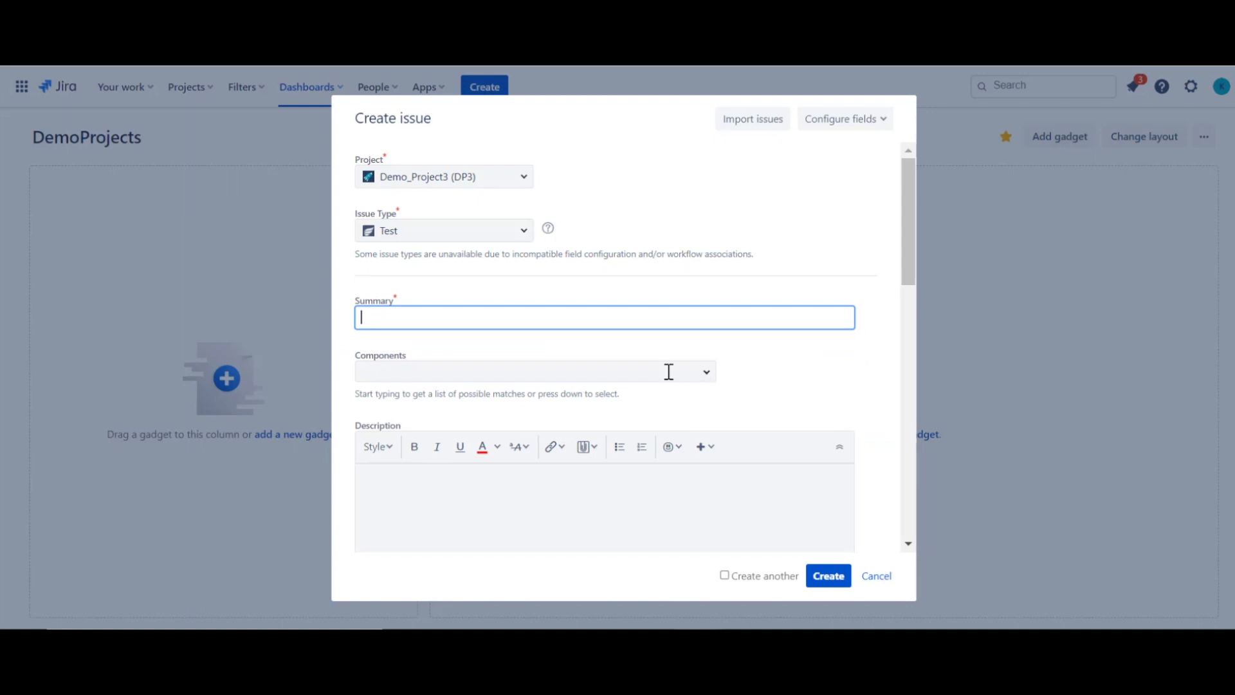
{"action": "mouse_move", "coordinate": [639, 357]}
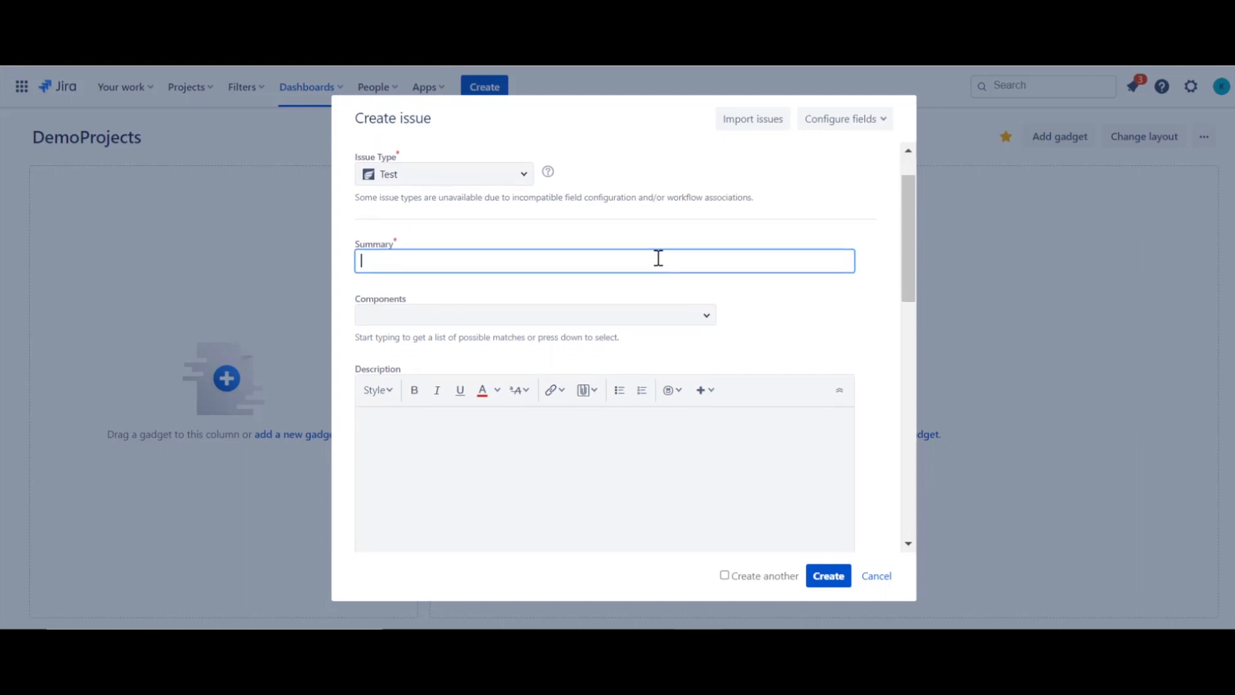
- Review the Create issue form for a Test in Demo_Project3 down to Assignee, returning to the empty Summary
{"action": "scroll", "scroll_direction": "down", "scroll_amount": 3}
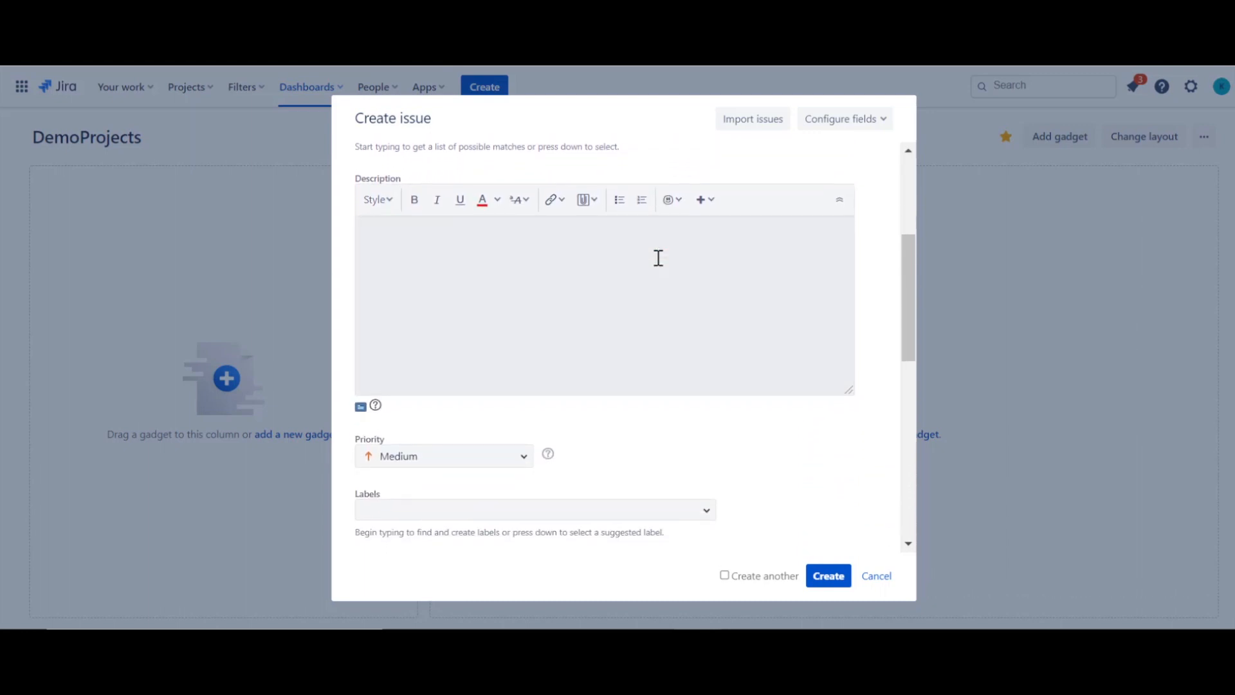
{"action": "scroll", "scroll_direction": "down", "scroll_amount": 3}
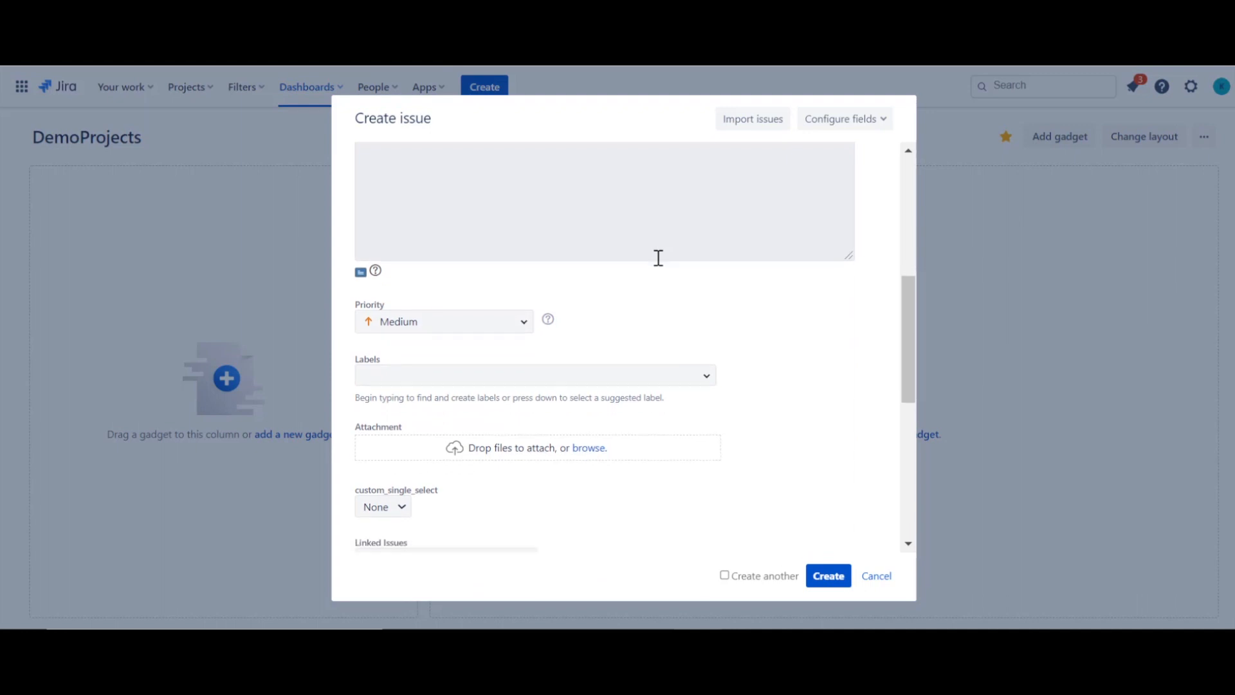
{"action": "scroll", "scroll_direction": "down", "scroll_amount": 3}
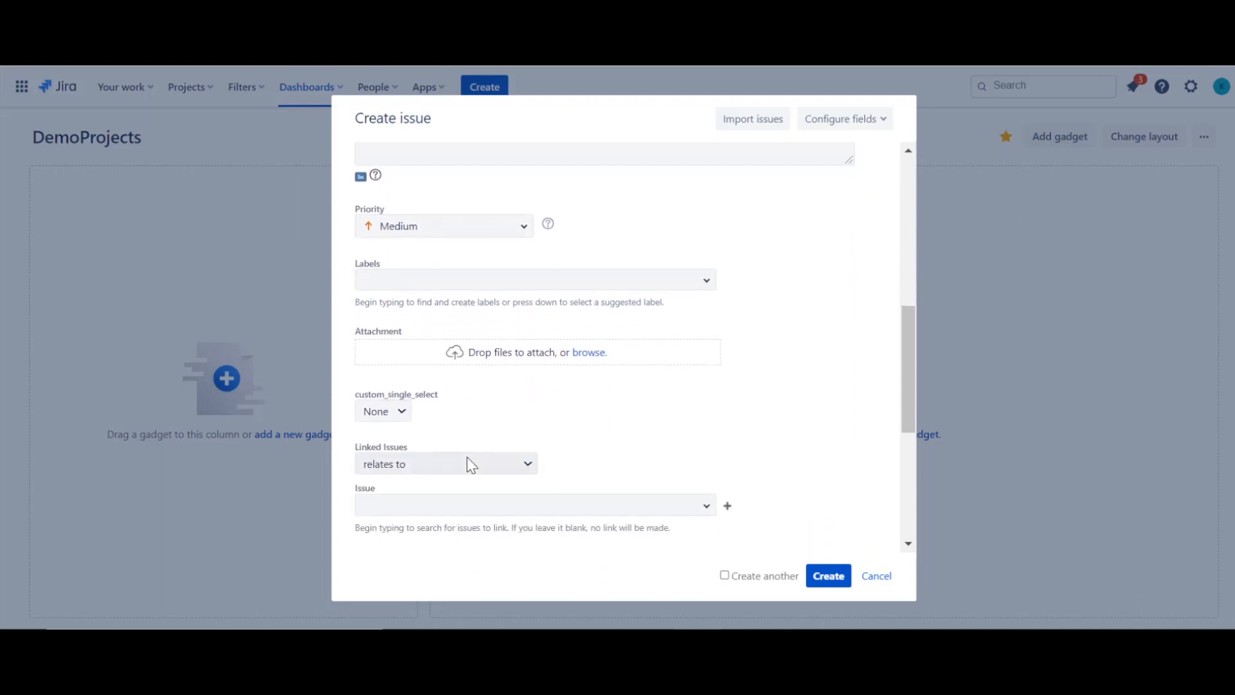
{"action": "scroll", "scroll_direction": "down", "scroll_amount": 3}
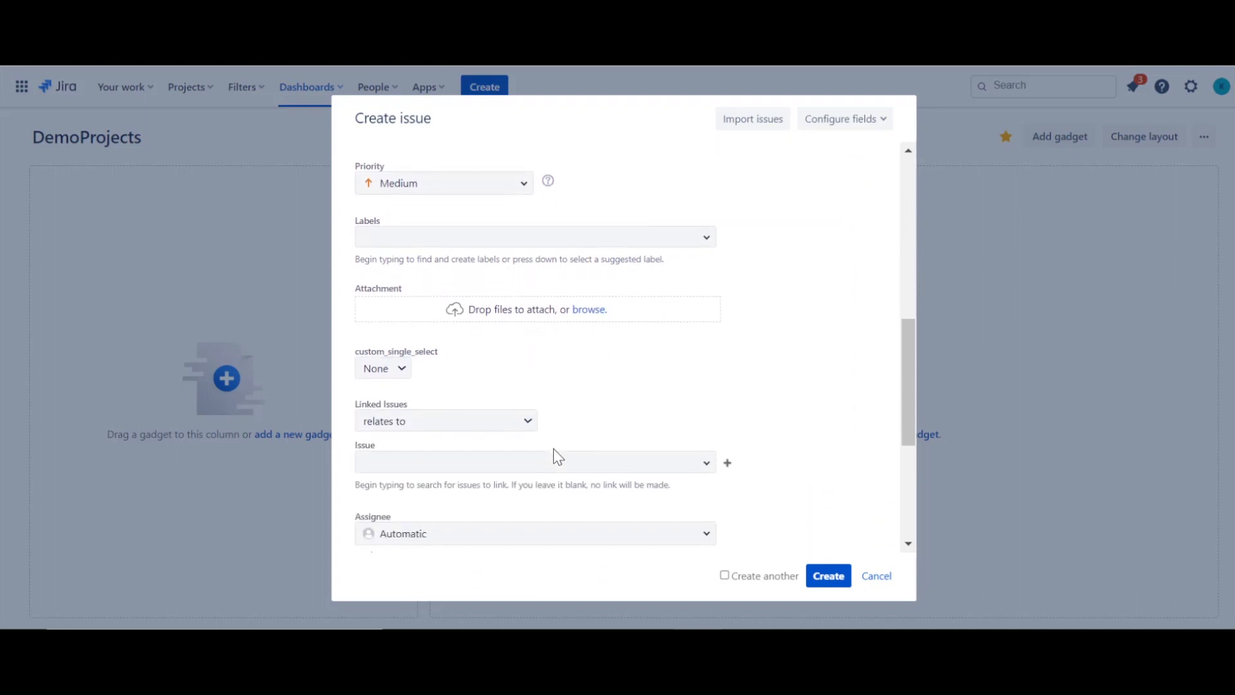
{"action": "scroll", "scroll_direction": "up", "scroll_amount": 3}
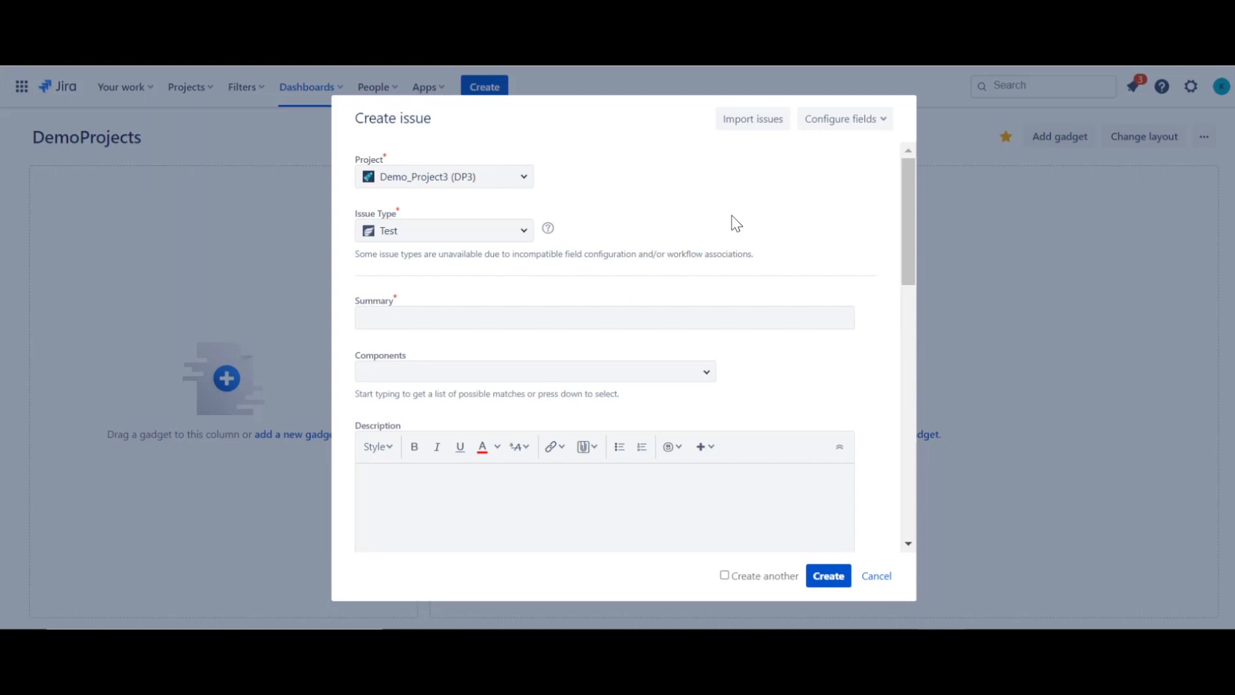
{"action": "left_click", "coordinate": [603, 316]}
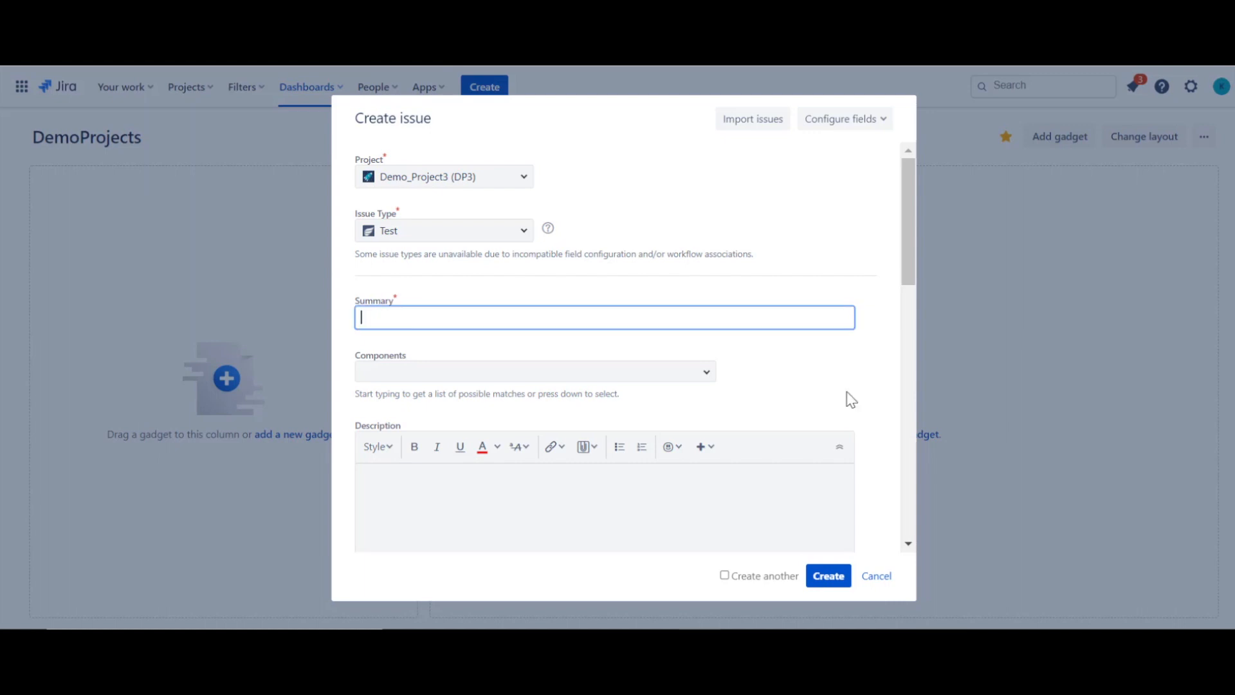
{"action": "mouse_move", "coordinate": [716, 432]}
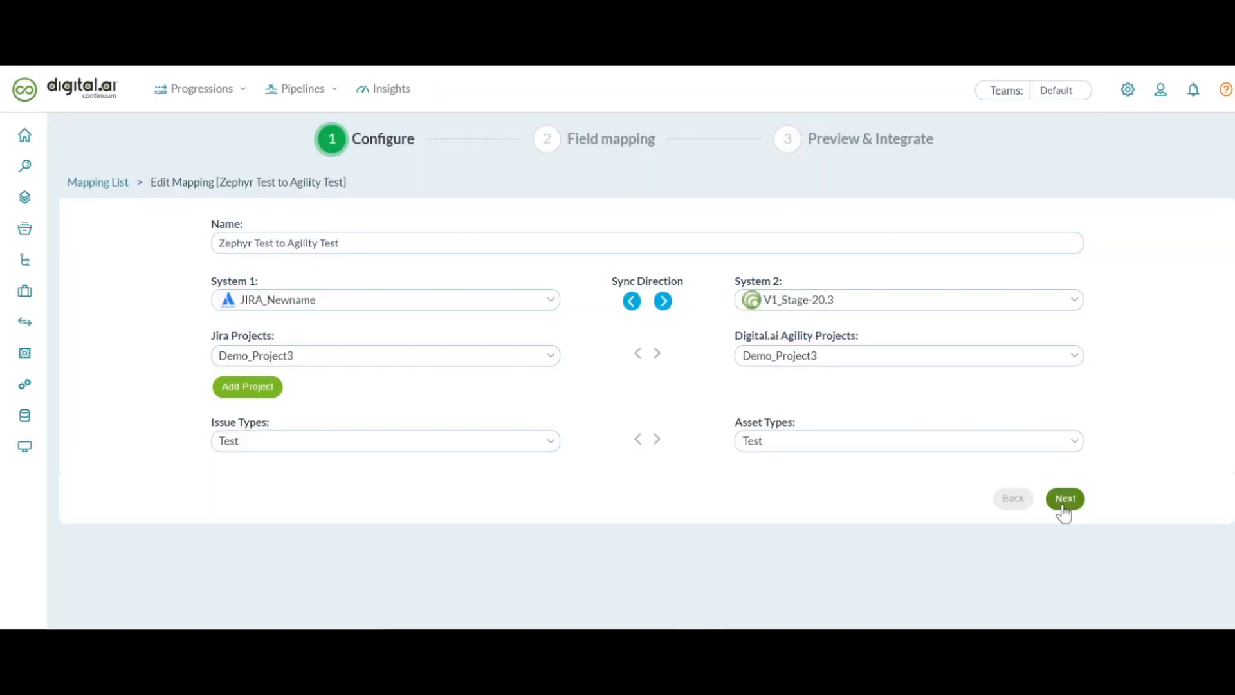
- Review the Zephyr Test to Agility Test field and additional mappings, then reach synced epic E-01486 from the logs
{"action": "left_click", "coordinate": [1065, 498]}
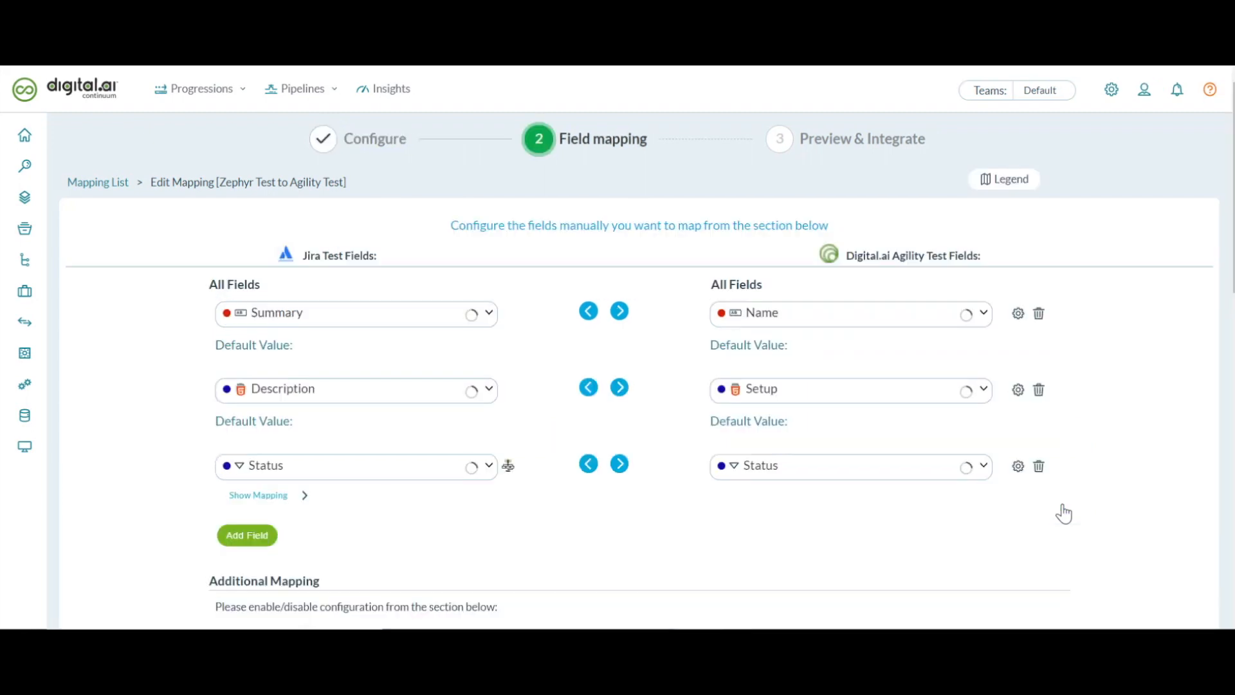
{"action": "mouse_move", "coordinate": [851, 410]}
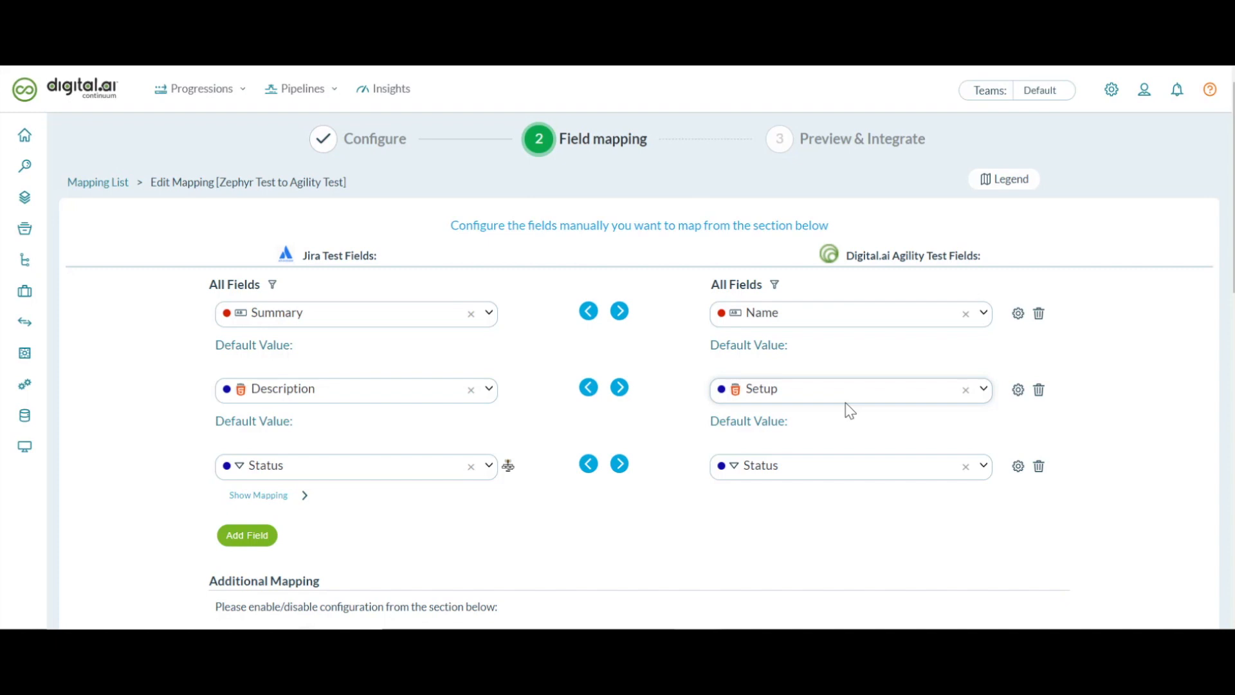
{"action": "scroll", "scroll_direction": "down", "scroll_amount": 3}
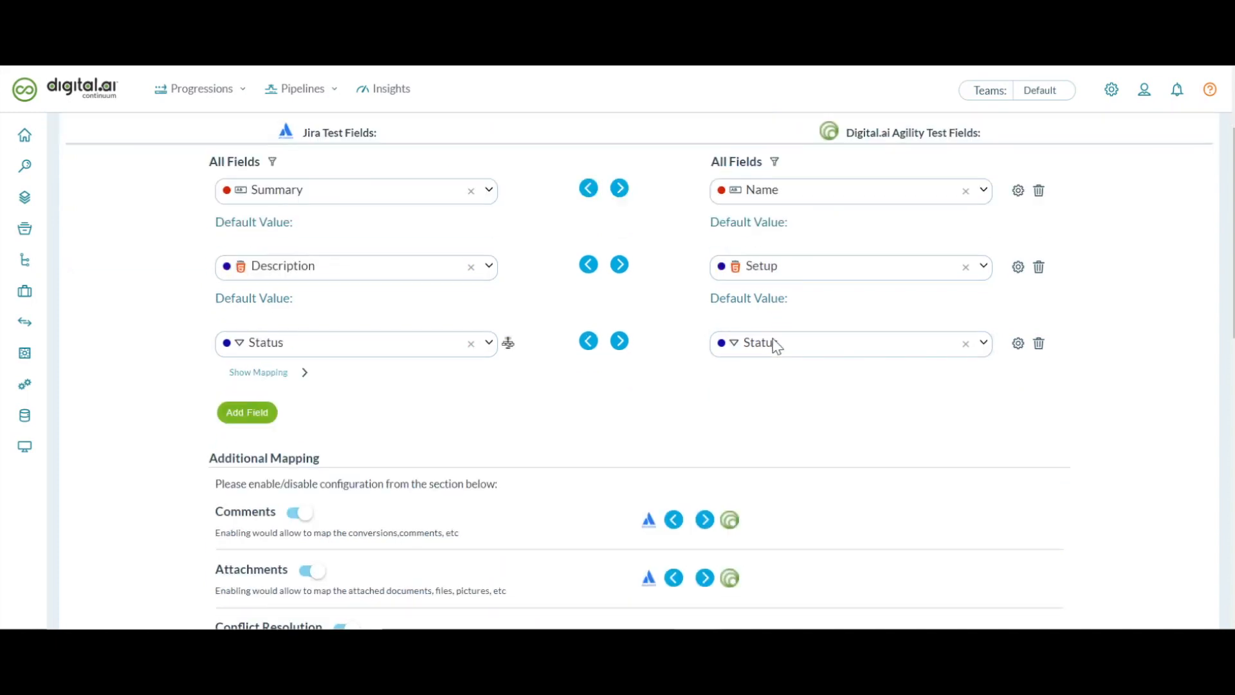
{"action": "scroll", "scroll_direction": "down", "scroll_amount": 3}
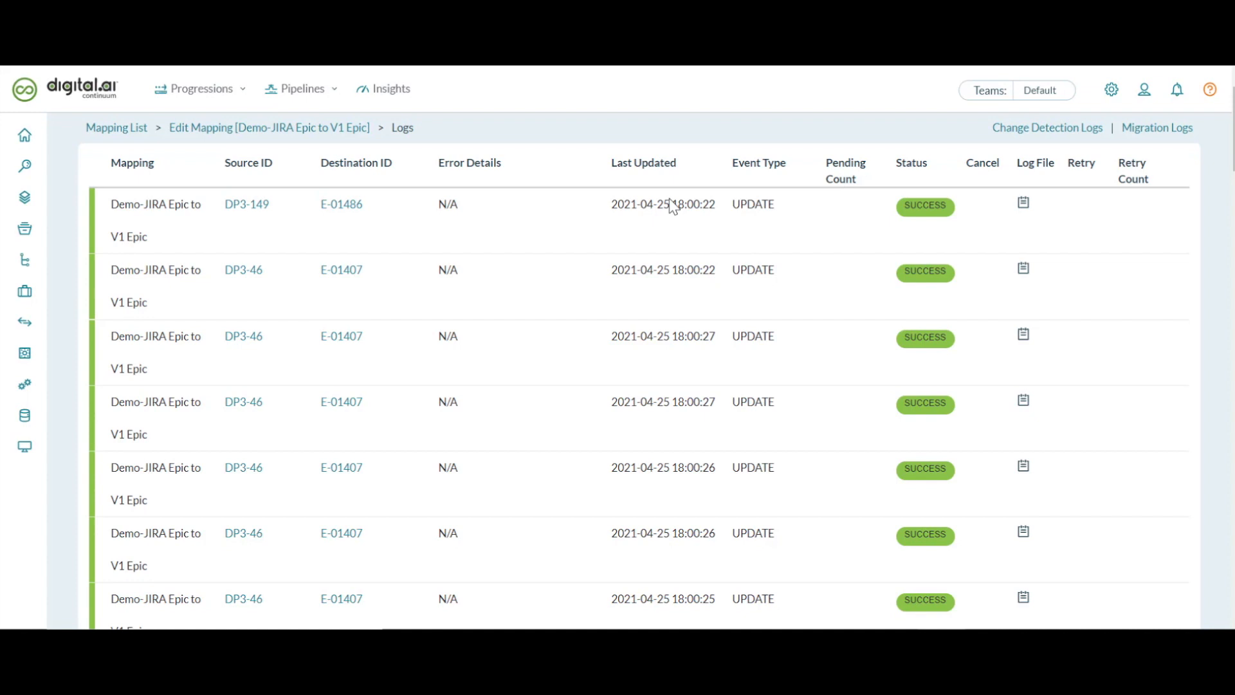
{"action": "mouse_move", "coordinate": [460, 244]}
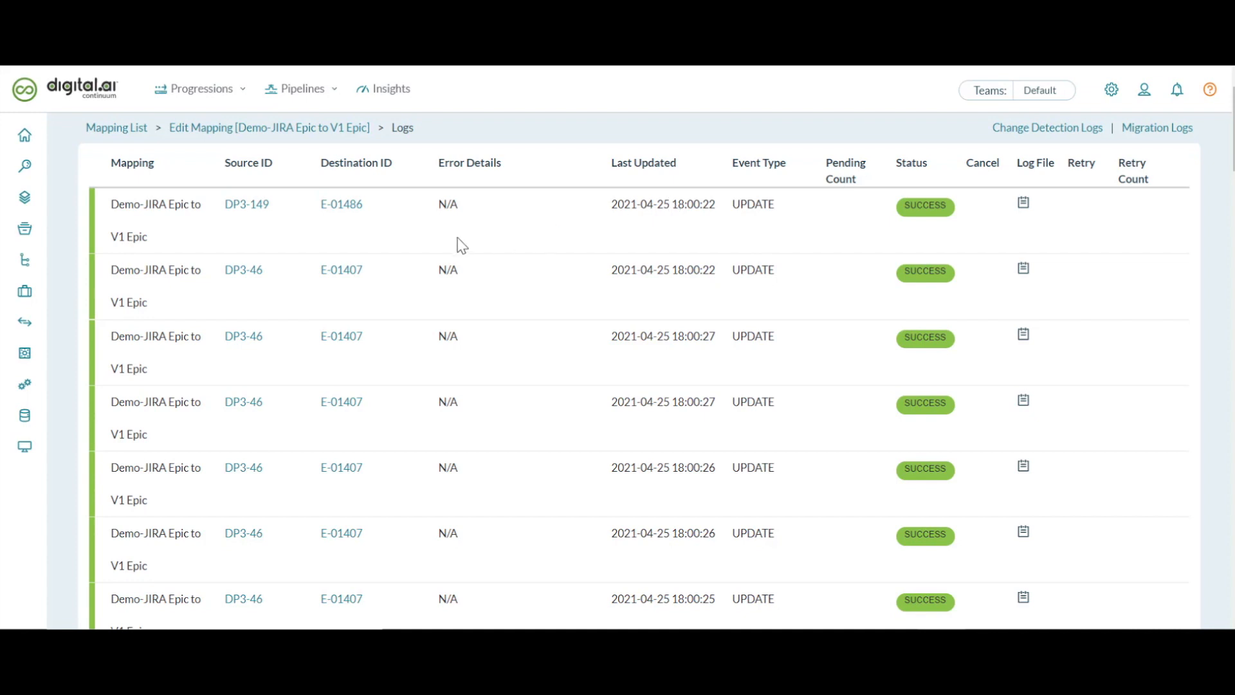
{"action": "mouse_move", "coordinate": [341, 205]}
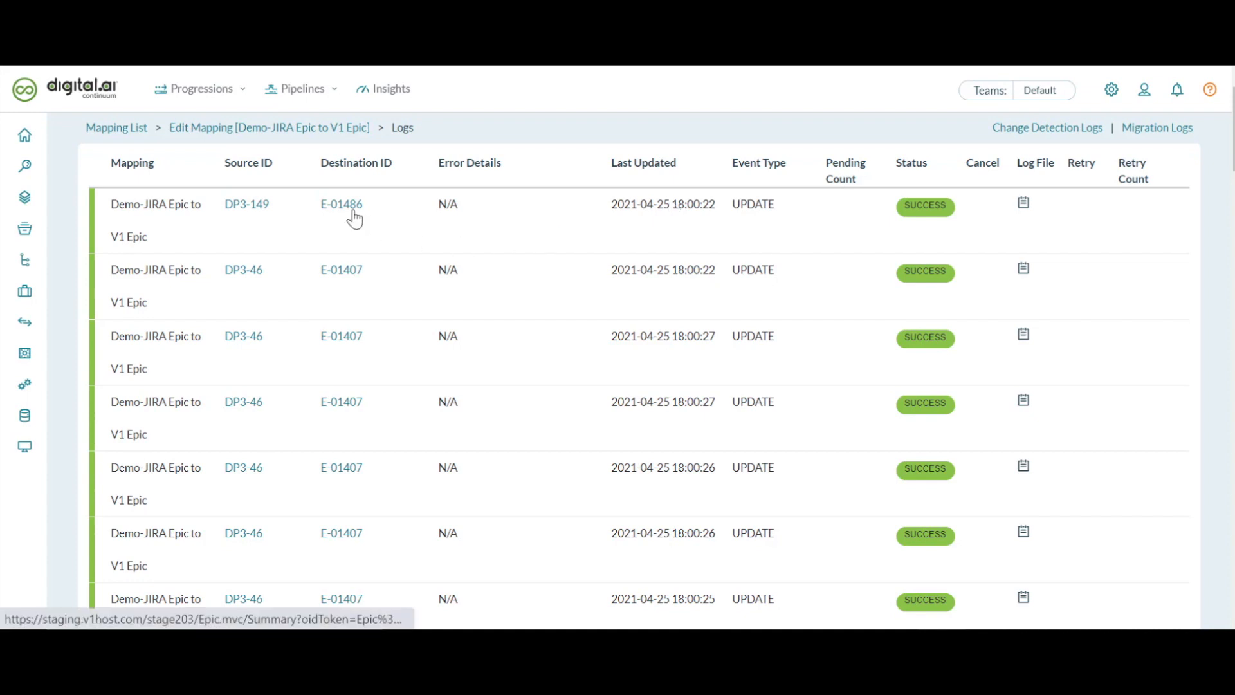
{"action": "left_click", "coordinate": [341, 204]}
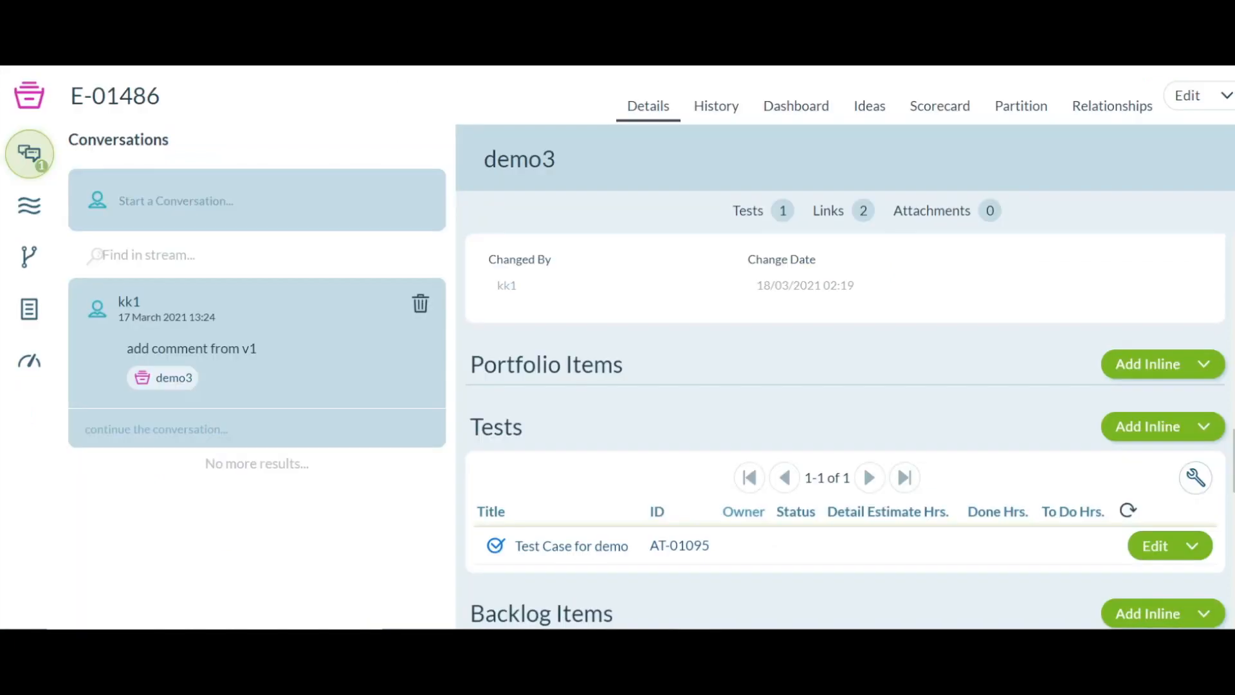
{"action": "mouse_move", "coordinate": [1193, 422]}
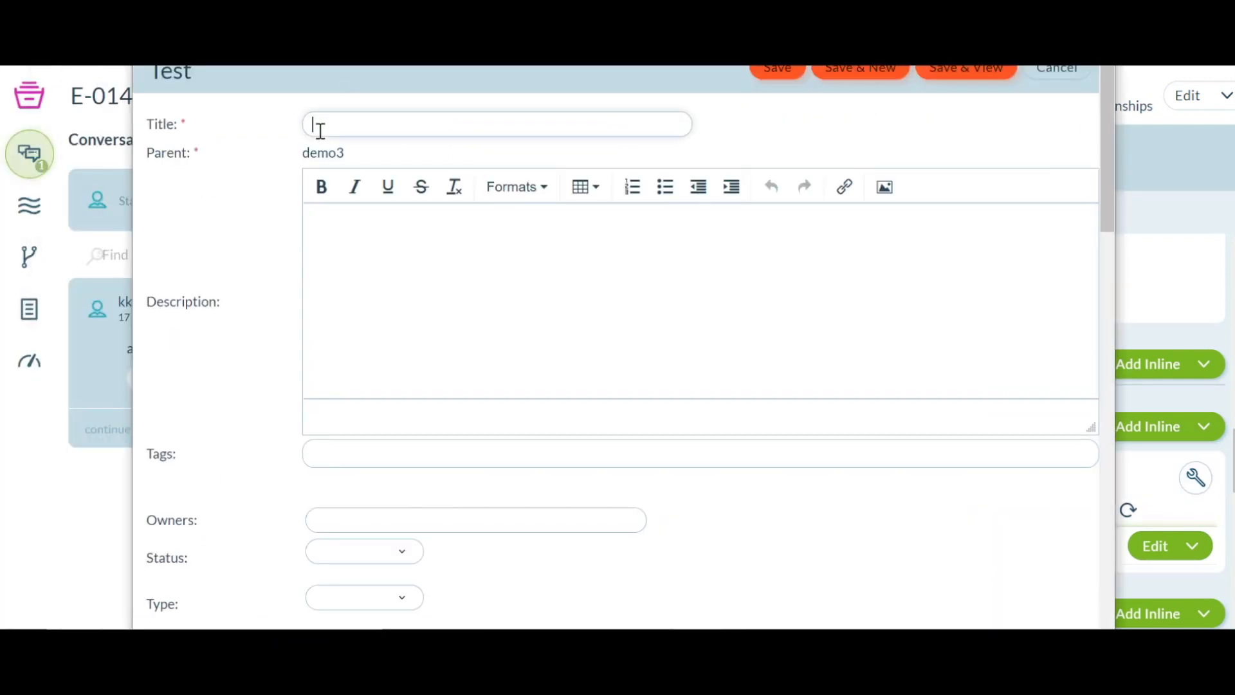
- Save an inline test titled 'Test Case' under epic E-01486 and bring up the new test AT-01096
{"action": "type", "text": "Test Case for demo"}
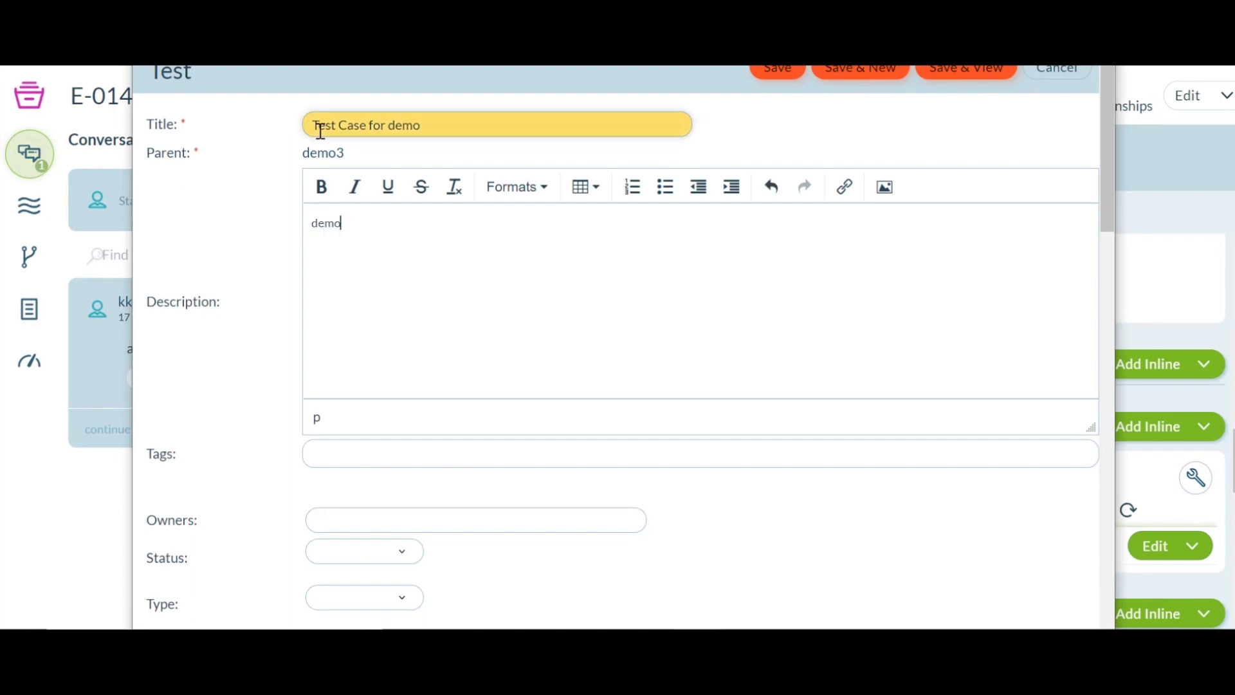
{"action": "scroll", "scroll_direction": "down", "scroll_amount": 3}
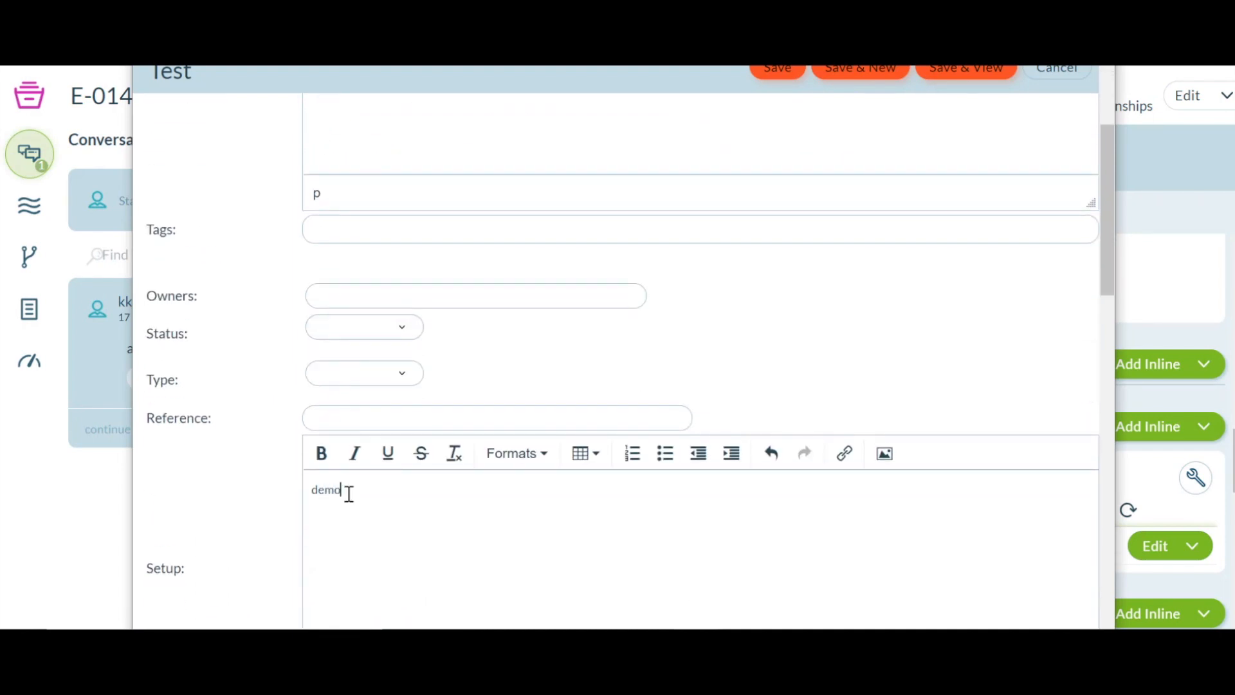
{"action": "left_click", "coordinate": [776, 67]}
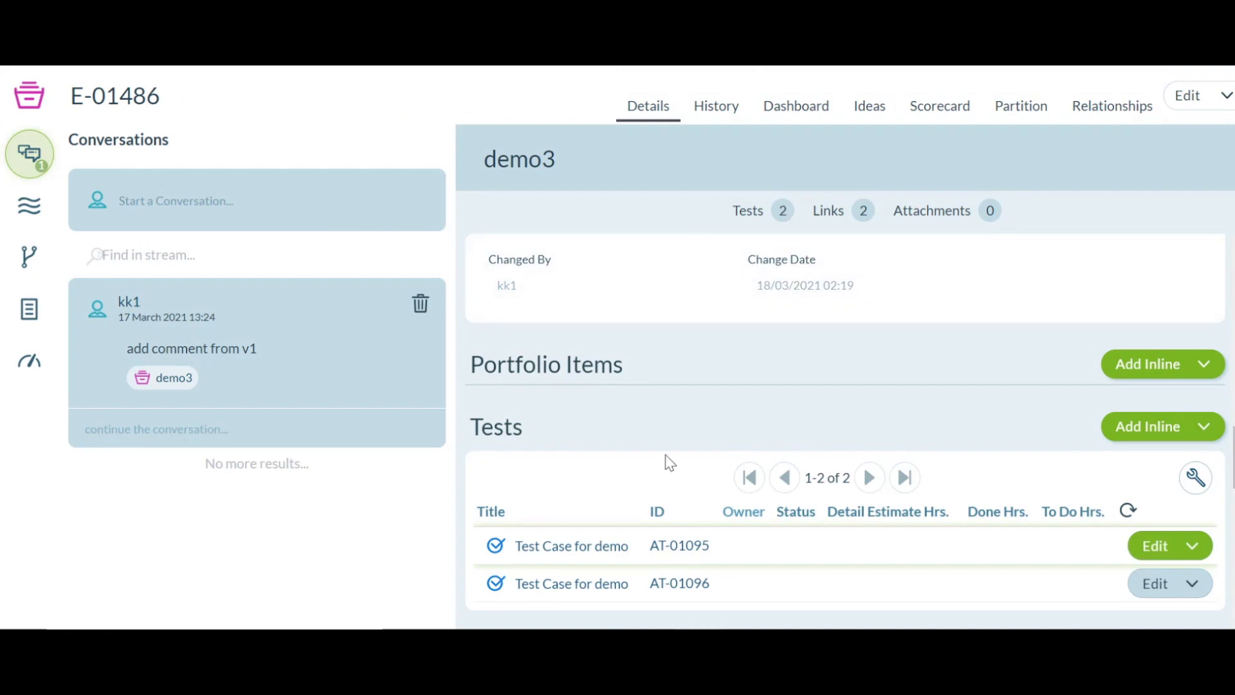
{"action": "scroll", "scroll_direction": "down", "scroll_amount": 3}
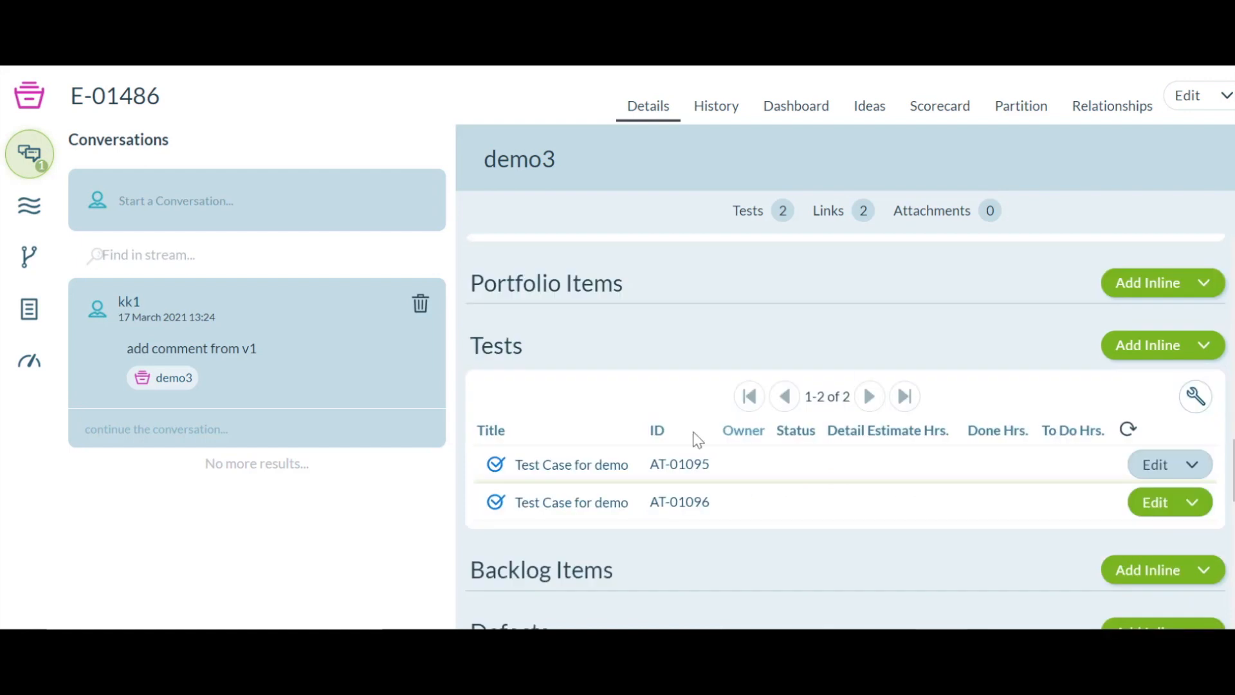
{"action": "mouse_move", "coordinate": [539, 503]}
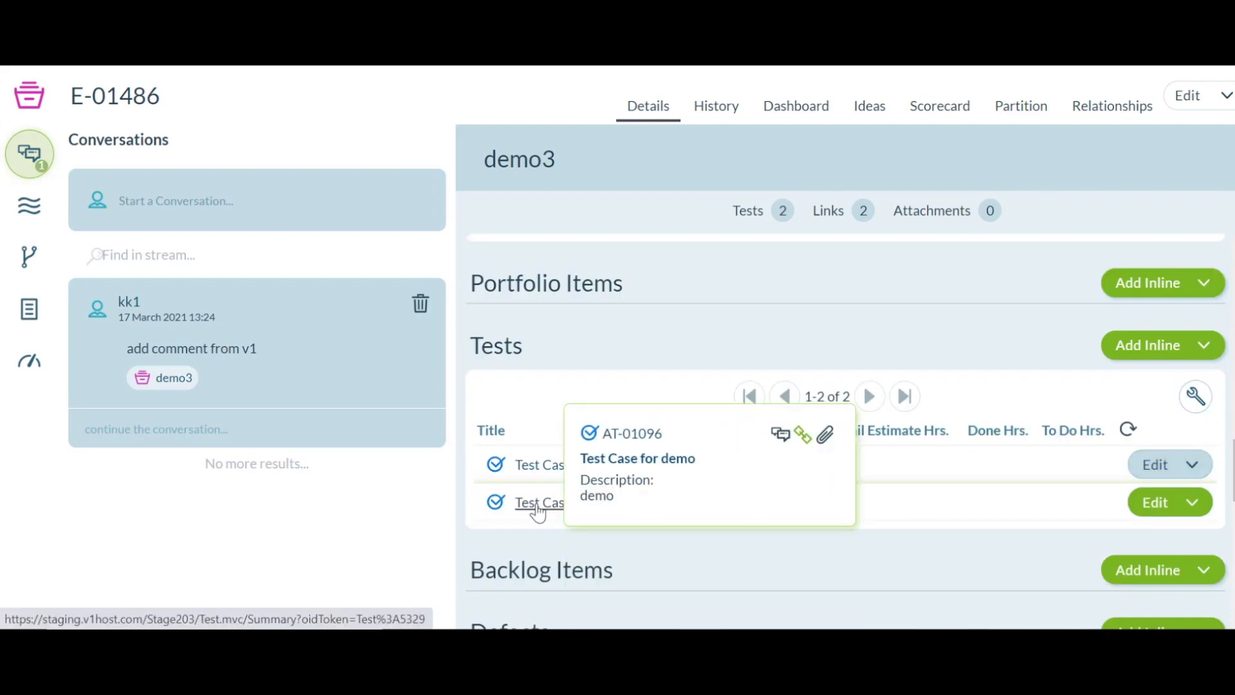
{"action": "left_click", "coordinate": [539, 504]}
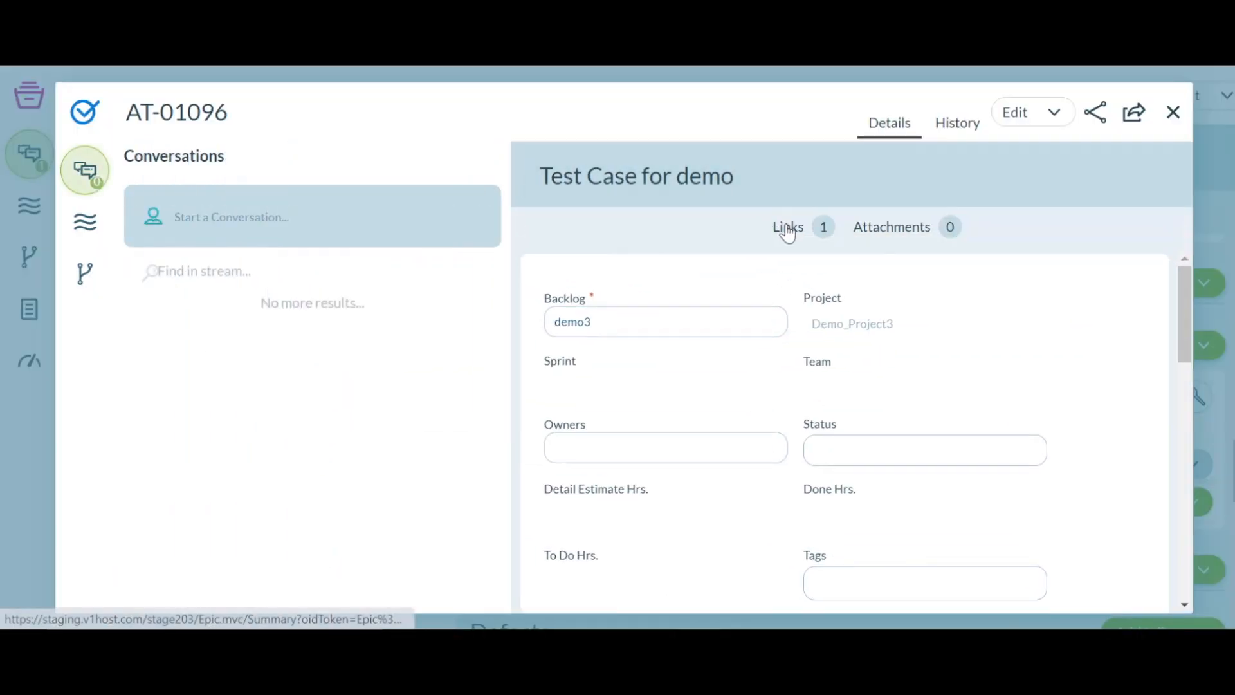
- Jump to test AT-01096's Links section showing its Jira issue DP3-235 link
{"action": "left_click", "coordinate": [787, 226]}
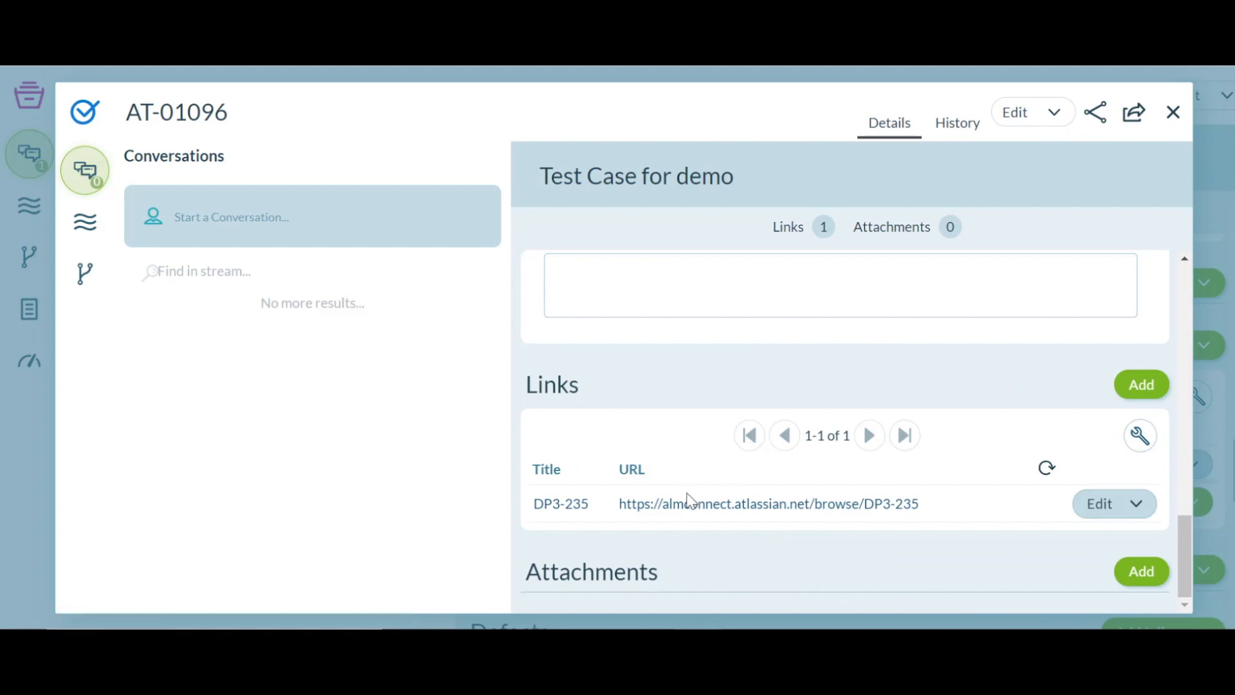
{"action": "left_click", "coordinate": [769, 503]}
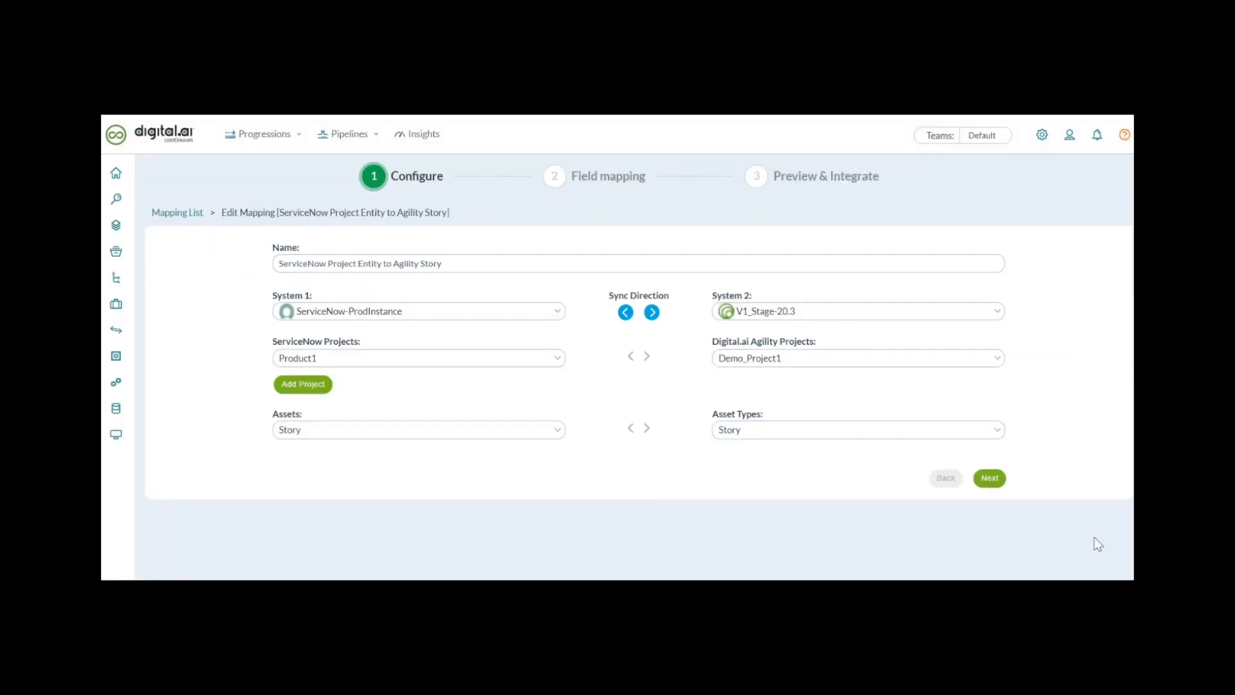
{"action": "mouse_move", "coordinate": [954, 216]}
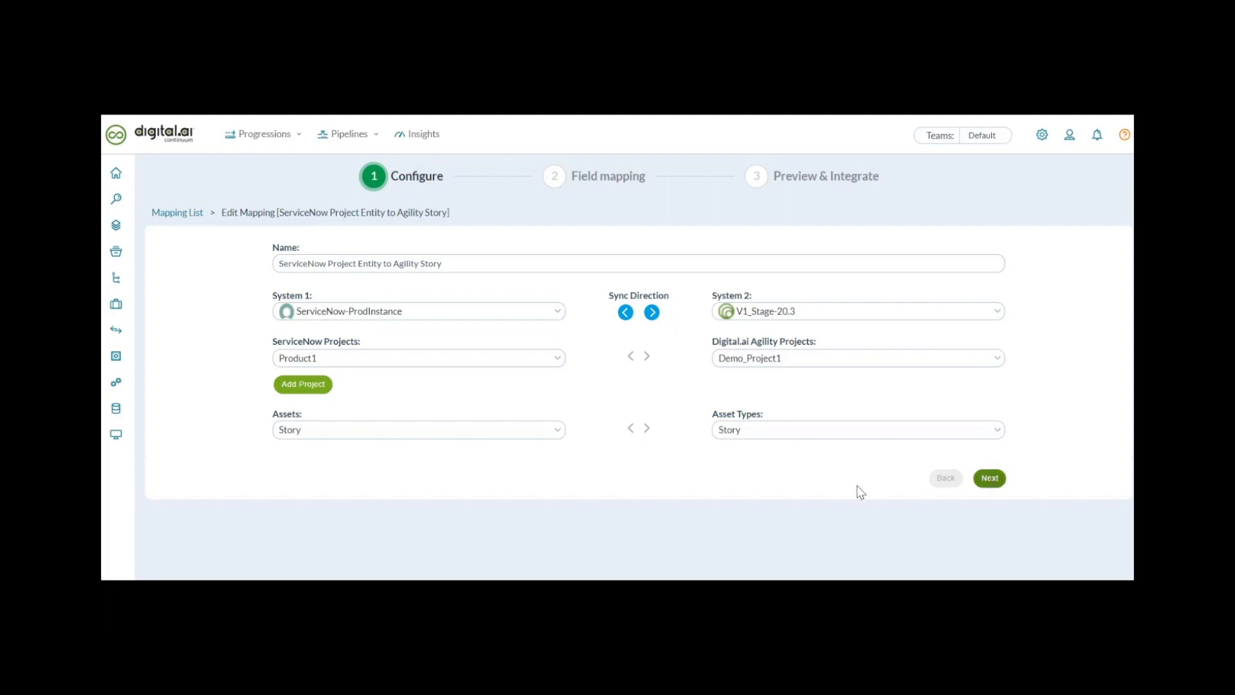
{"action": "mouse_move", "coordinate": [349, 251]}
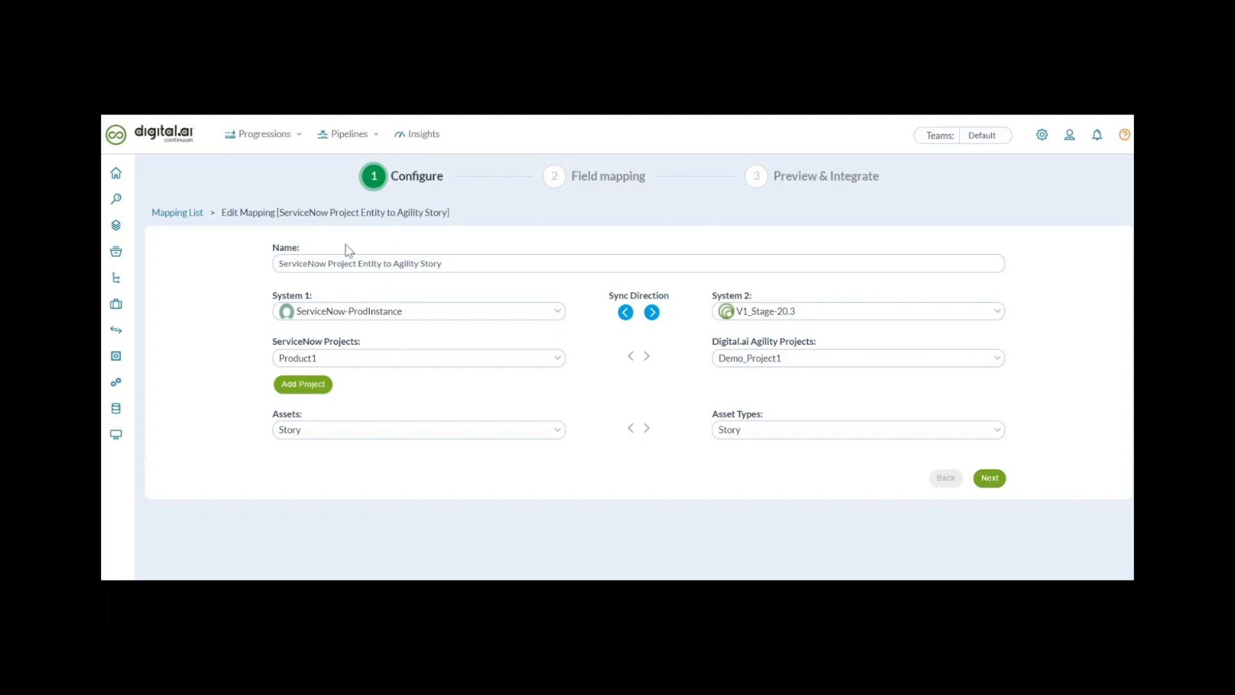
- Show the ServiceNow Project Entity to Agility Story sync logs with CREATE and UPDATE events for STRY0010421 and B-02364
{"action": "left_click", "coordinate": [990, 477]}
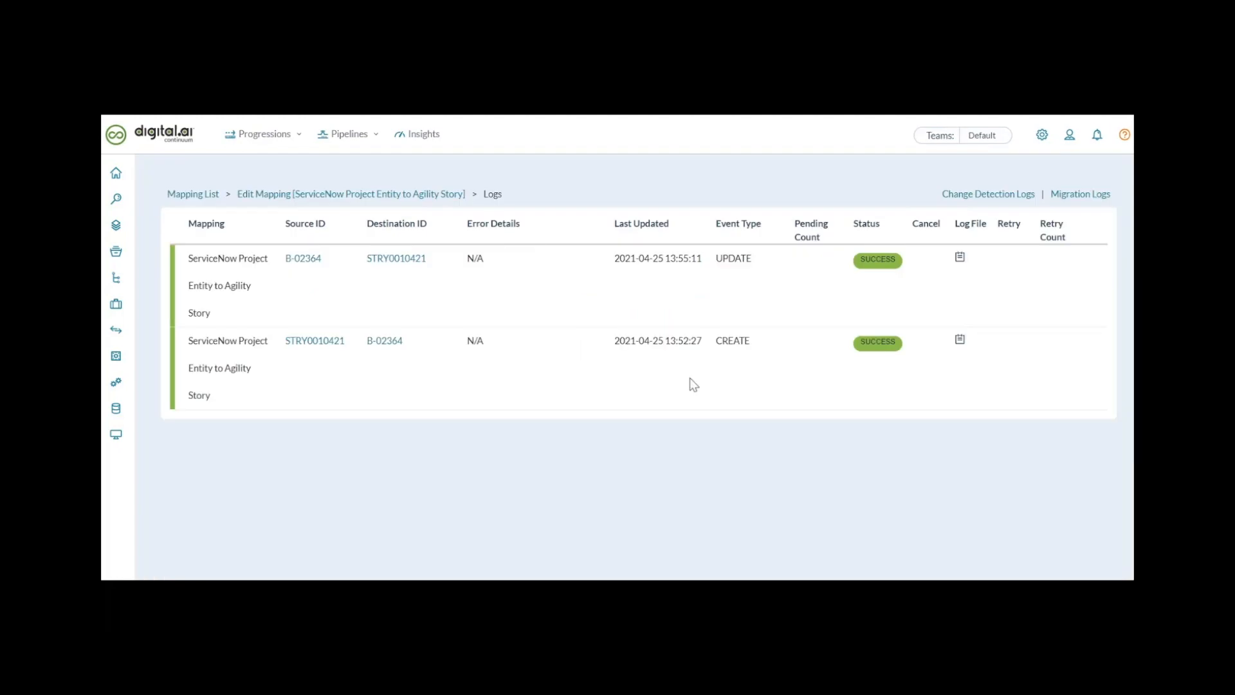
{"action": "mouse_move", "coordinate": [631, 412]}
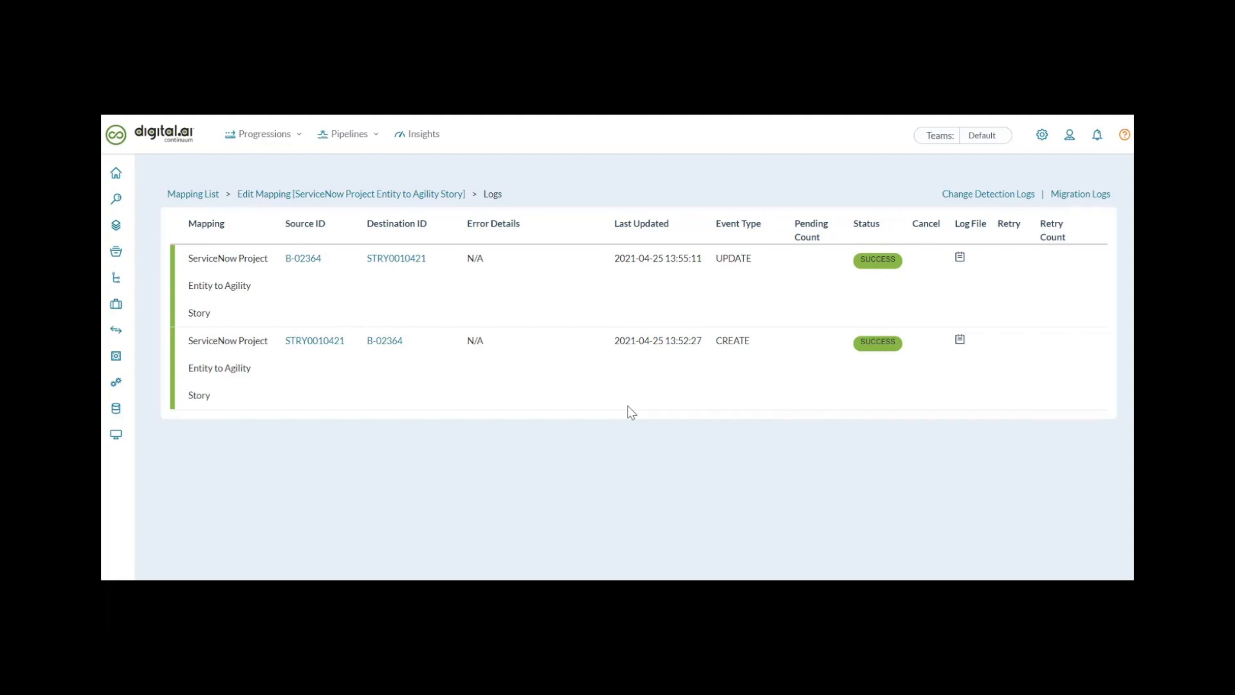
{"action": "mouse_move", "coordinate": [431, 370]}
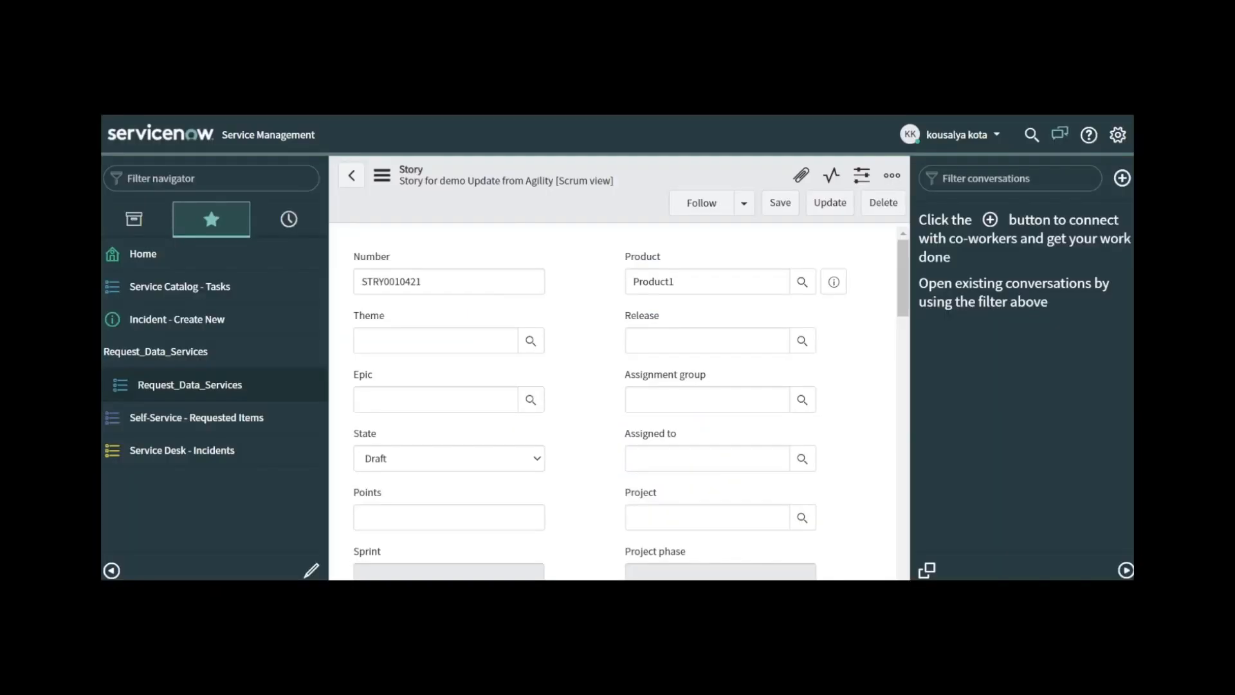
{"action": "mouse_move", "coordinate": [469, 193]}
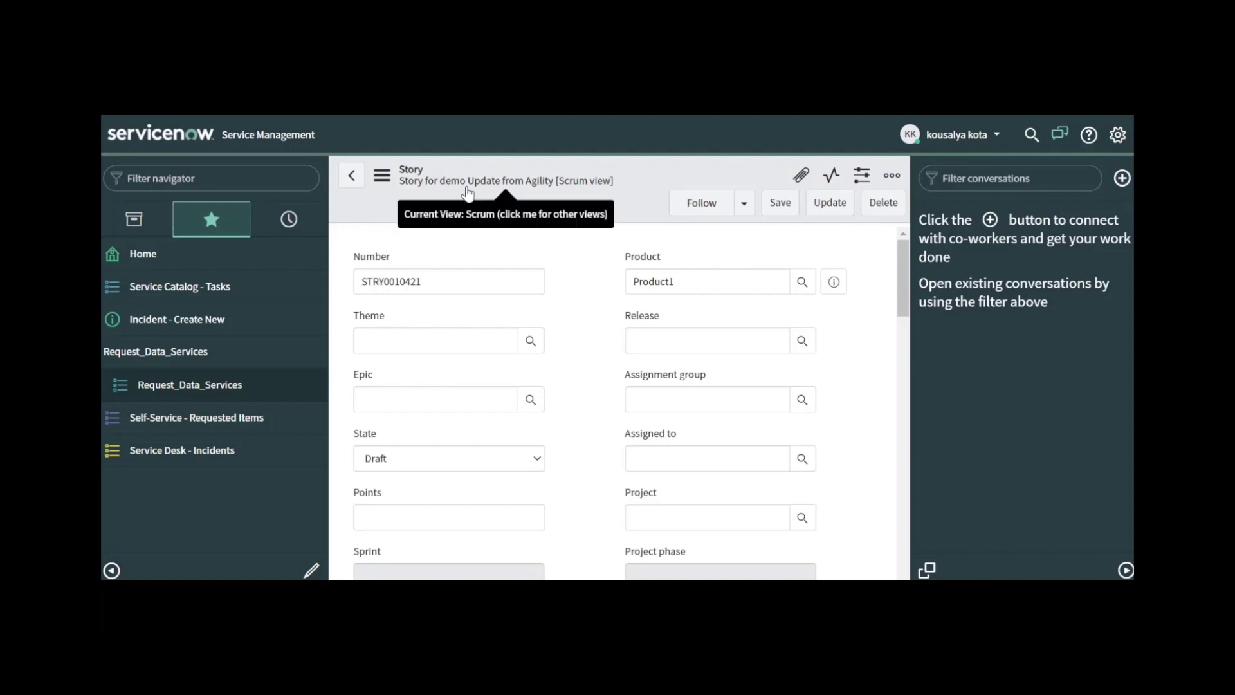
{"action": "mouse_move", "coordinate": [337, 254]}
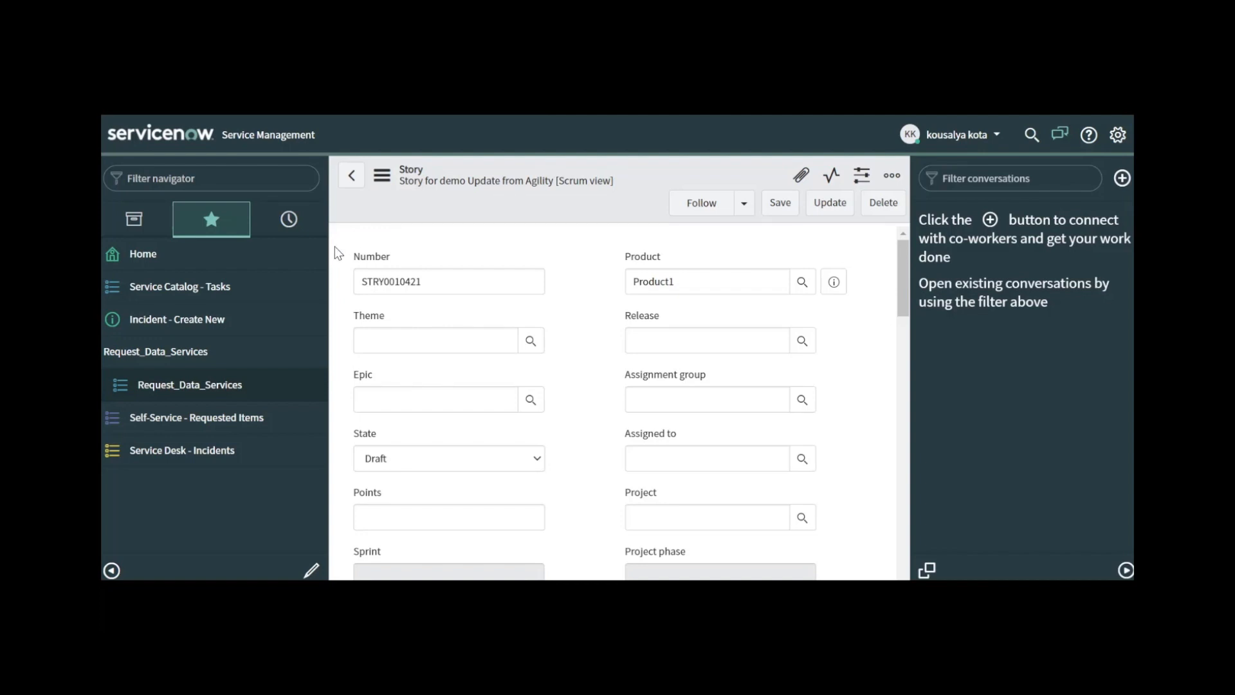